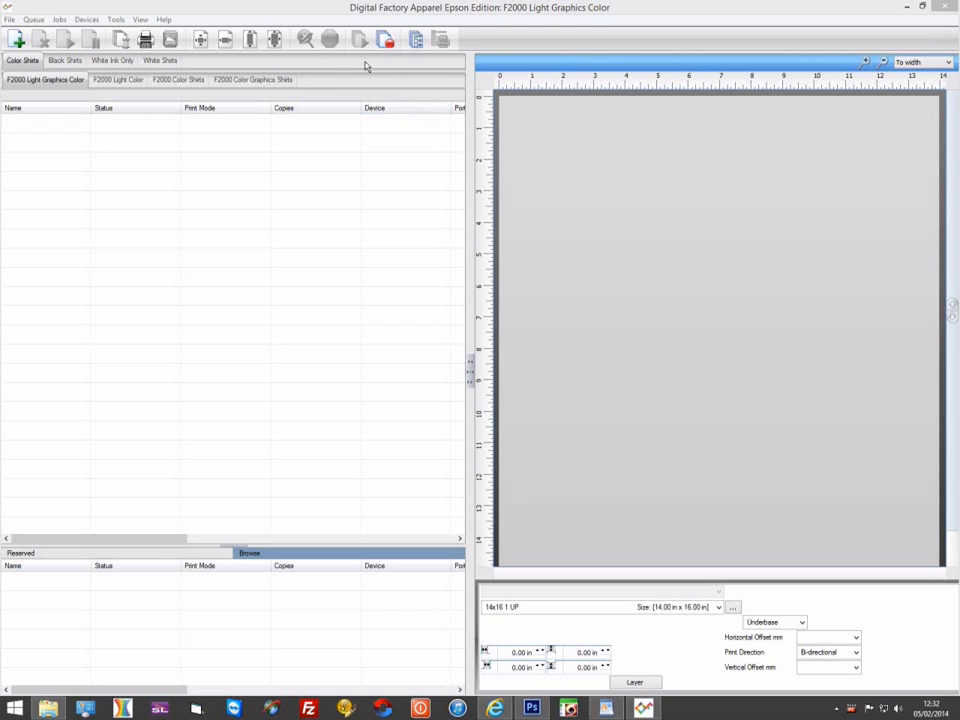
- Bring up the Manage Devices list from the Device menu
click(86, 20)
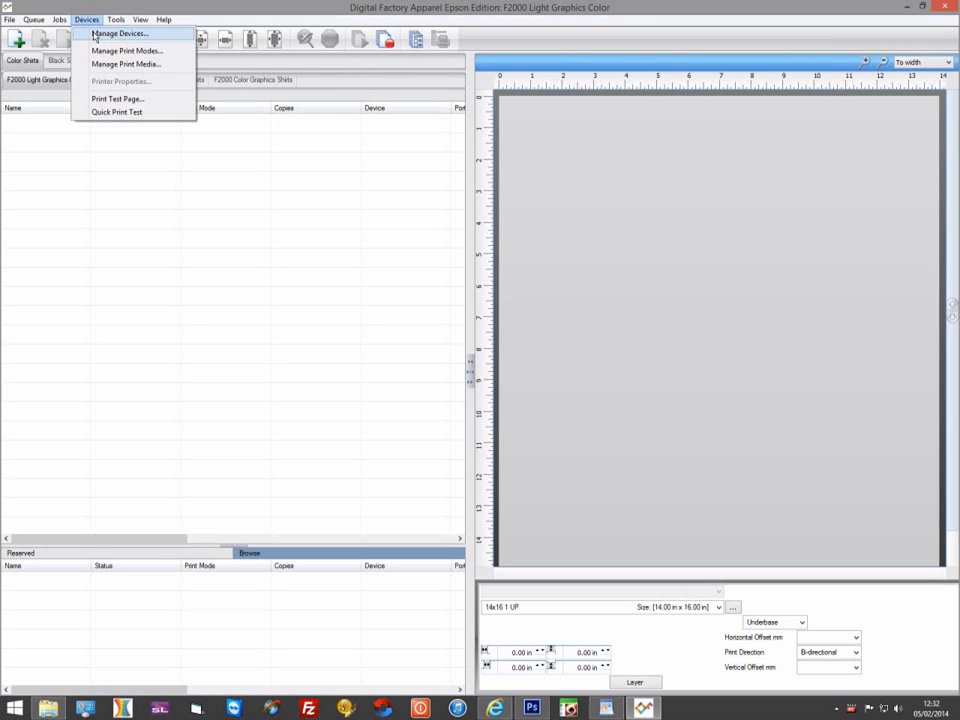
click(120, 32)
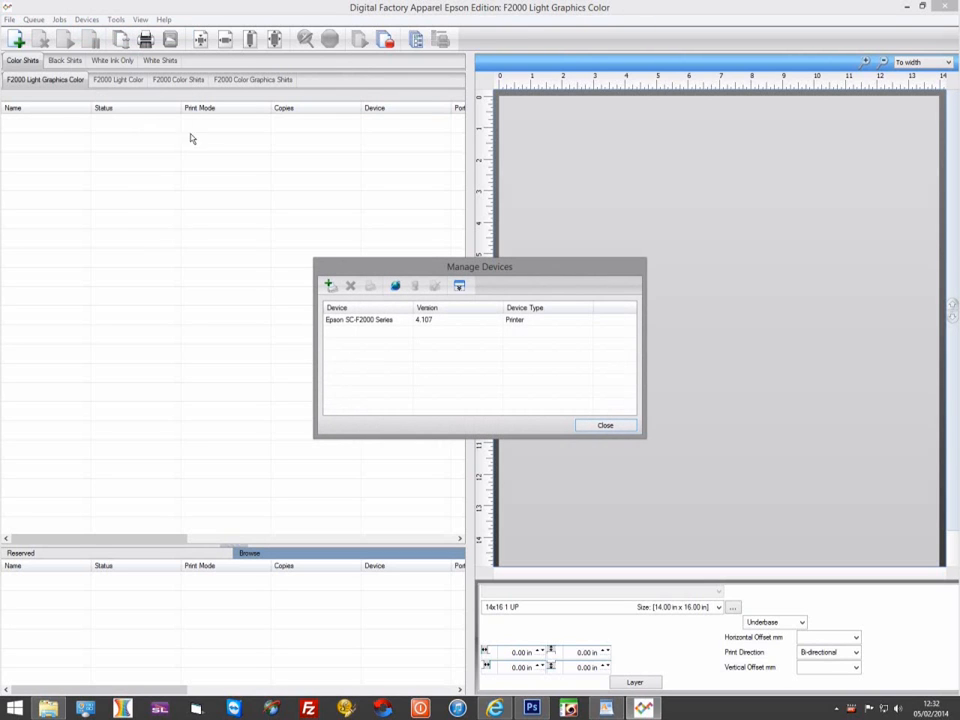
mouse_move(328, 258)
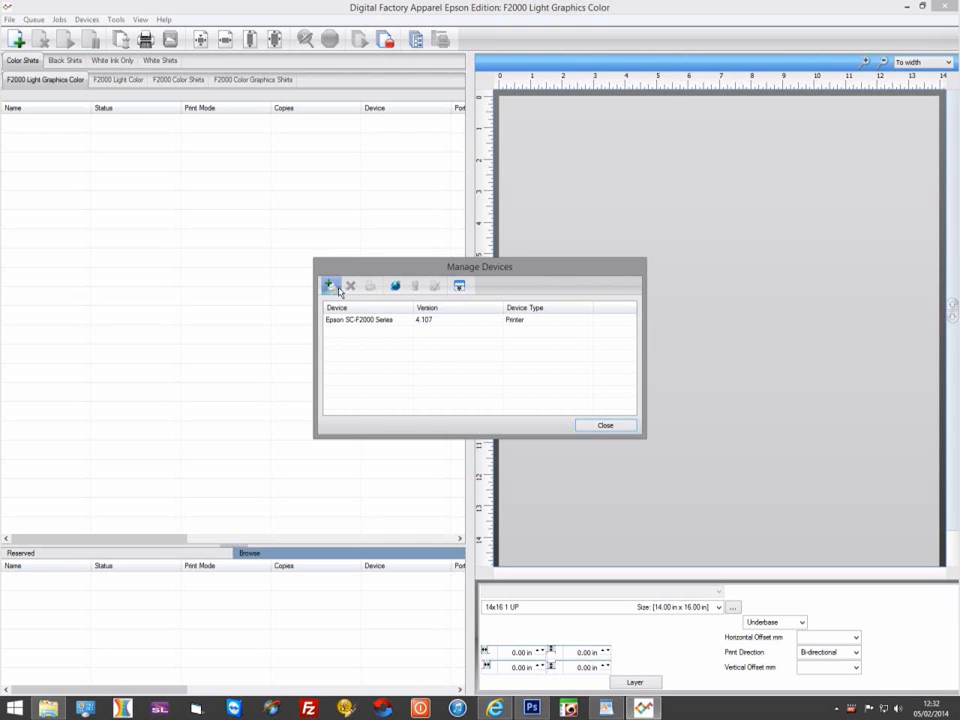
- Add a new device and choose the Epson SC-F2000 Direct printer
click(330, 288)
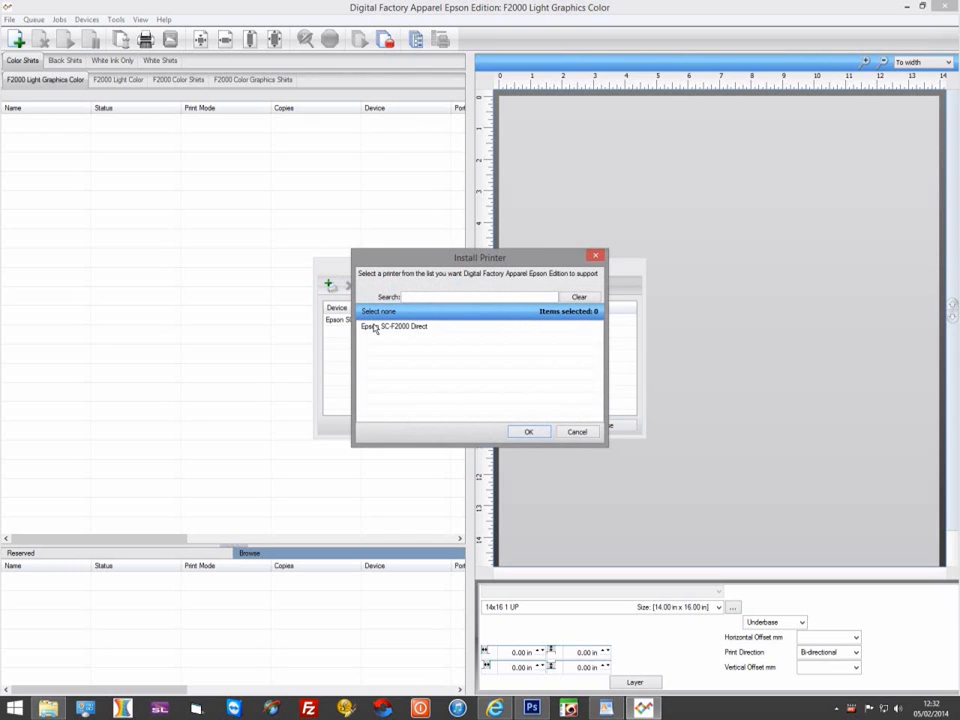
click(392, 326)
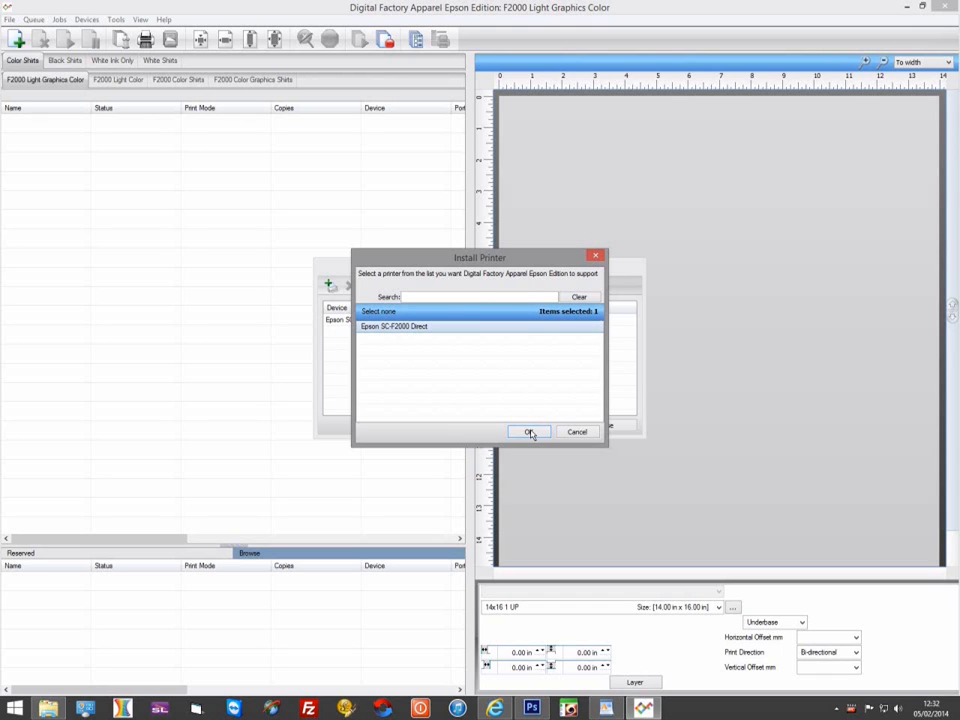
click(530, 432)
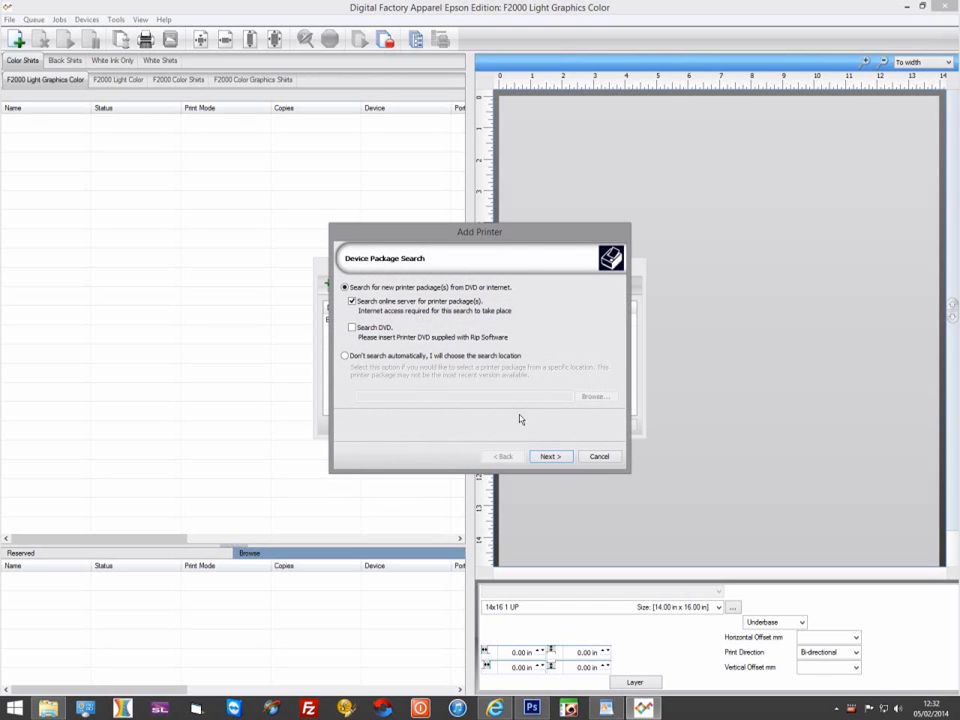
mouse_move(400, 320)
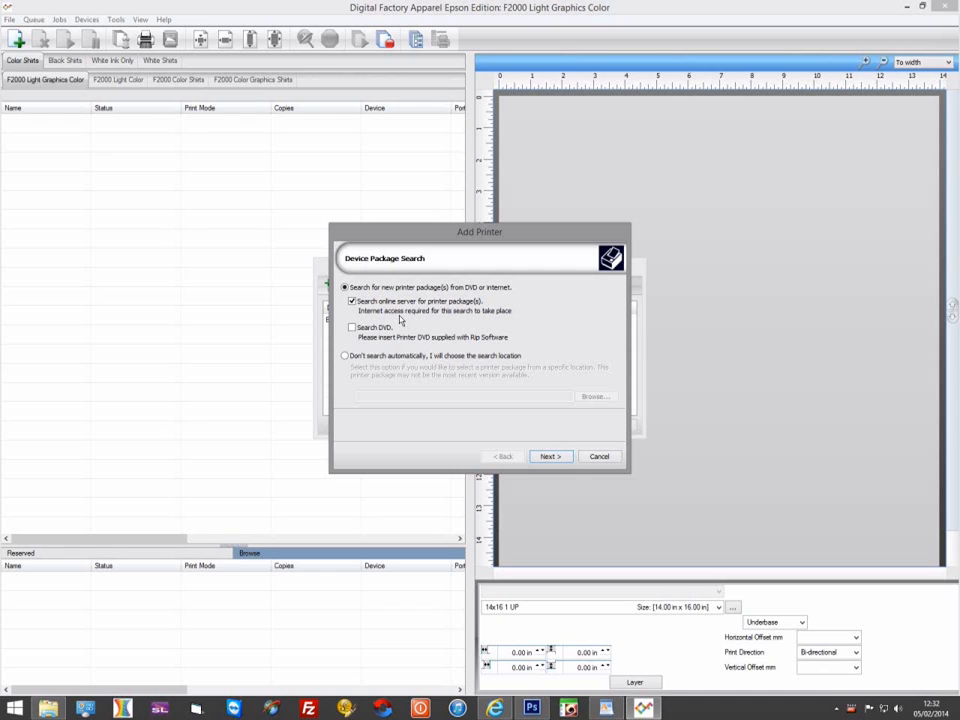
- Search online for the SC-F2000 Direct driver package, download and install it
click(548, 456)
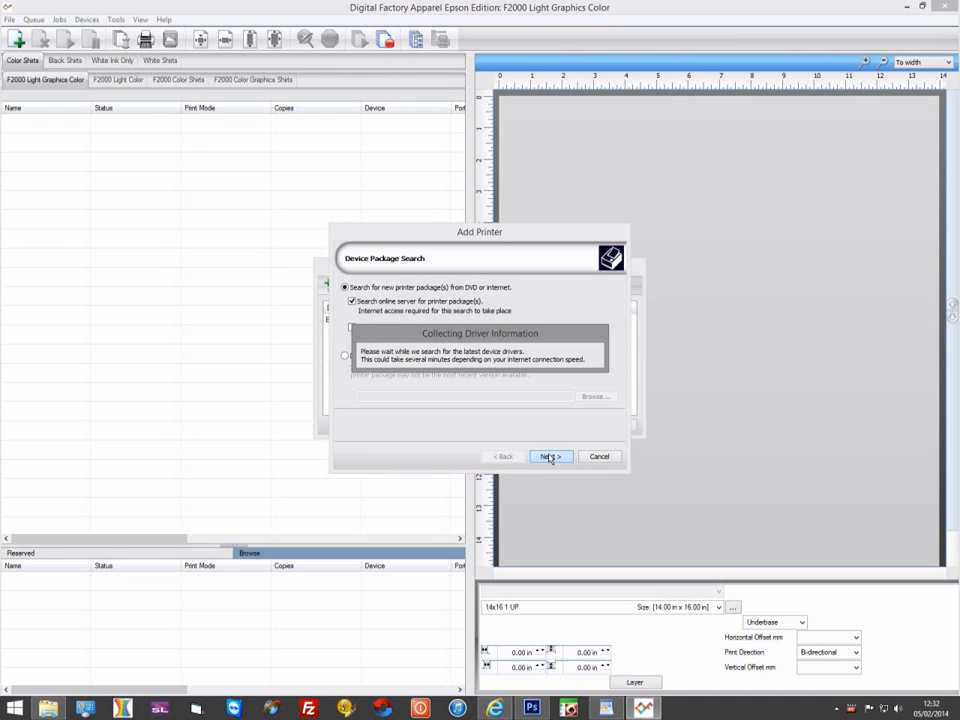
mouse_move(552, 456)
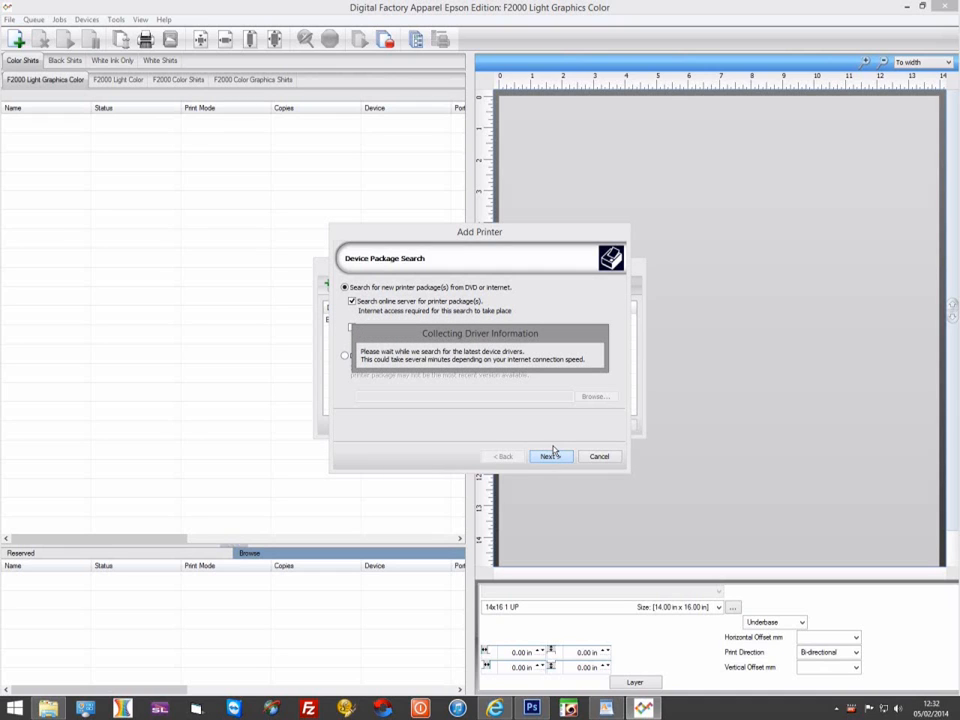
click(550, 456)
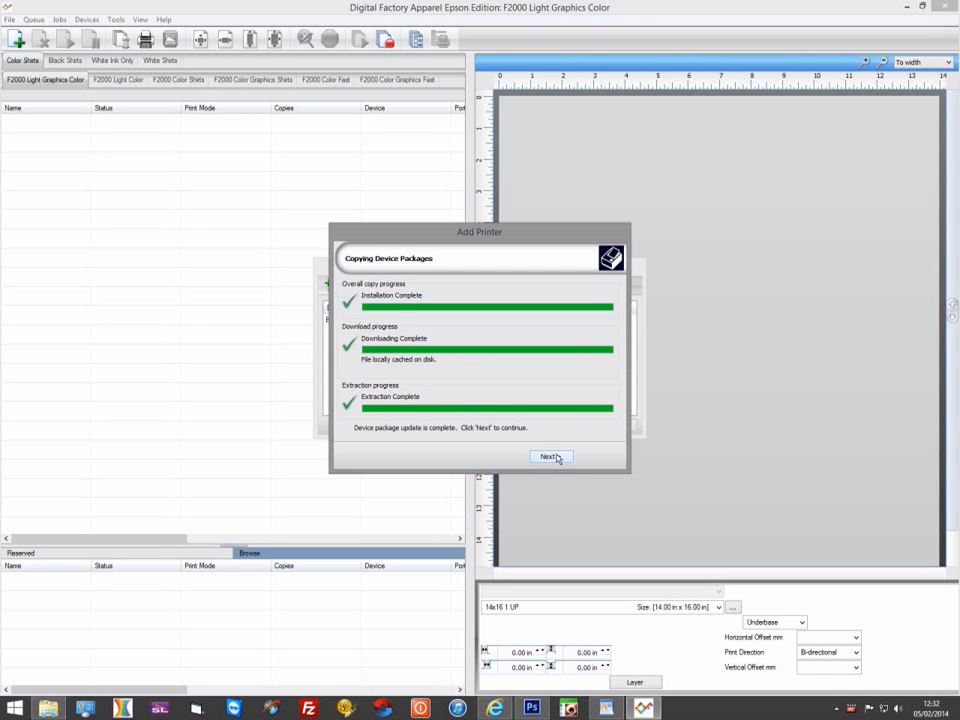
click(550, 456)
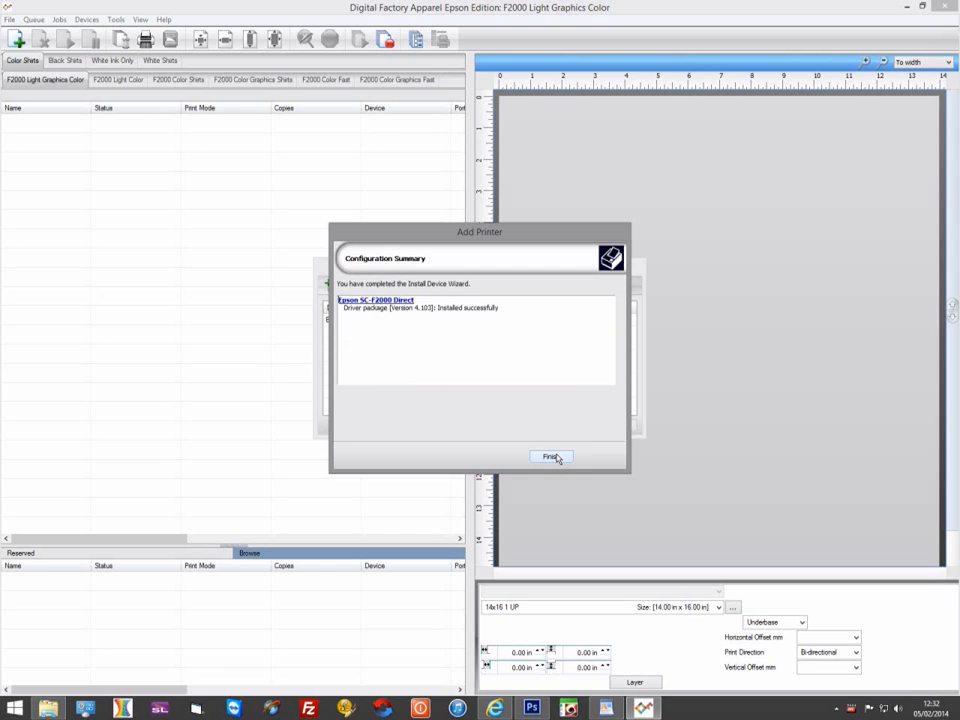
click(550, 456)
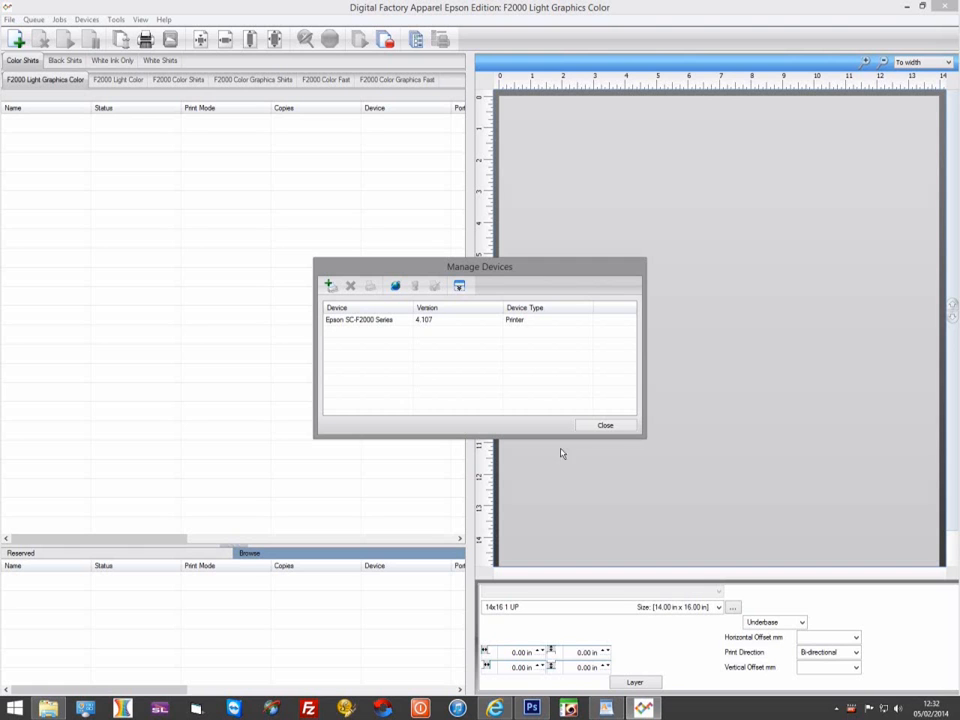
- Close the Manage Devices dialog showing the SC-F2000 Direct and Series printers
click(332, 286)
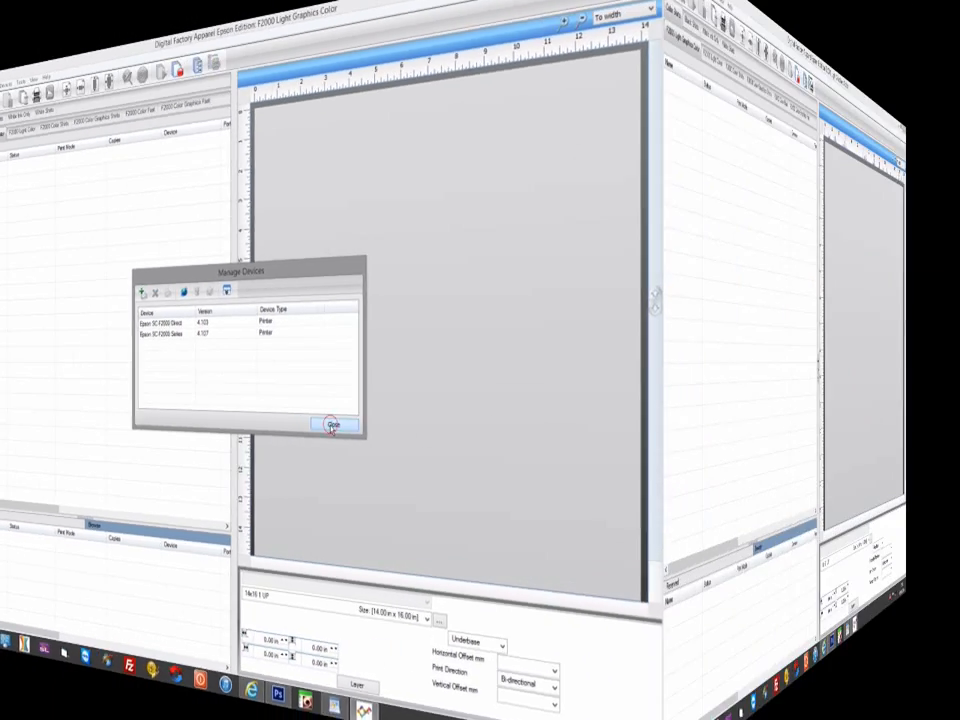
click(332, 424)
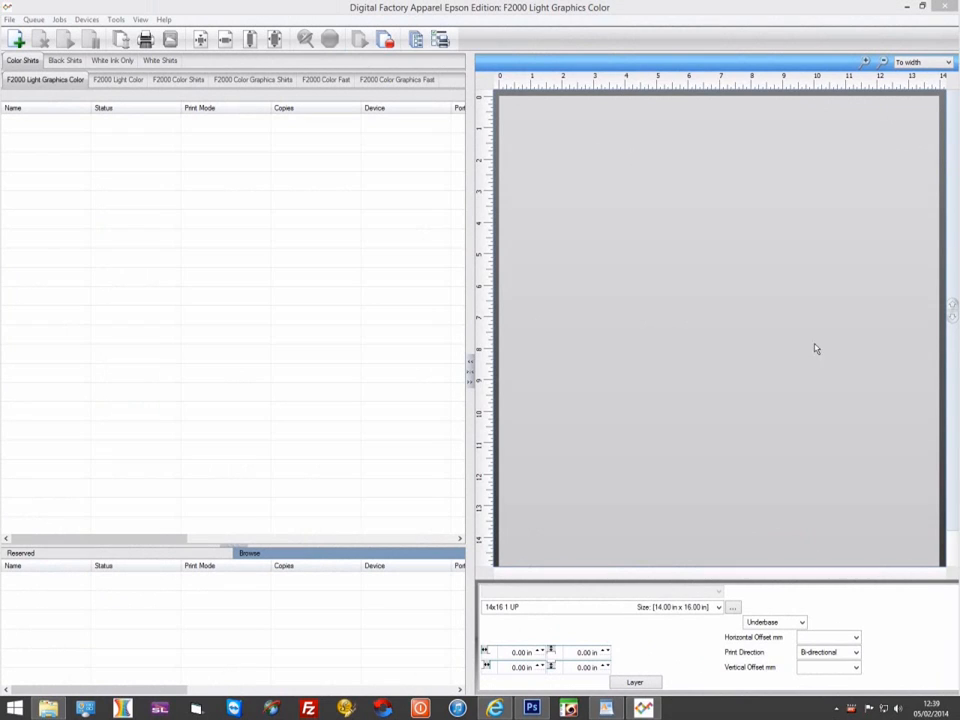
mouse_move(482, 312)
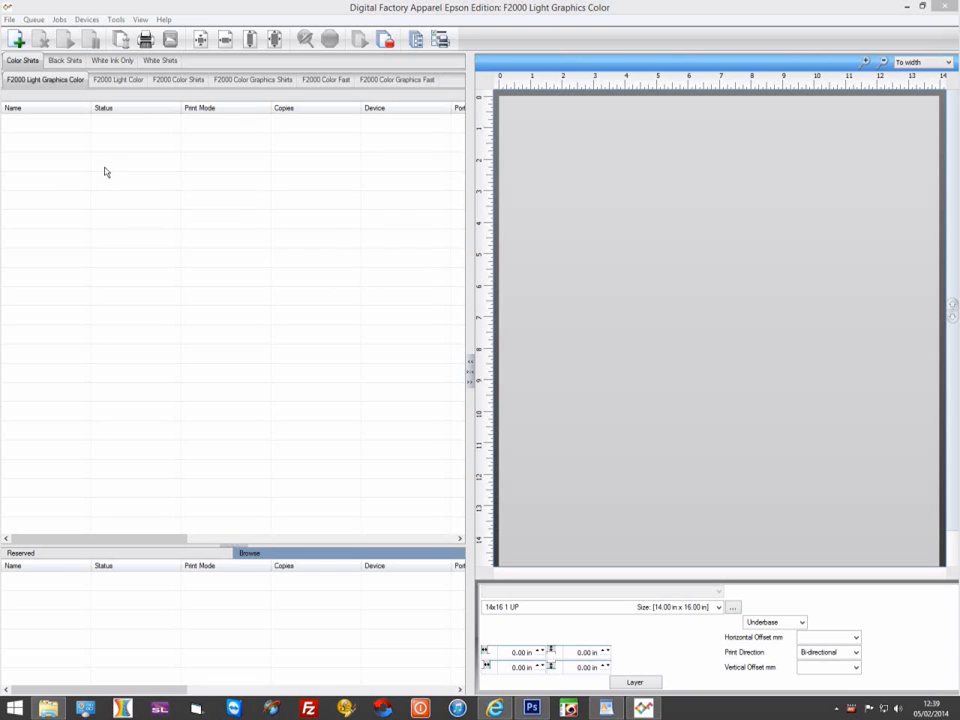
mouse_move(96, 172)
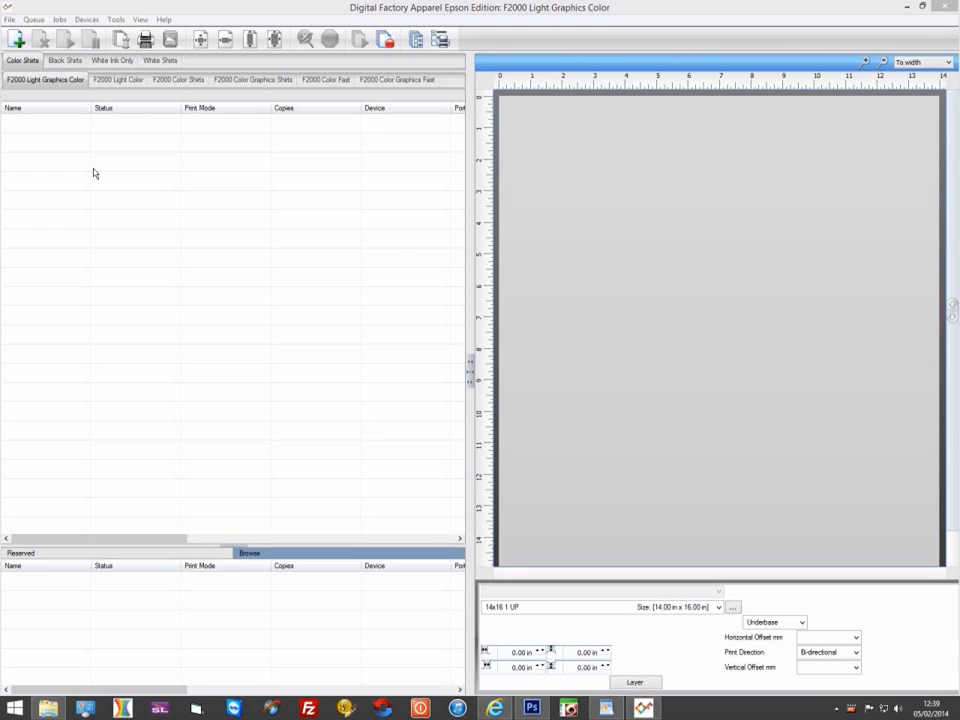
mouse_move(80, 168)
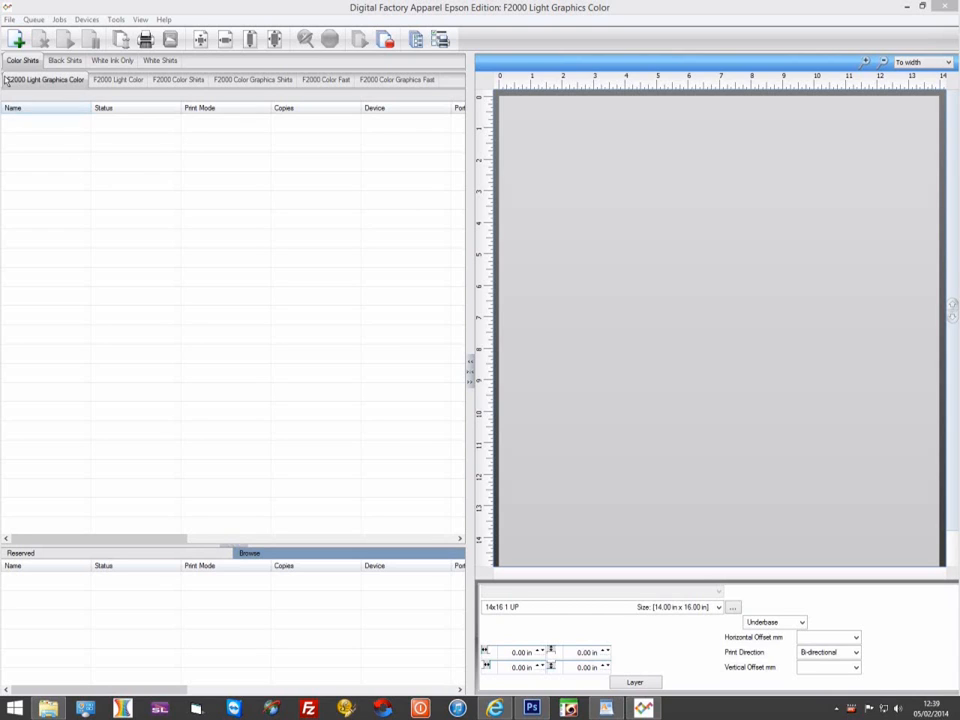
- In Manage Queues, change an F2000 queue's port and apply it to all matching queues
click(32, 20)
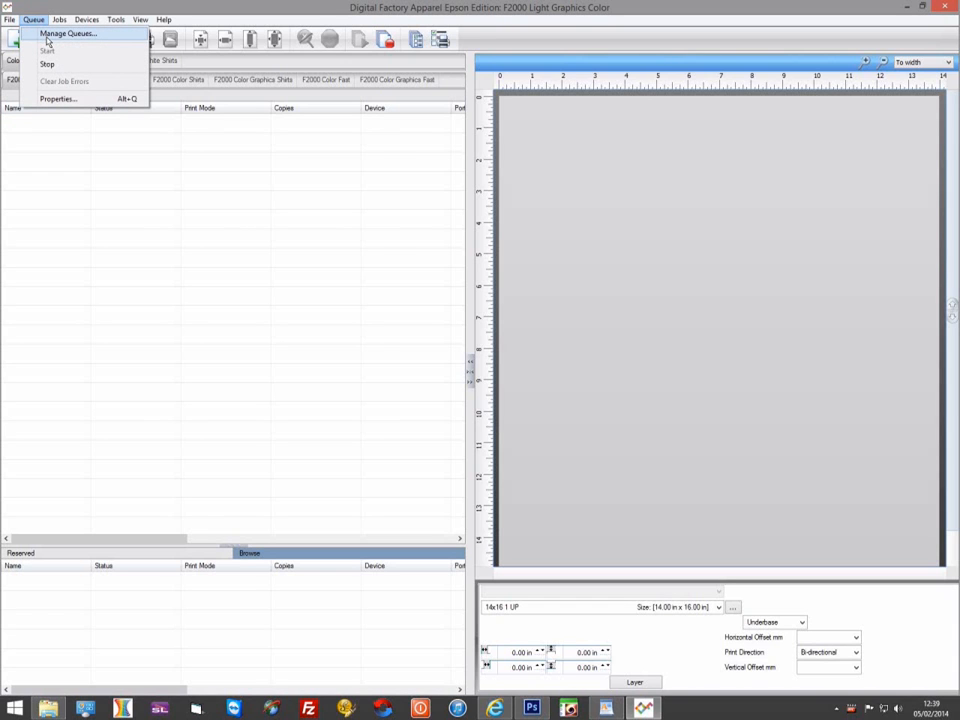
click(68, 32)
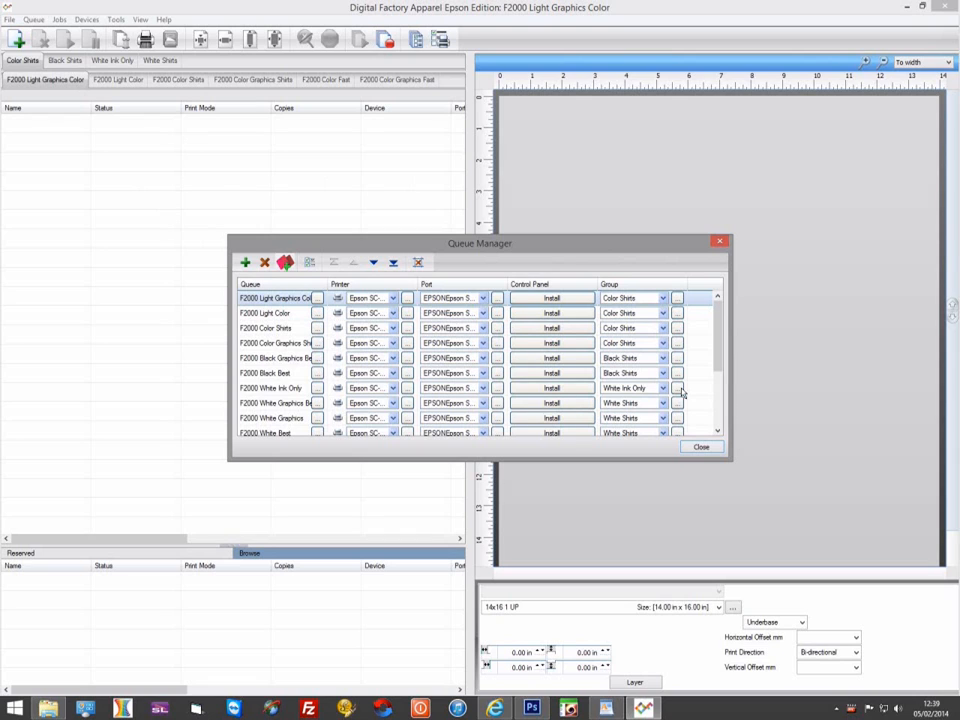
mouse_move(472, 410)
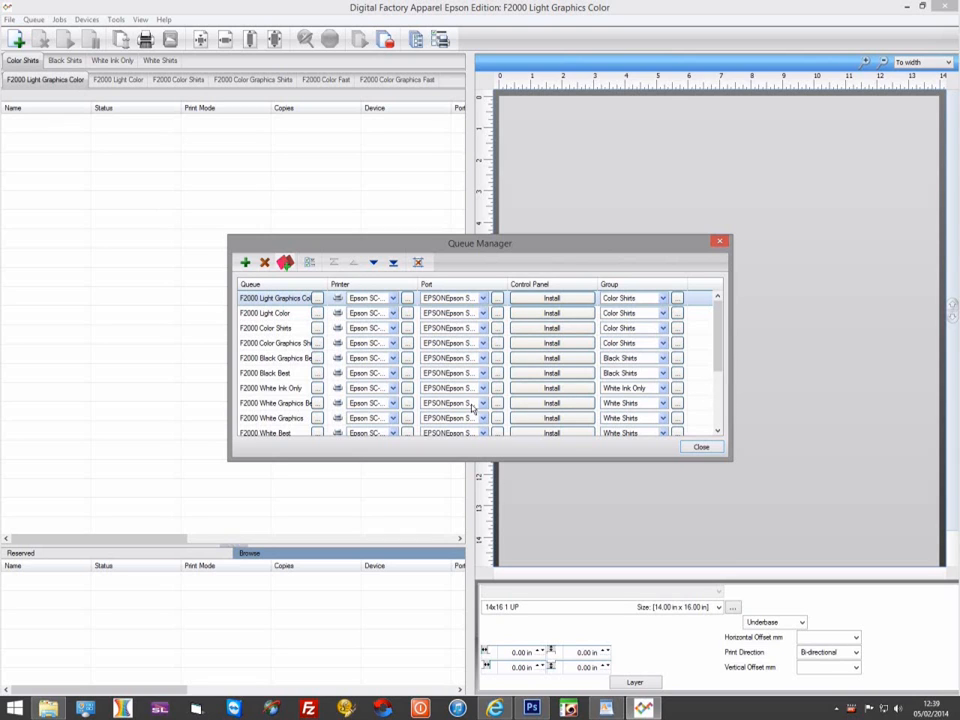
scroll(down, 3)
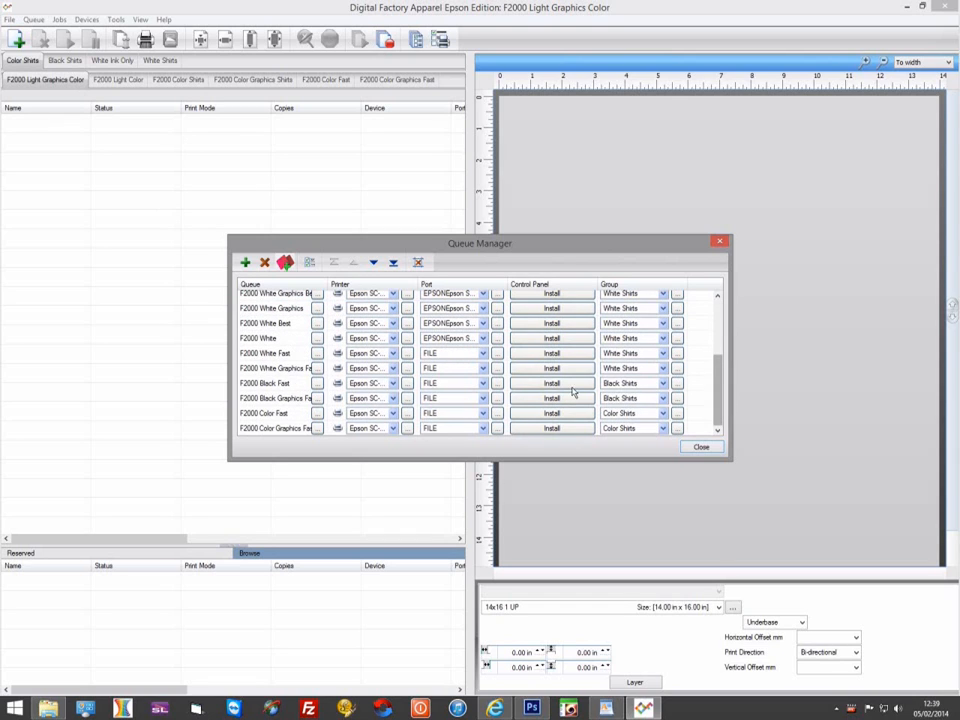
click(486, 352)
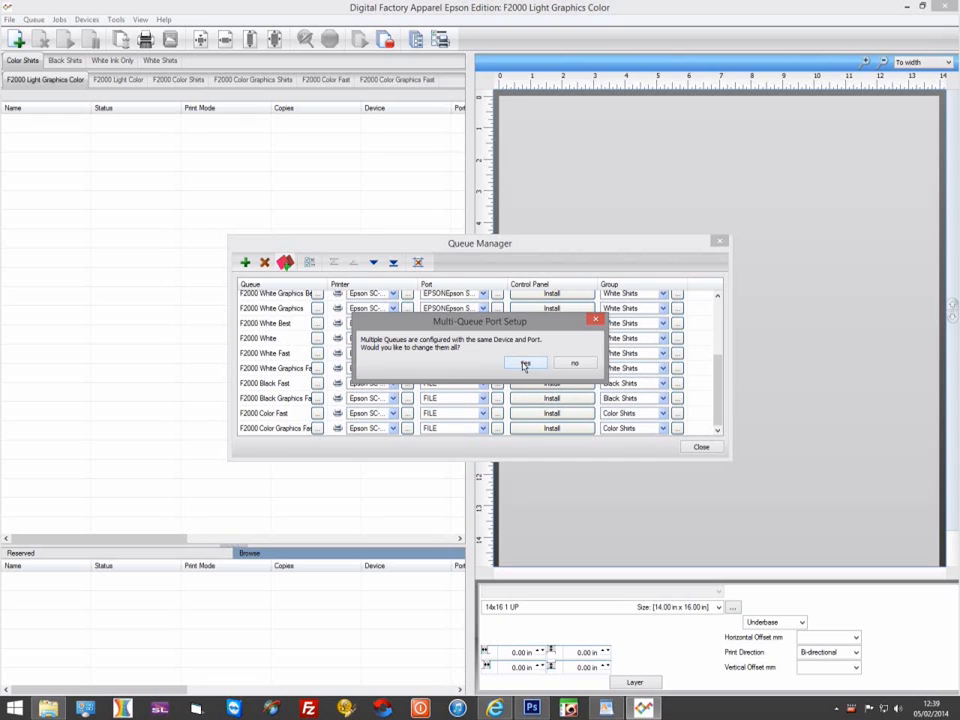
click(524, 362)
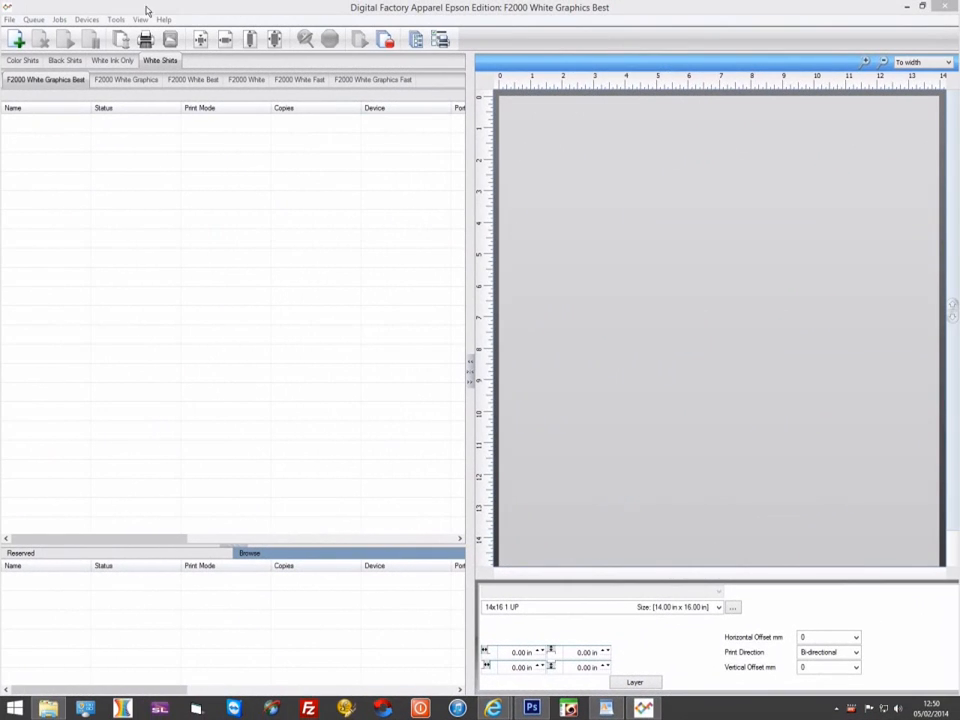
- Reopen Manage Devices, select the Epson SC-F2000 Series device, then close the list
click(88, 20)
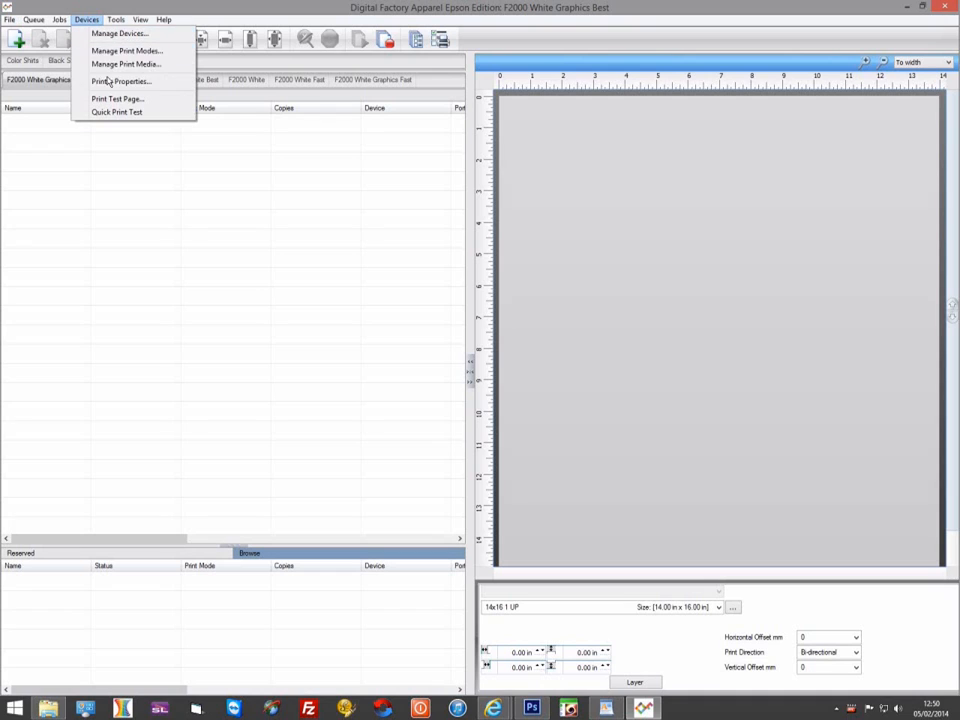
click(120, 32)
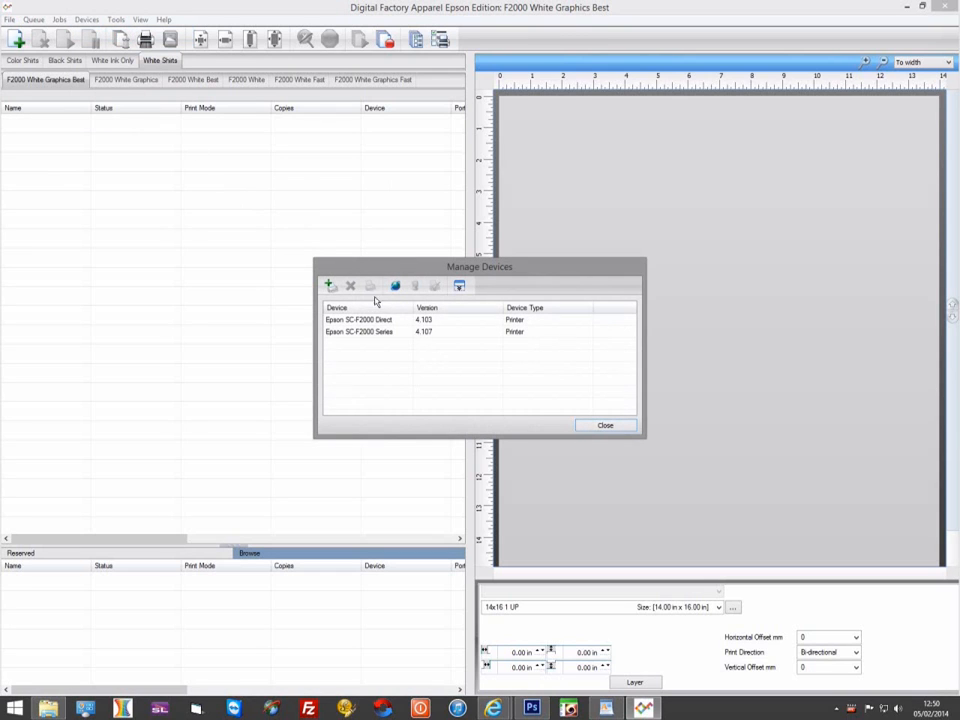
click(360, 332)
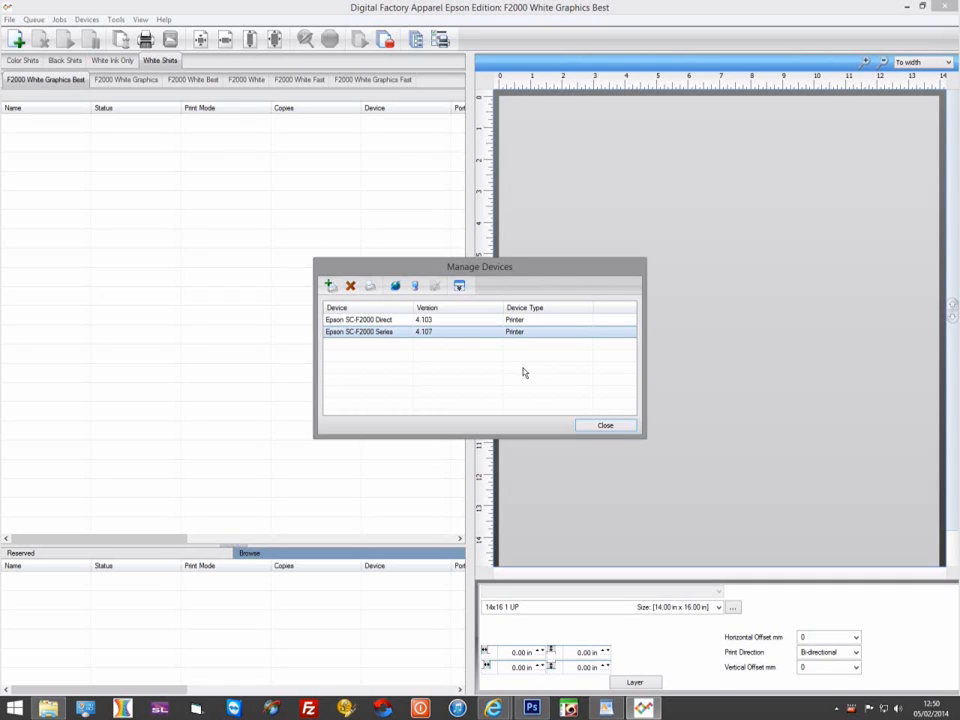
mouse_move(482, 358)
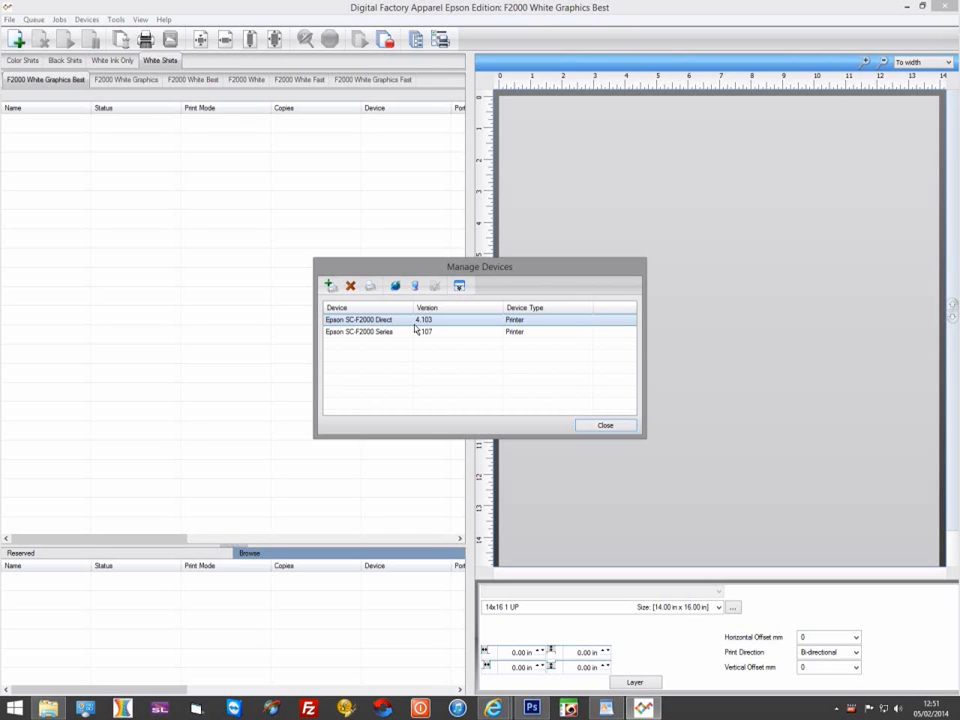
mouse_move(434, 344)
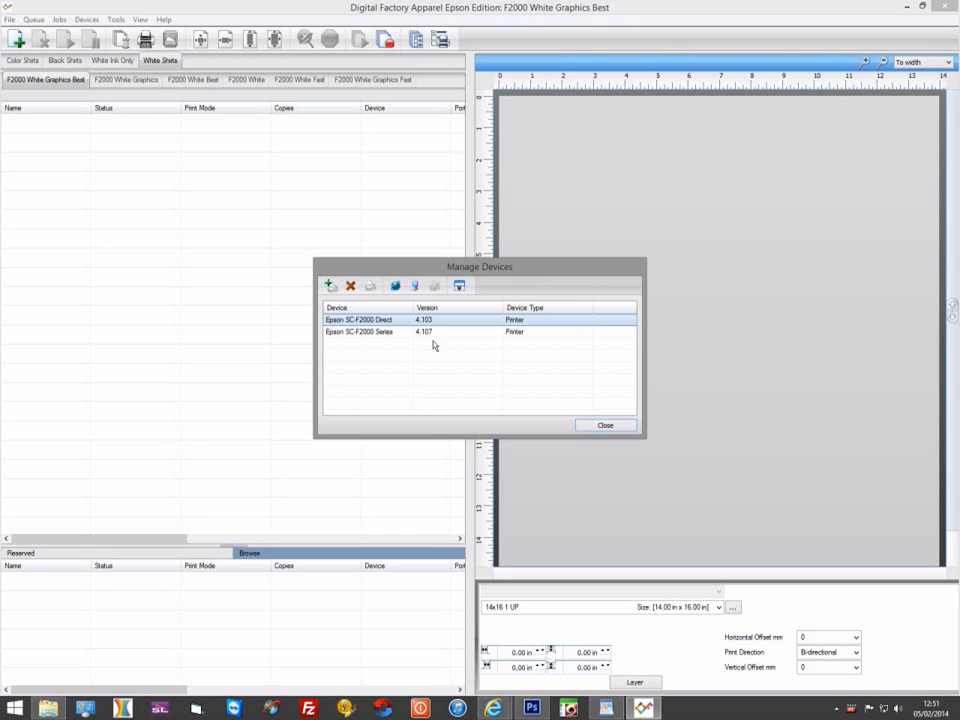
click(604, 424)
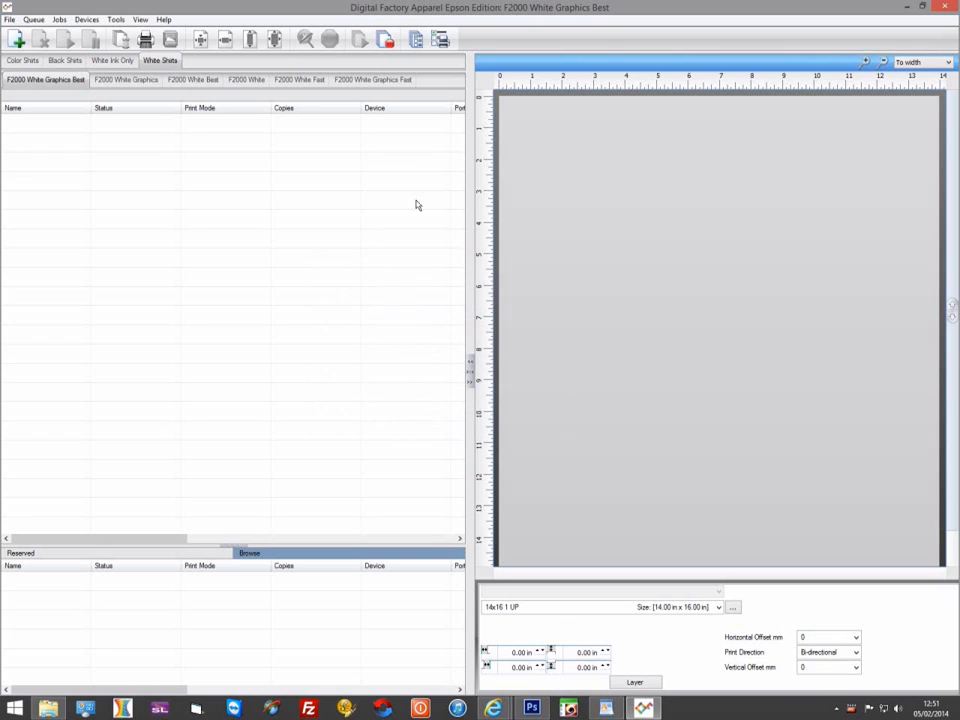
- Switch to the Black Shirts group and show the F2000 Black Graphics Best queue
click(64, 60)
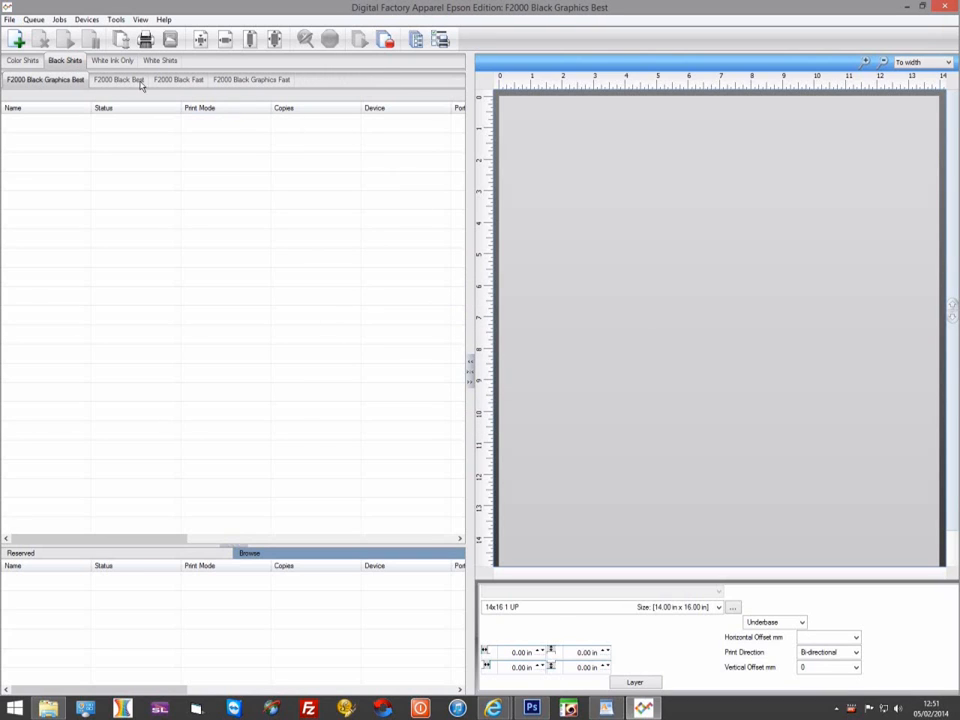
click(178, 80)
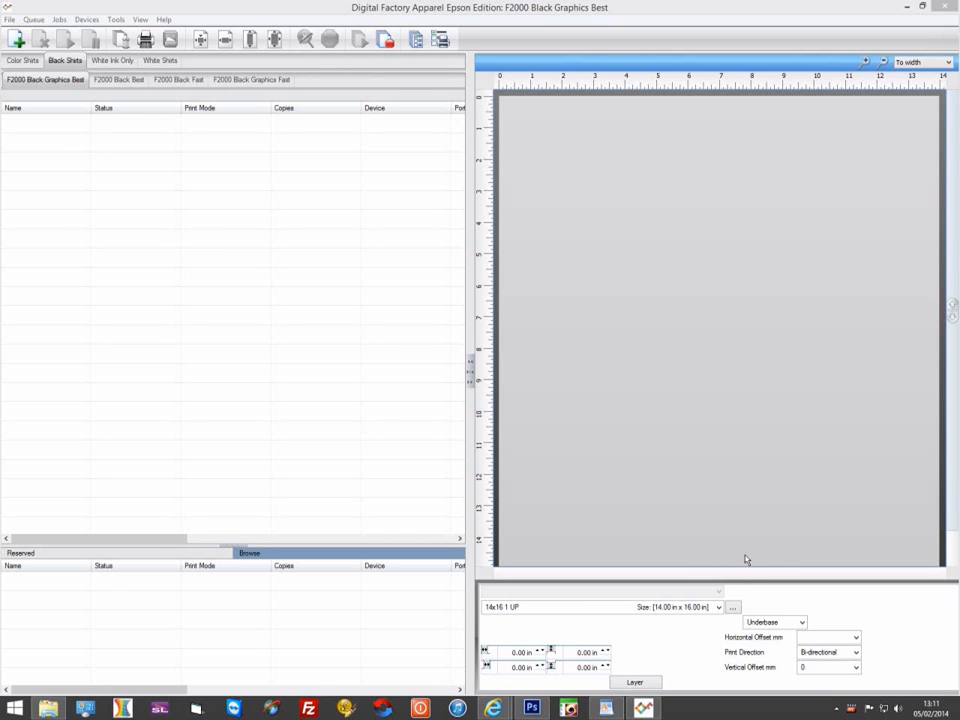
click(636, 682)
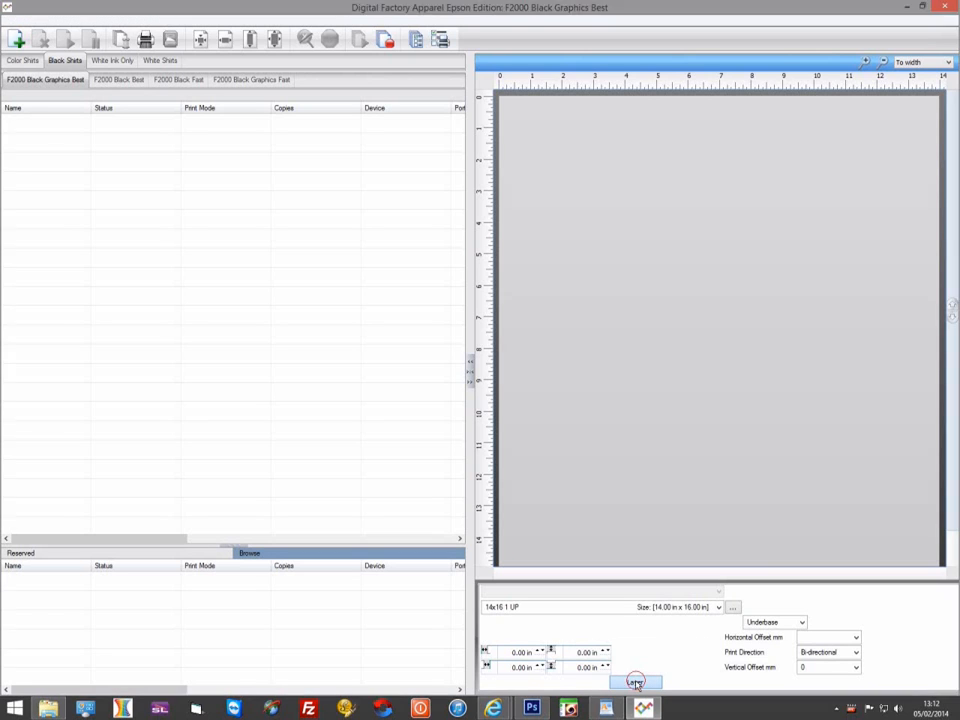
- Show the color layer's ink channels and bitmap processing options in the layer profile
click(636, 682)
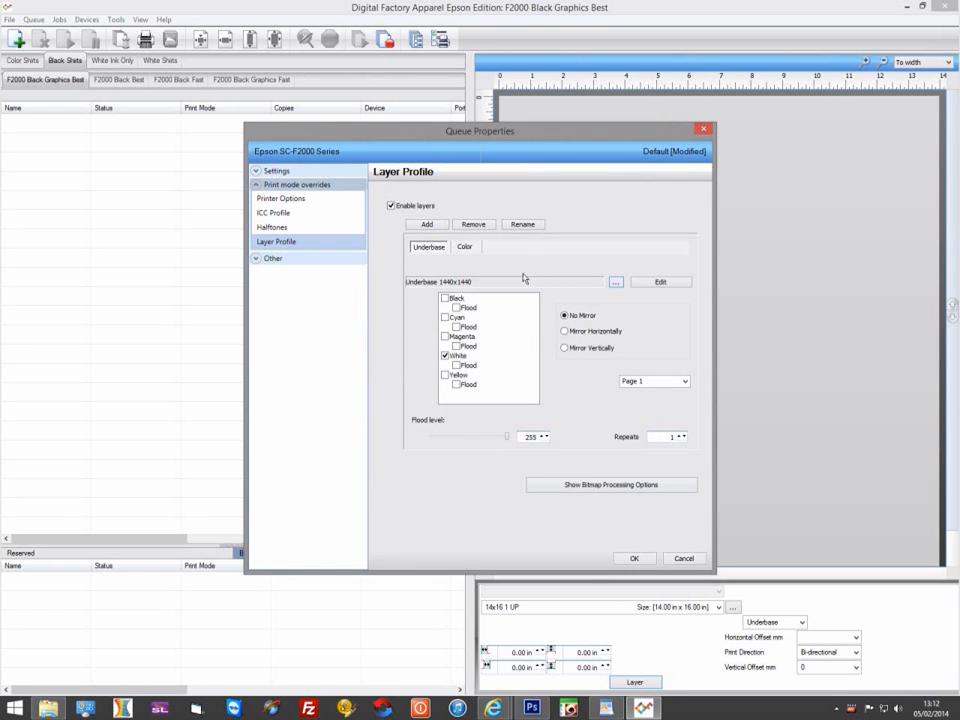
mouse_move(476, 170)
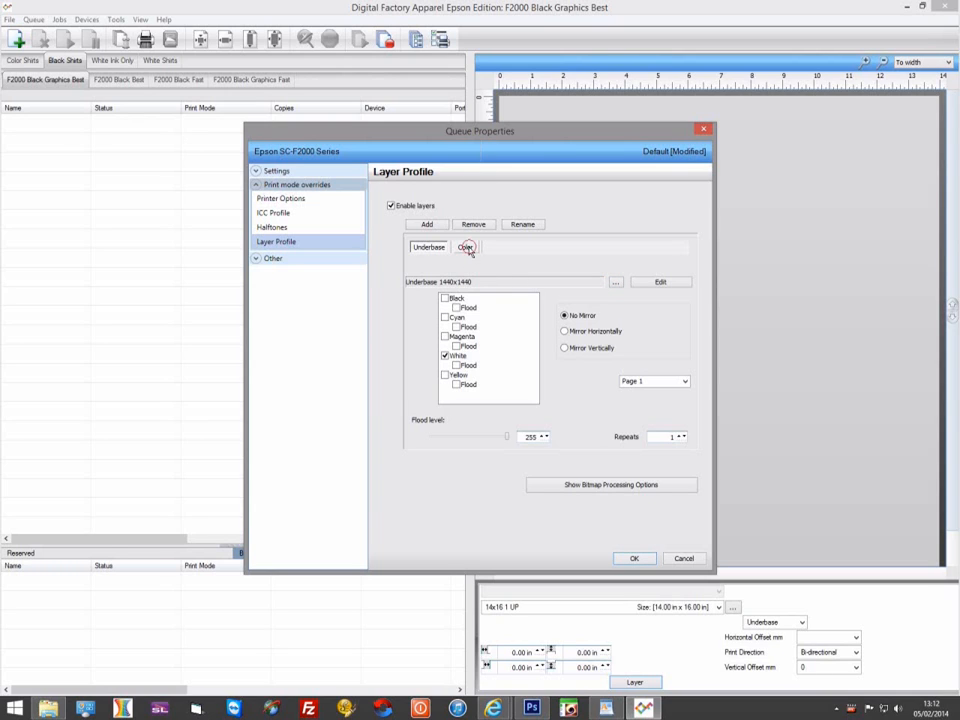
click(464, 248)
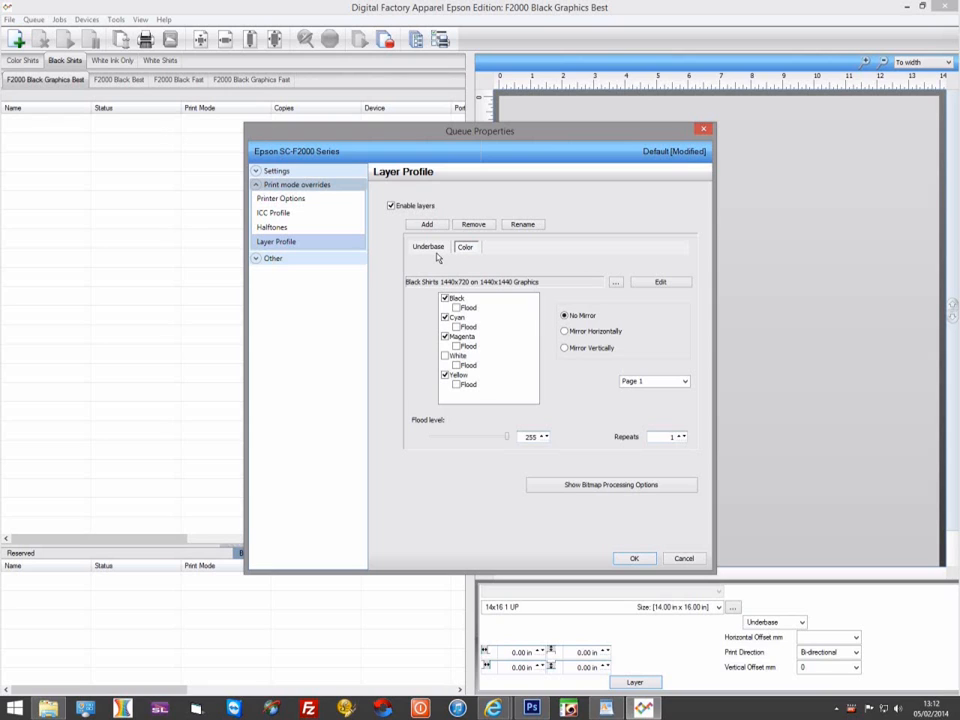
mouse_move(436, 252)
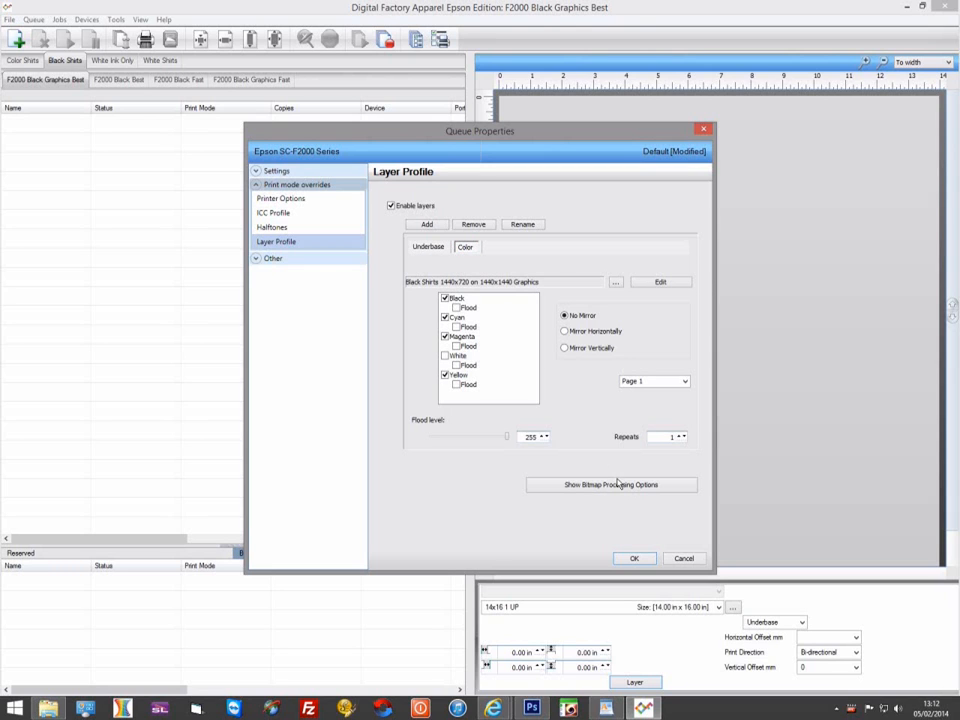
click(612, 484)
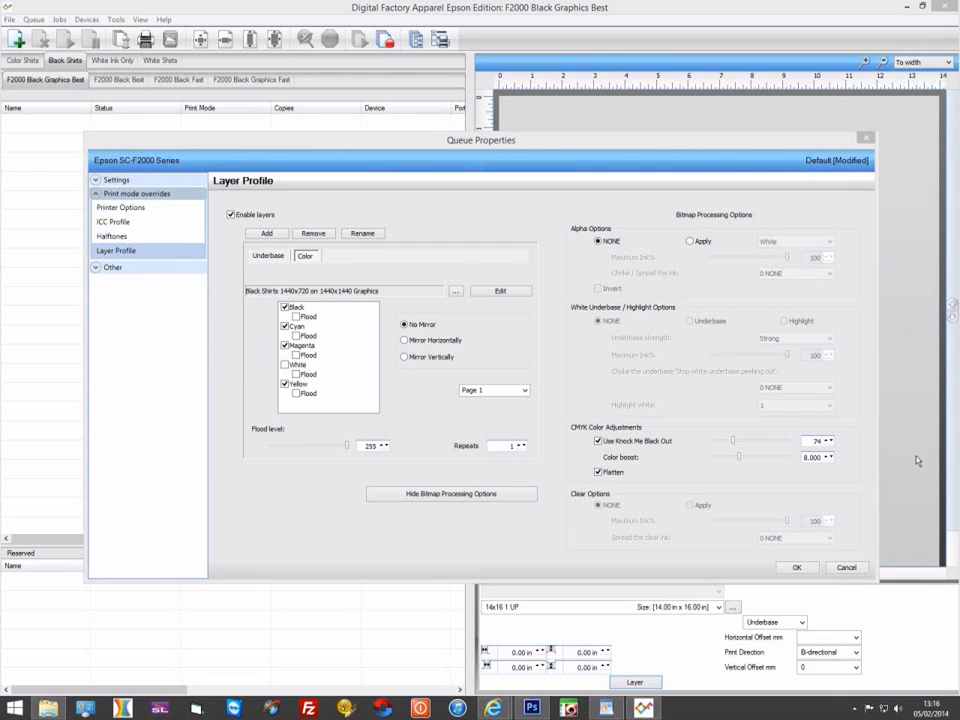
- Enable White as Highlight on the color layer, set its level, and apply the settings
click(308, 374)
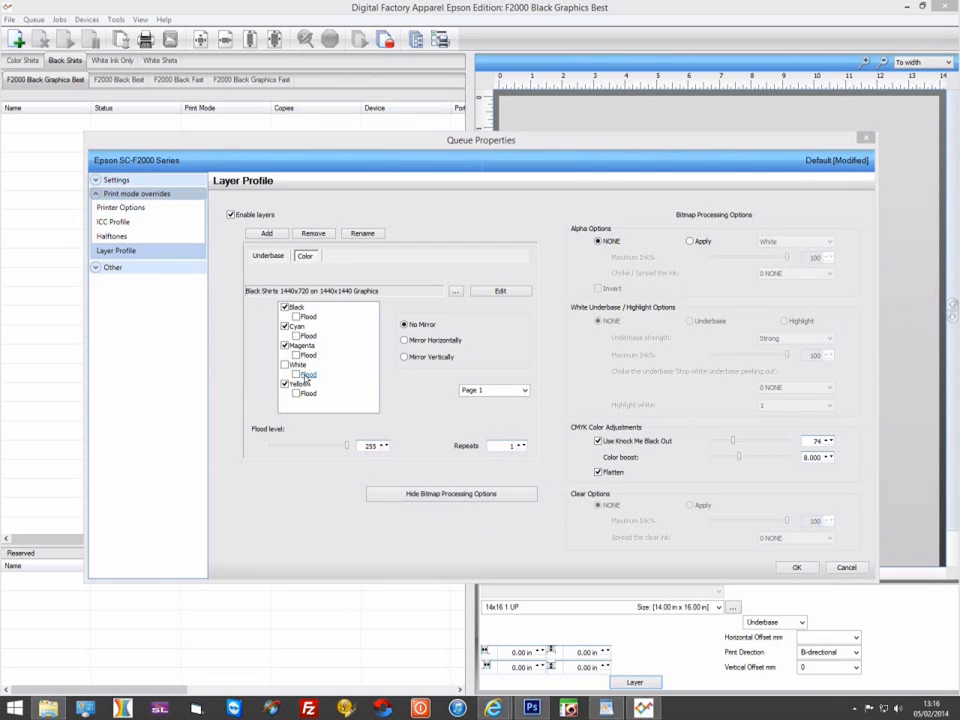
click(296, 308)
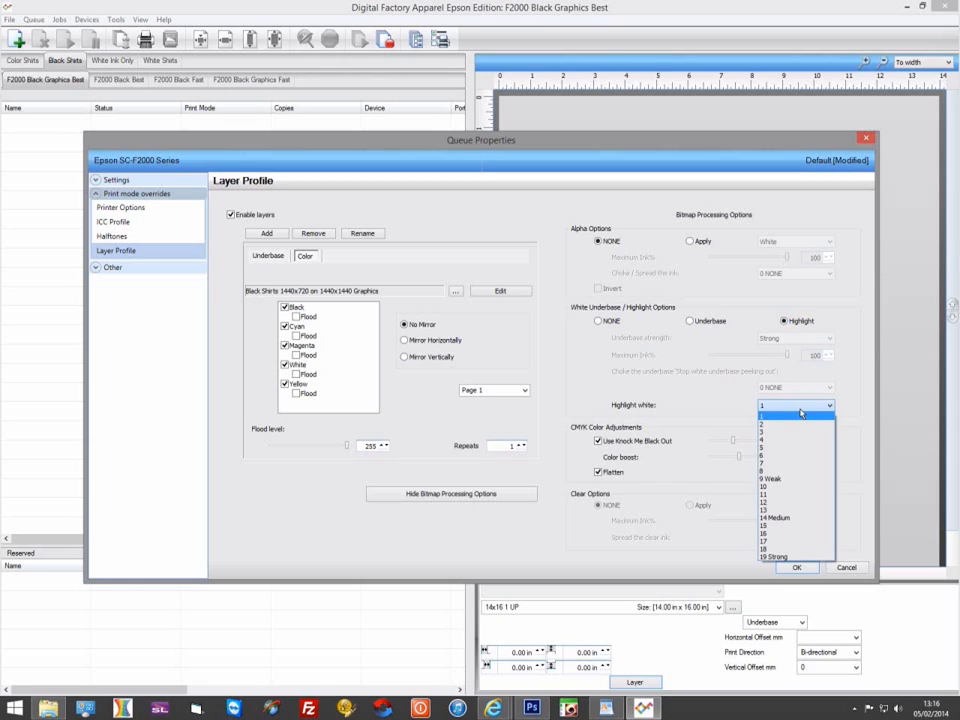
click(772, 480)
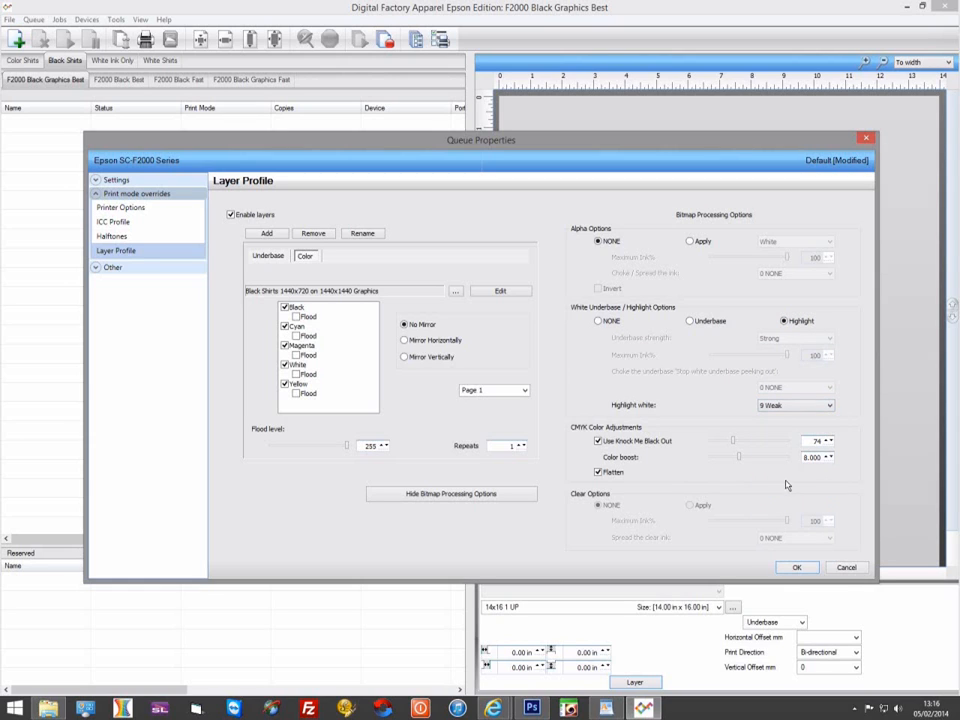
mouse_move(742, 448)
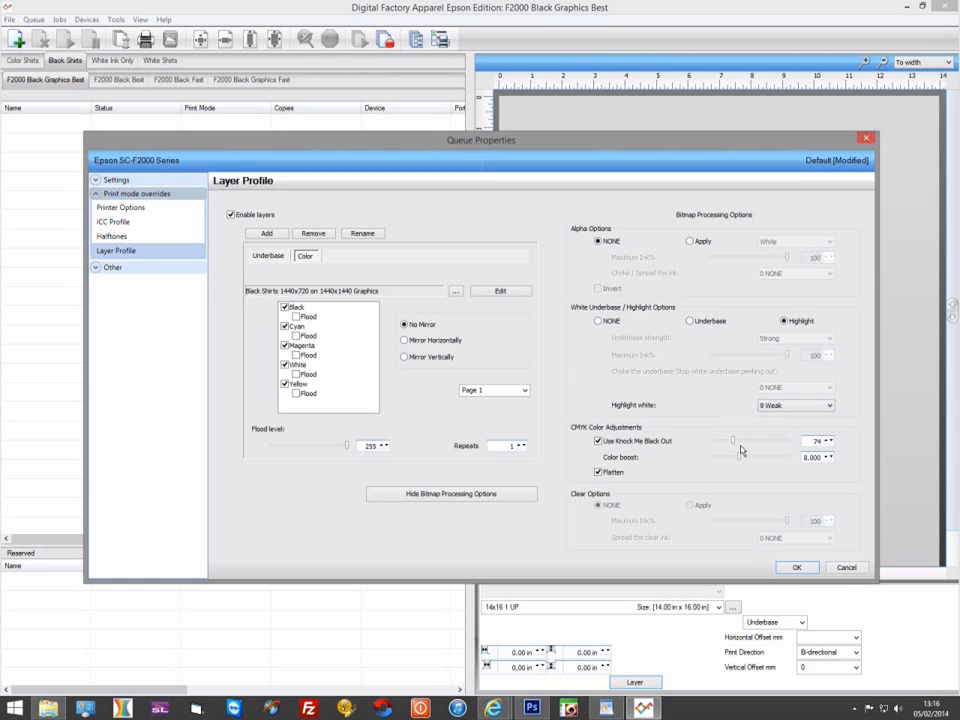
mouse_move(768, 432)
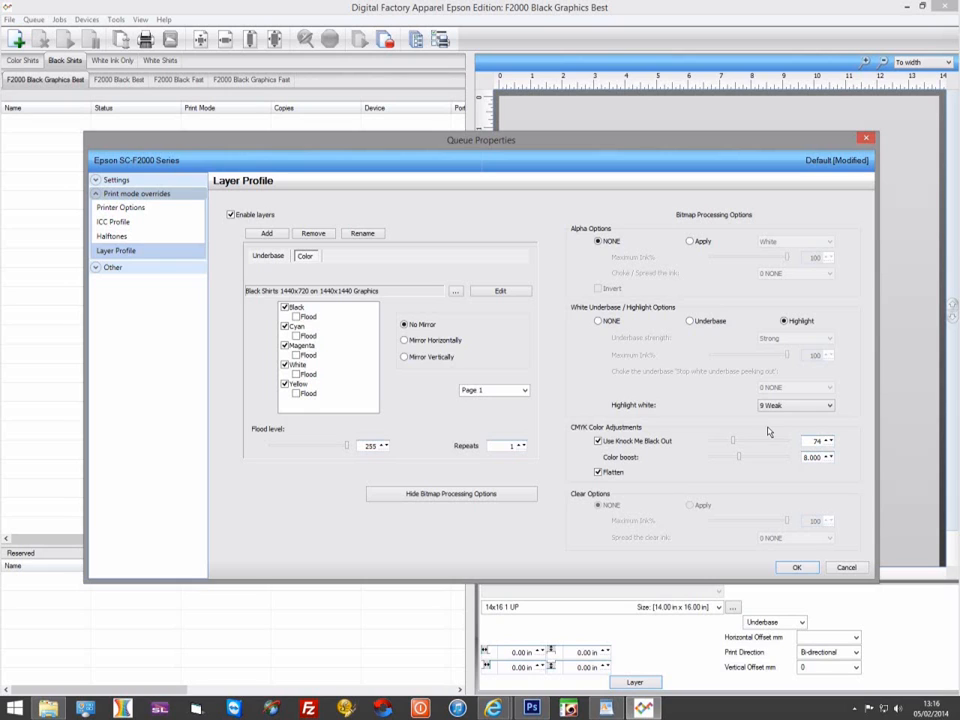
click(598, 320)
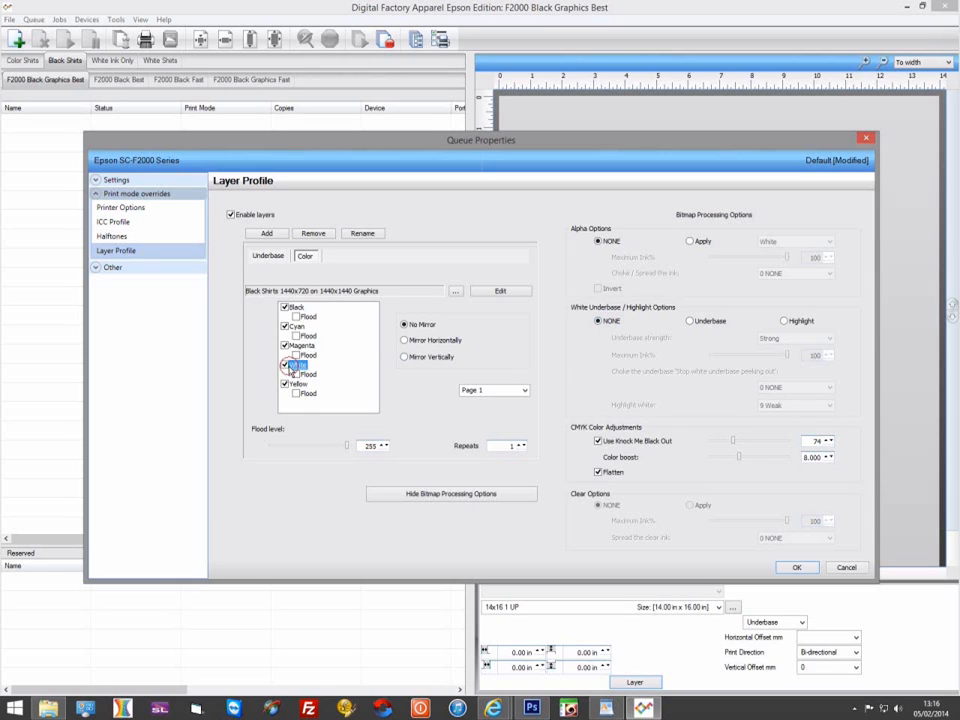
click(298, 364)
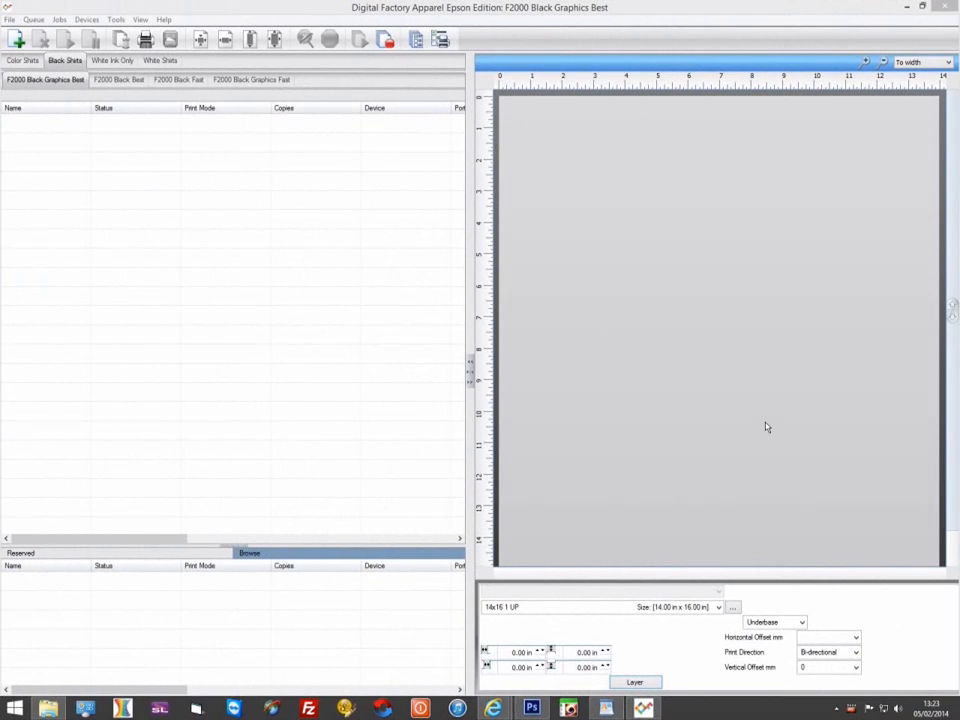
mouse_move(756, 442)
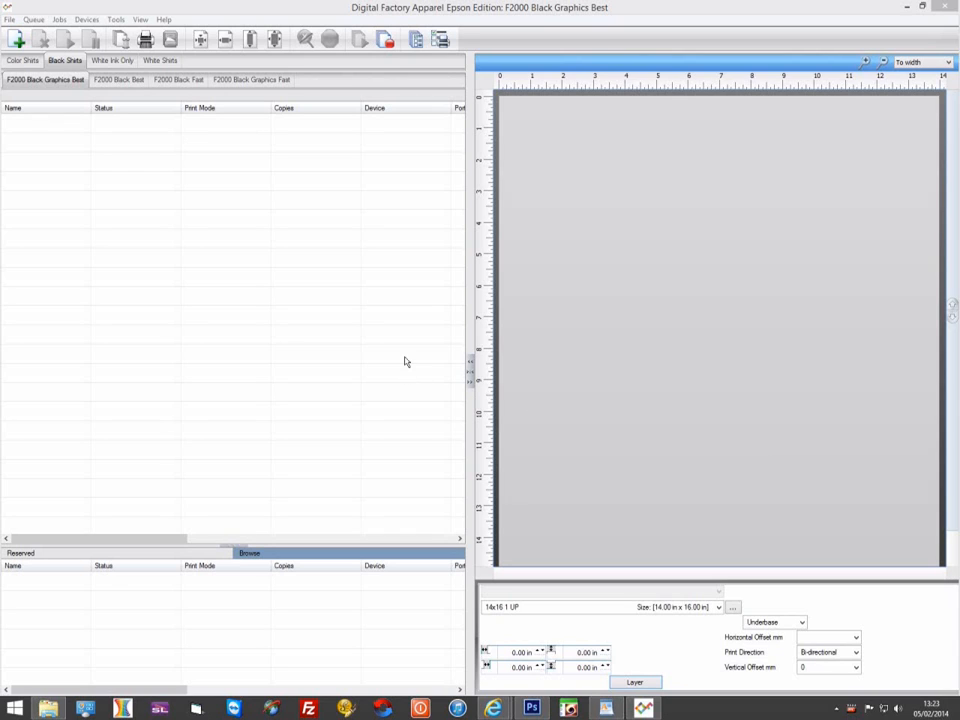
click(88, 20)
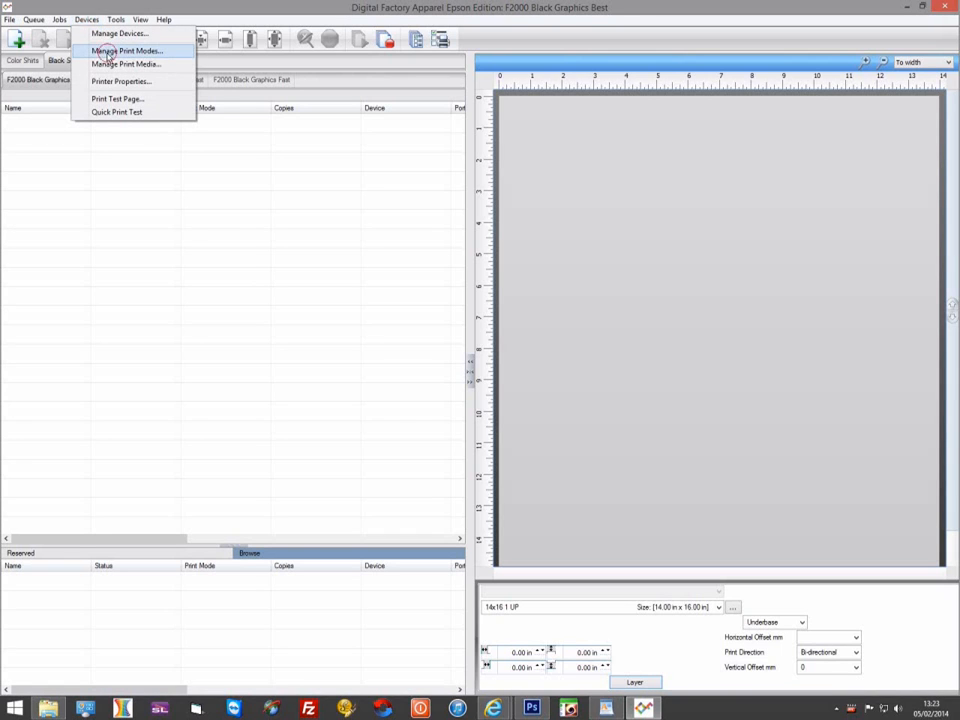
click(124, 50)
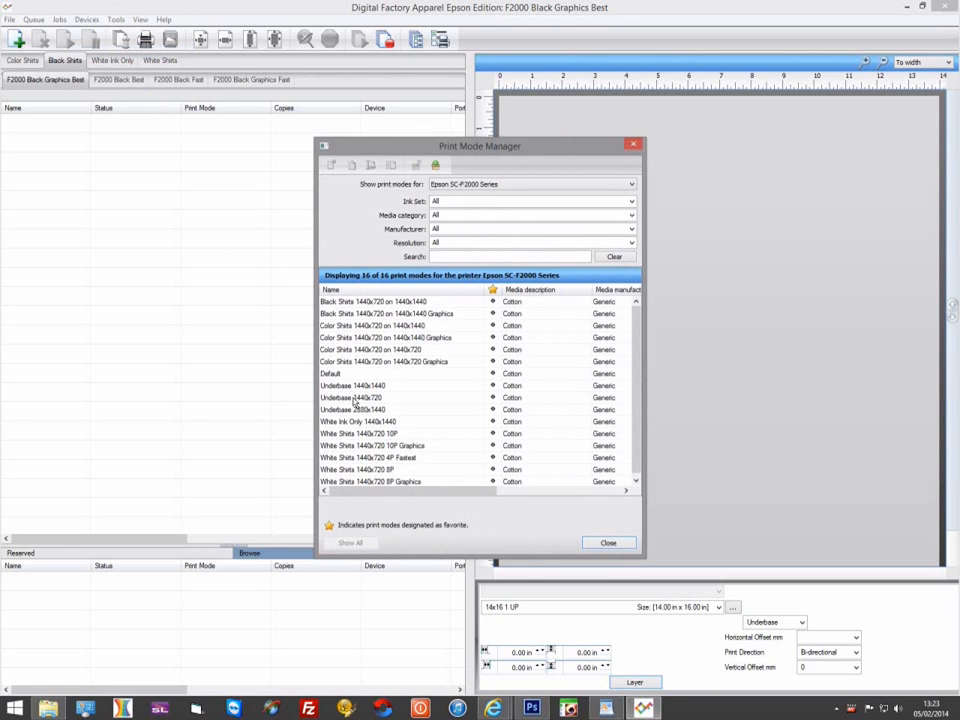
click(352, 396)
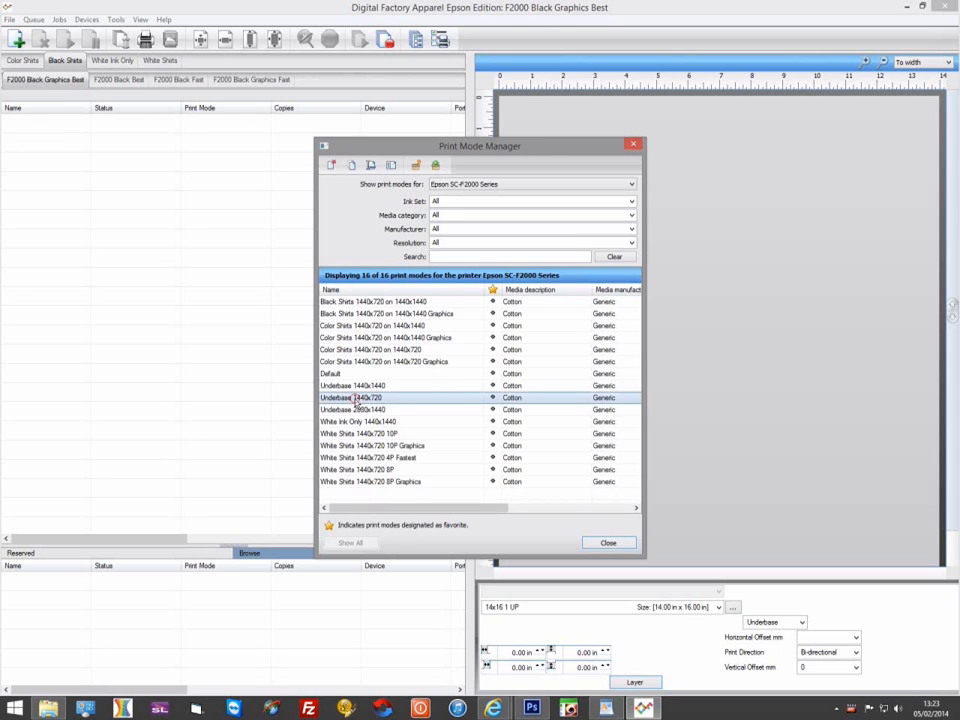
double_click(352, 396)
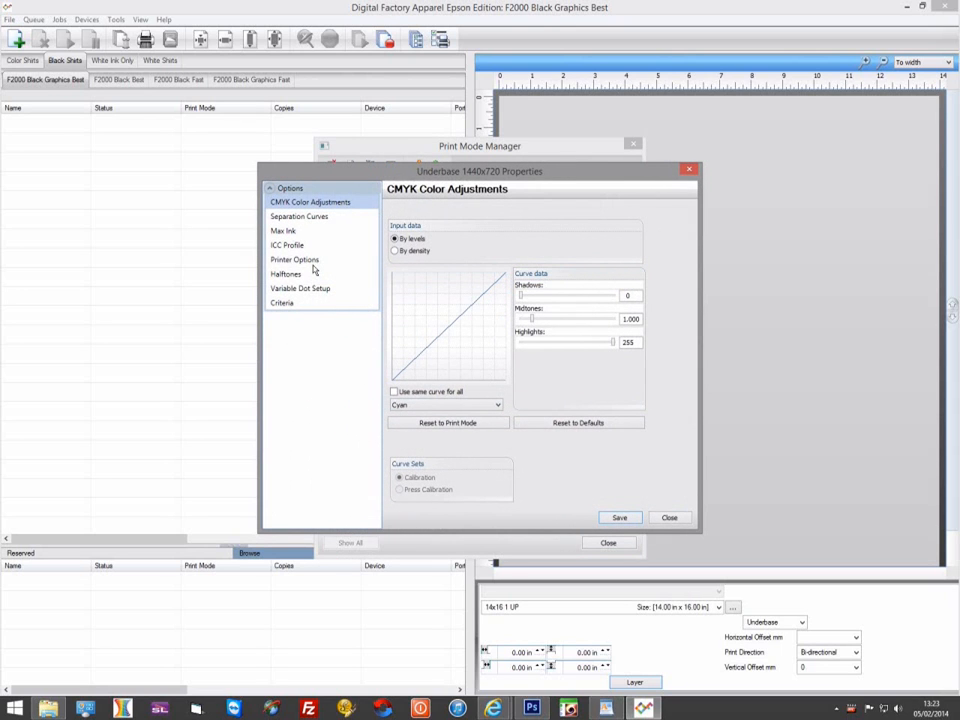
click(294, 260)
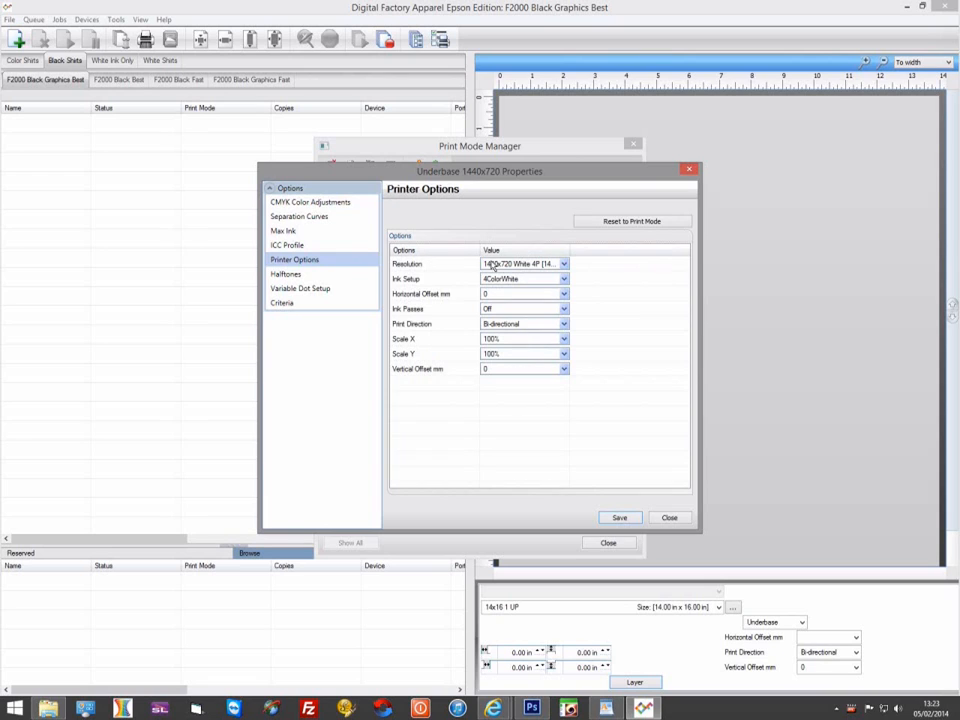
click(564, 264)
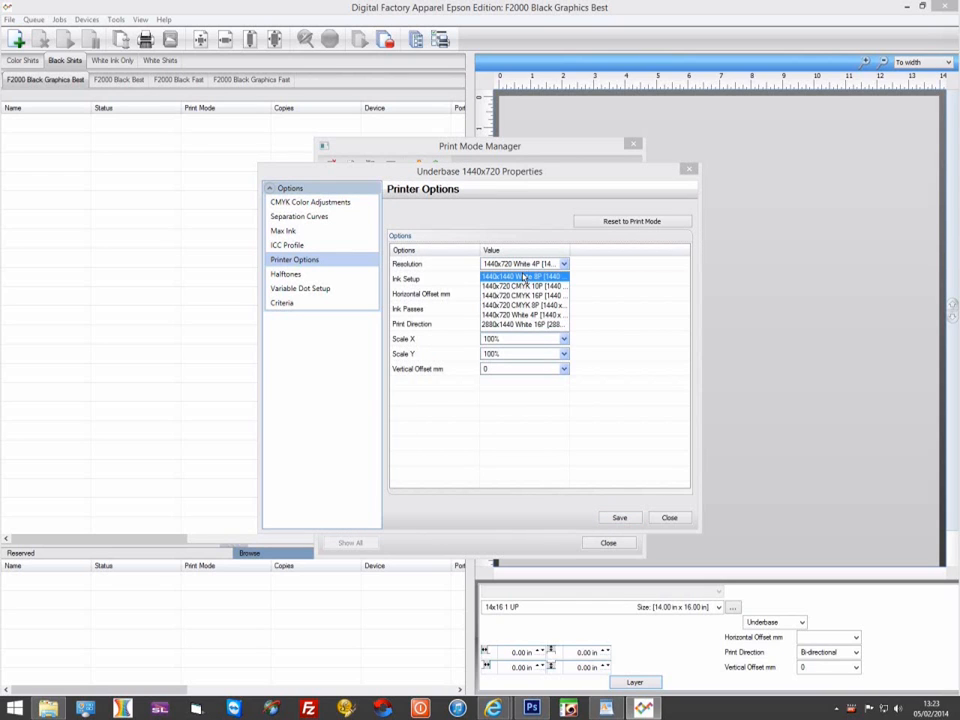
click(520, 280)
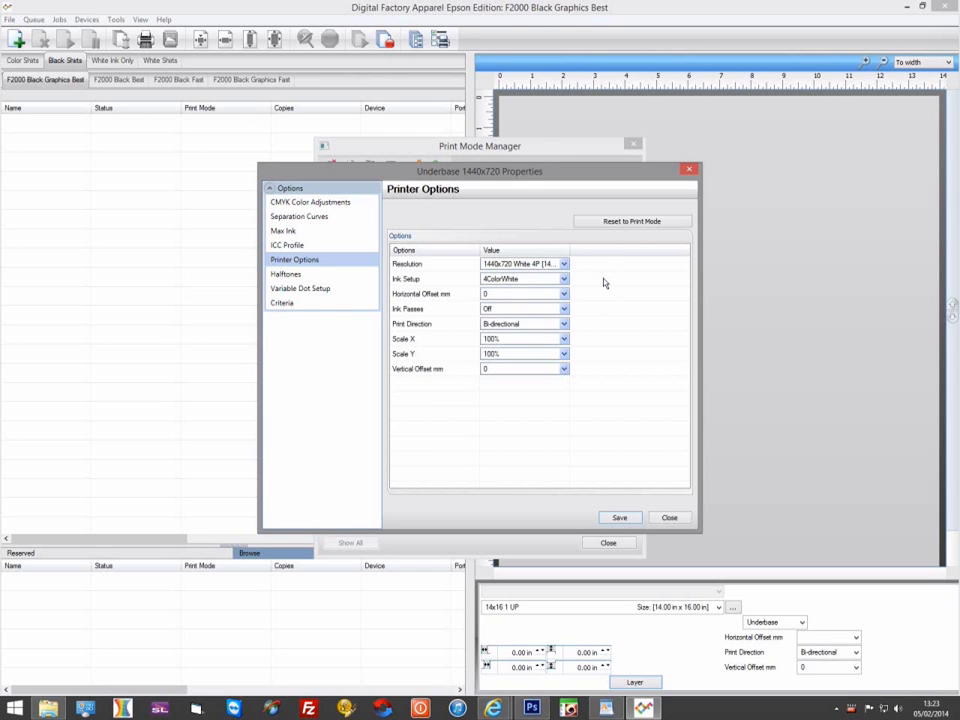
click(668, 516)
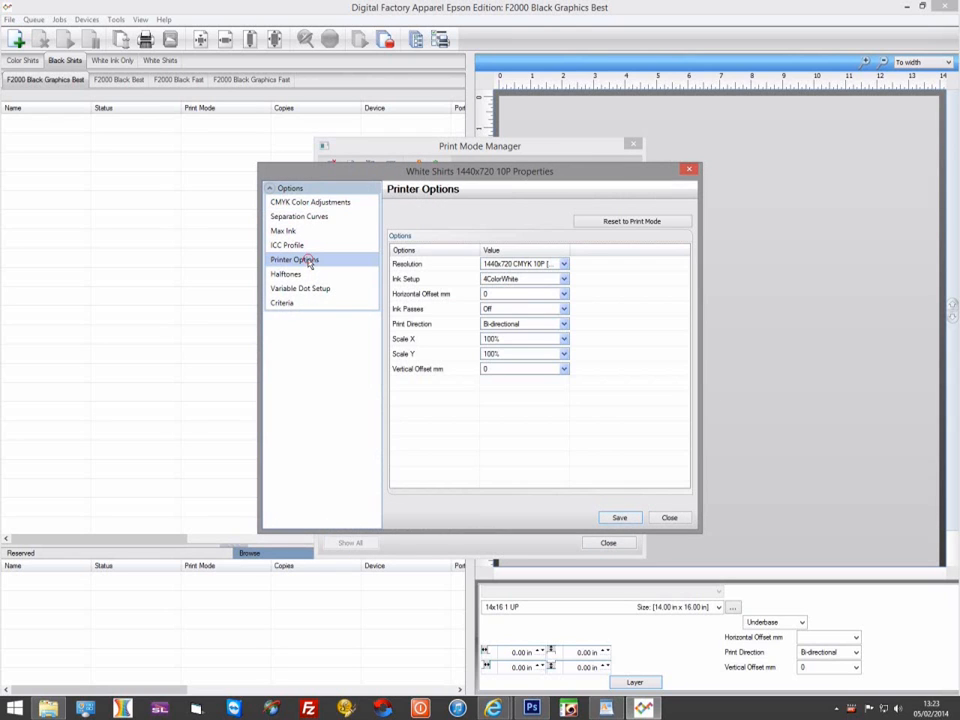
click(668, 516)
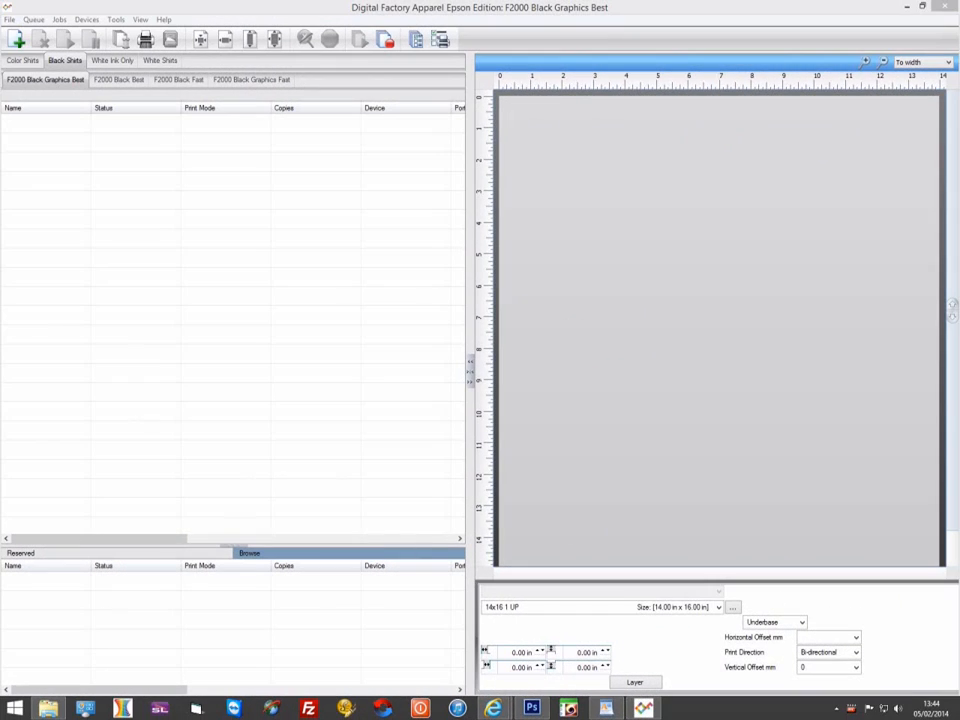
mouse_move(760, 480)
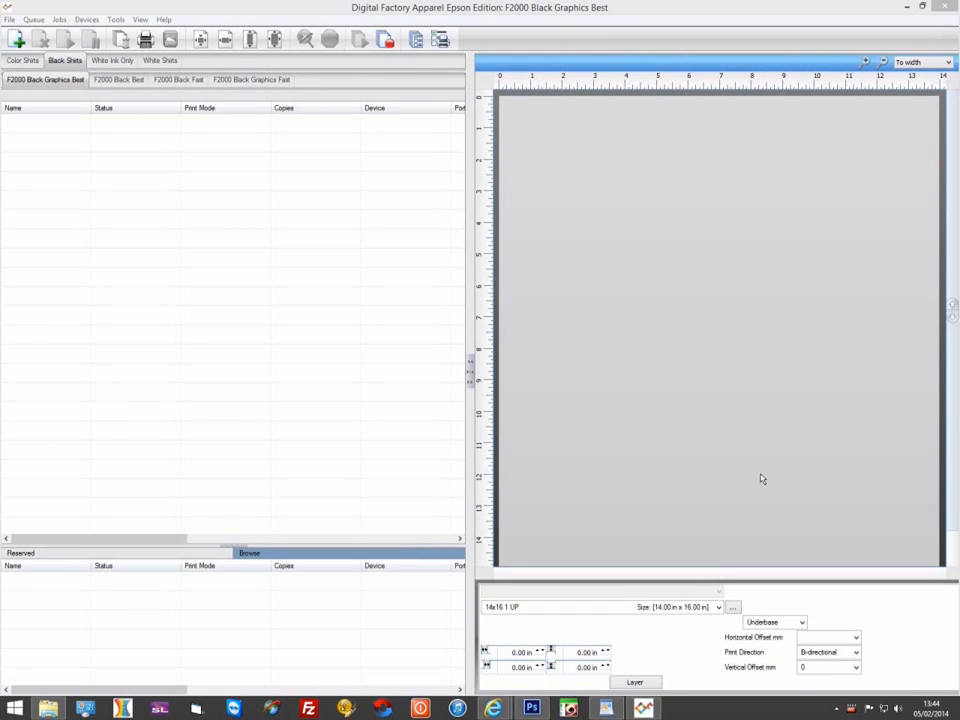
mouse_move(236, 224)
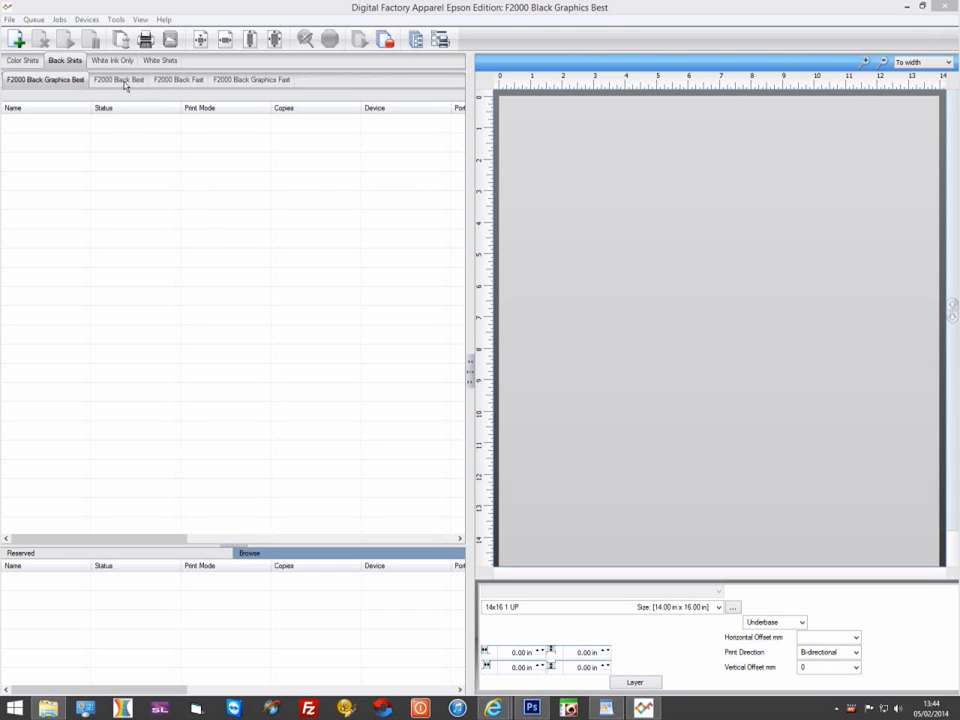
- Set the F2000 Black Best queue's Underbase layer to 1 repeat
click(118, 80)
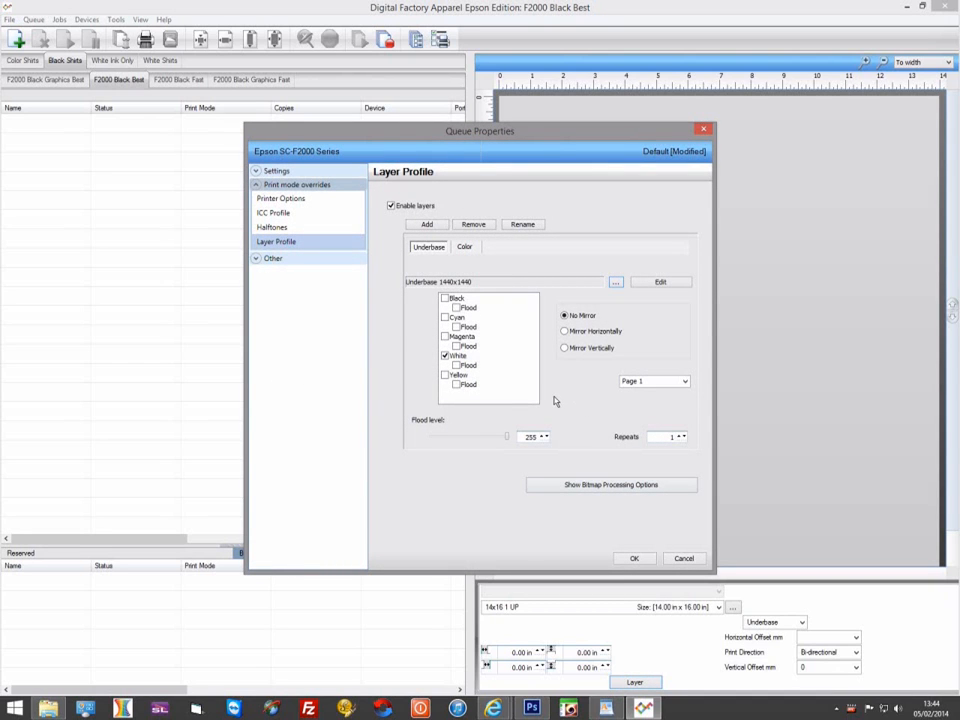
mouse_move(556, 414)
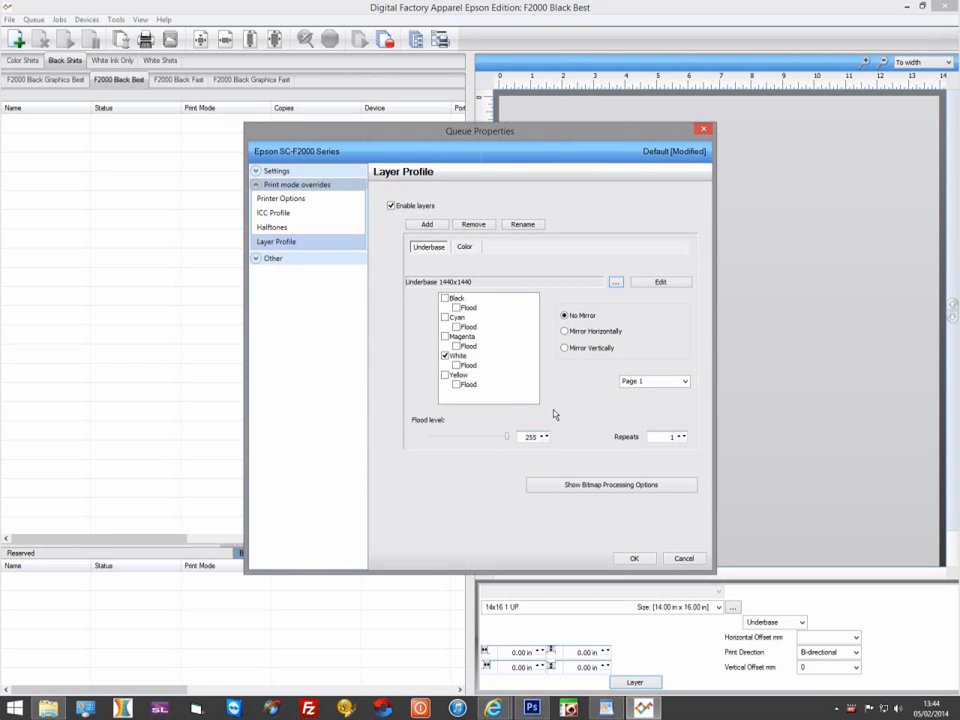
mouse_move(656, 446)
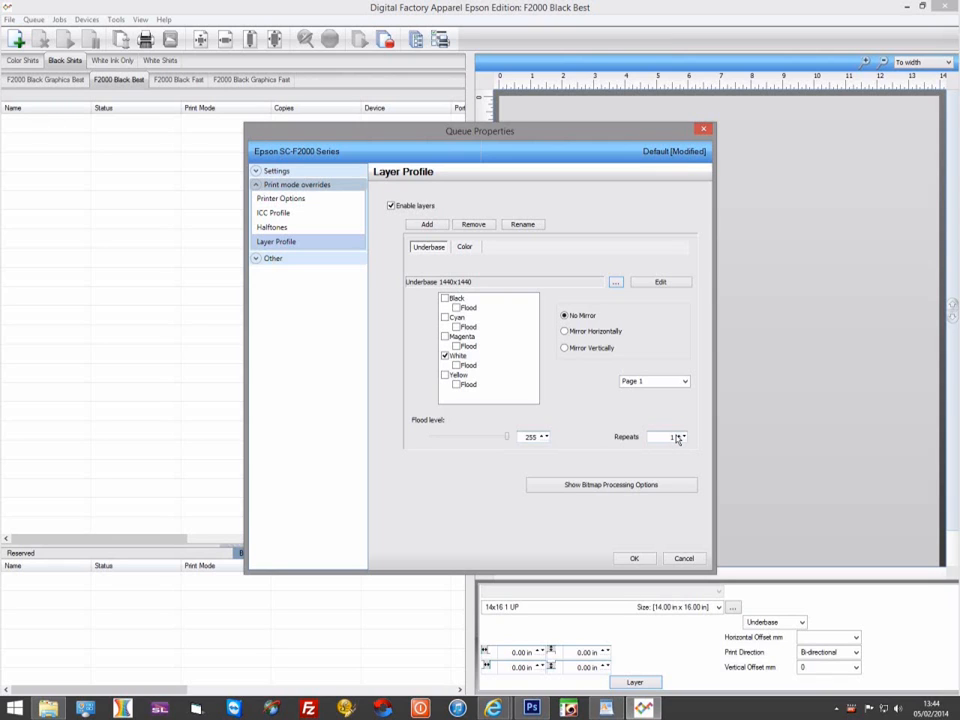
click(682, 434)
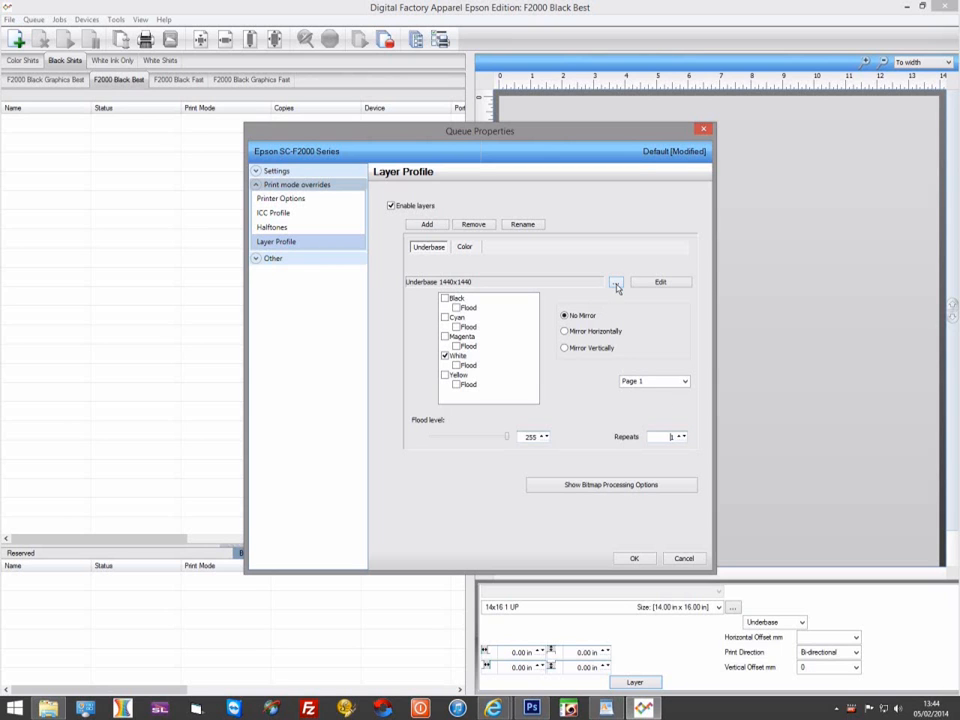
- Set the Underbase layer's print mode to Underbase 2880x1440
click(616, 280)
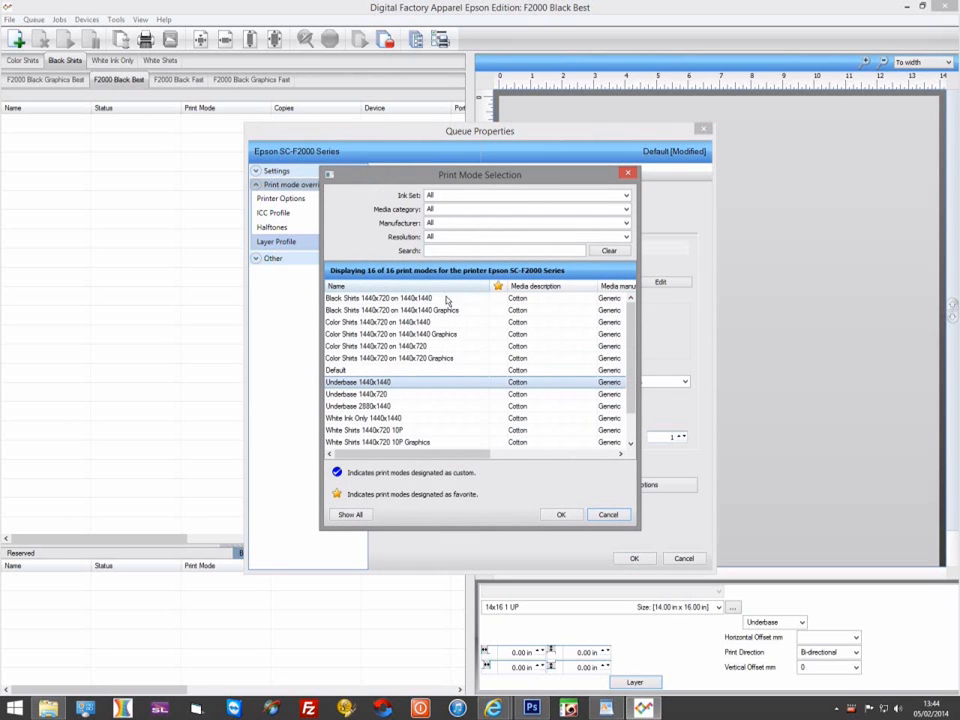
click(376, 406)
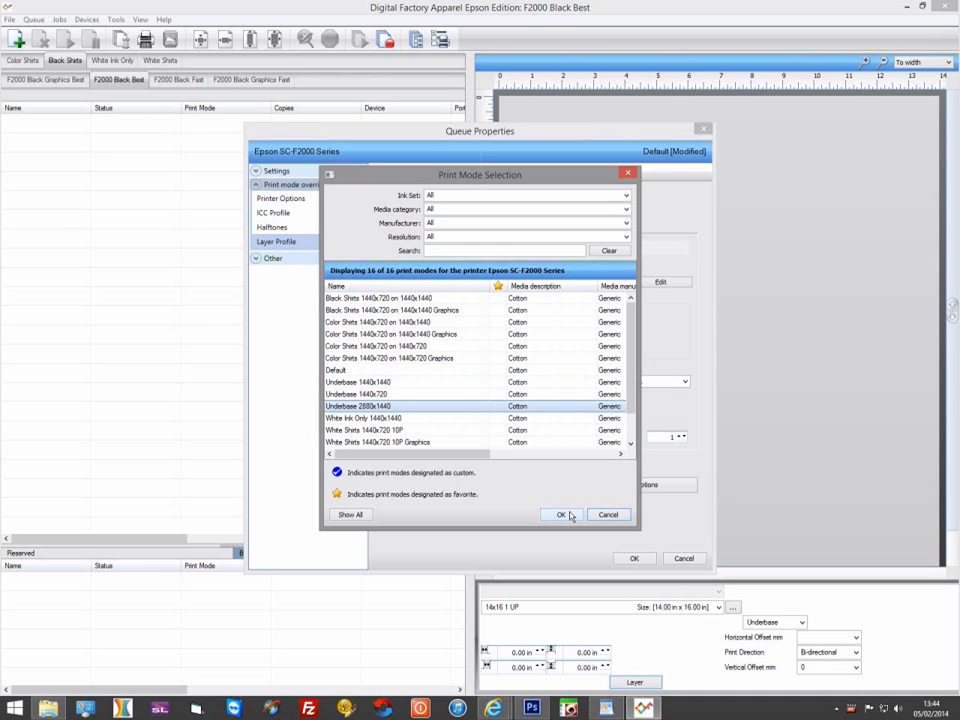
click(560, 514)
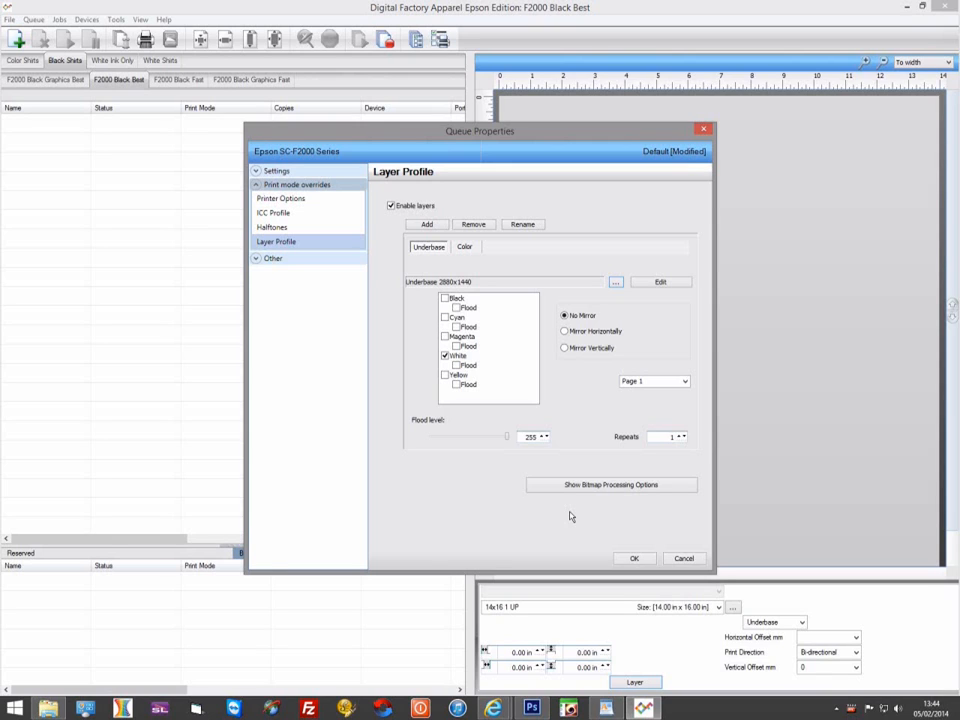
mouse_move(832, 248)
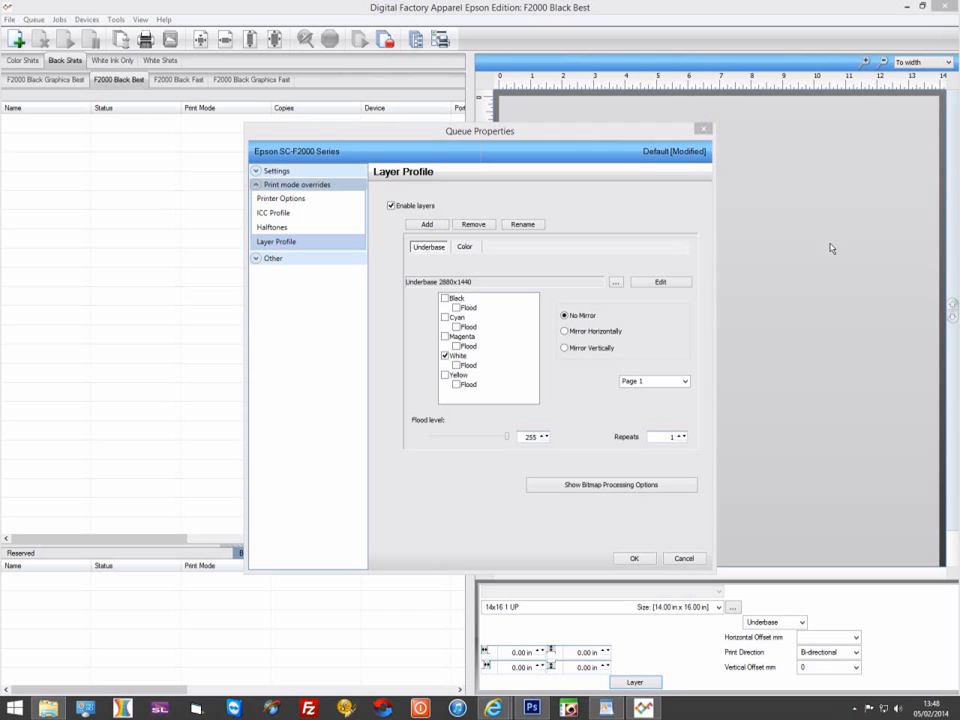
mouse_move(868, 240)
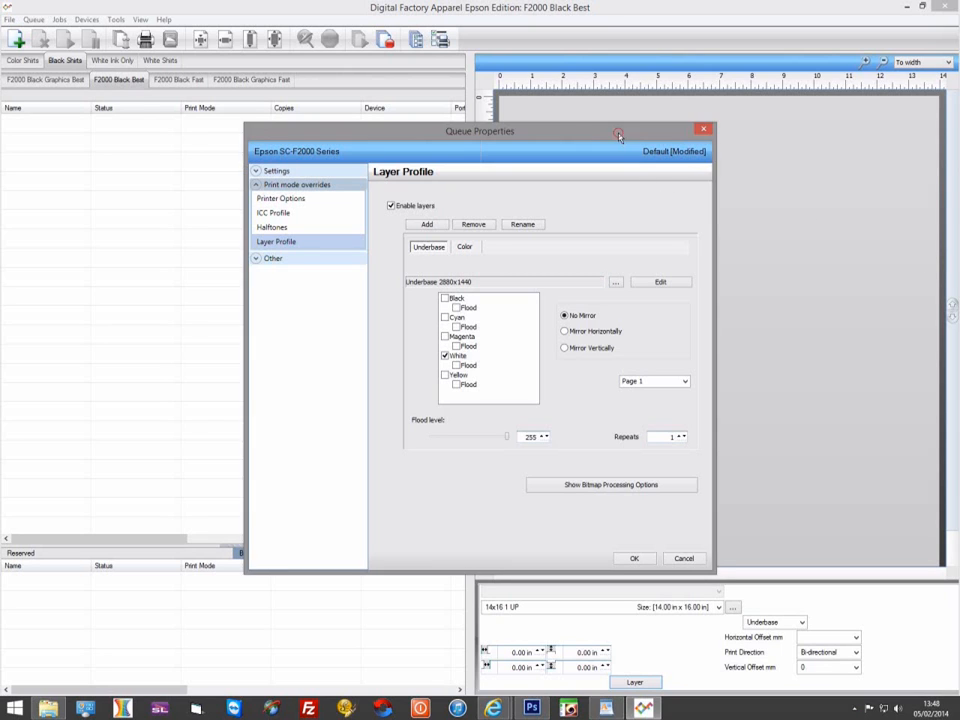
drag(480, 132, 340, 116)
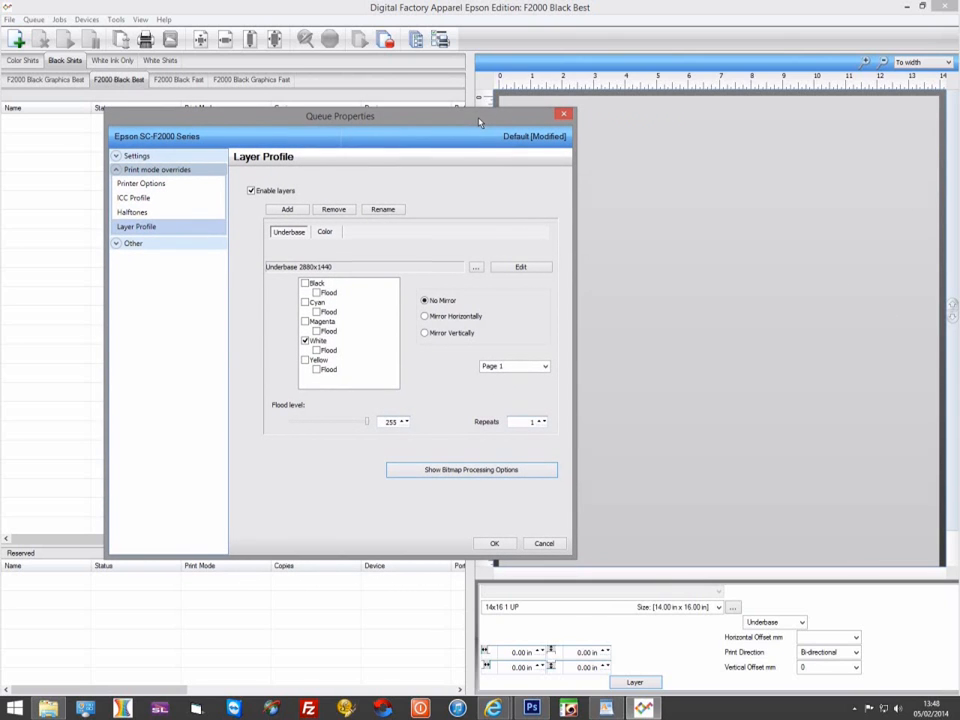
mouse_move(504, 182)
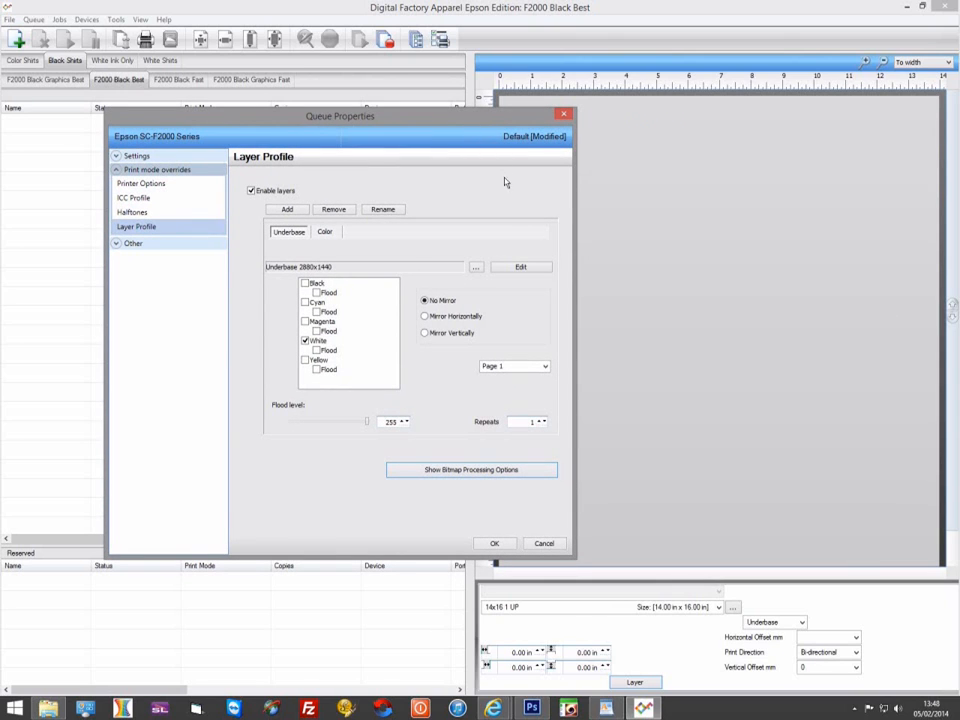
mouse_move(488, 276)
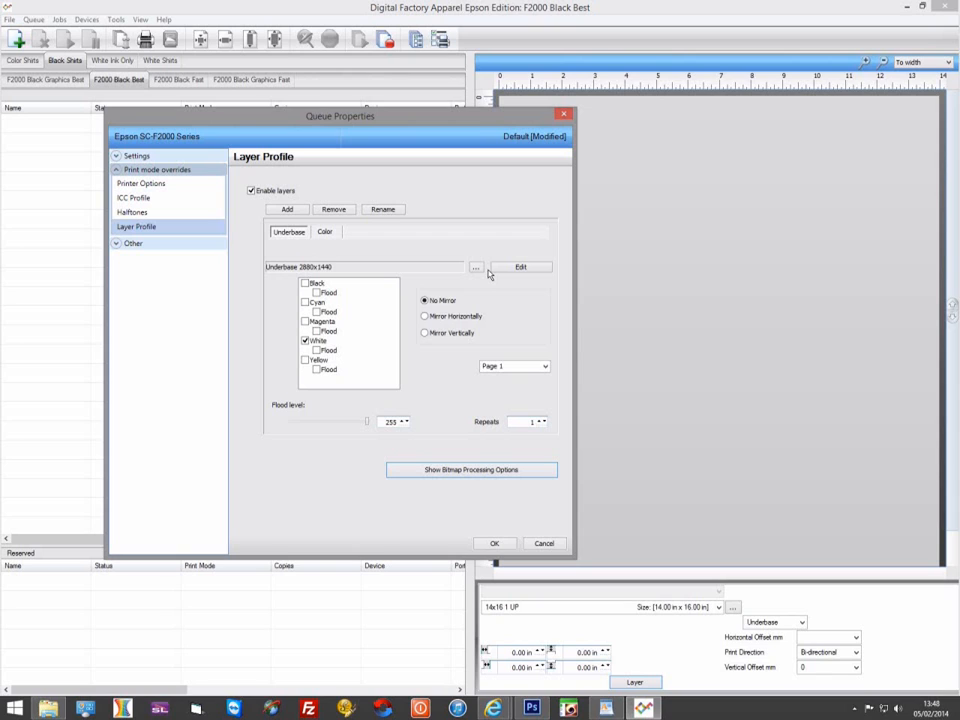
mouse_move(488, 376)
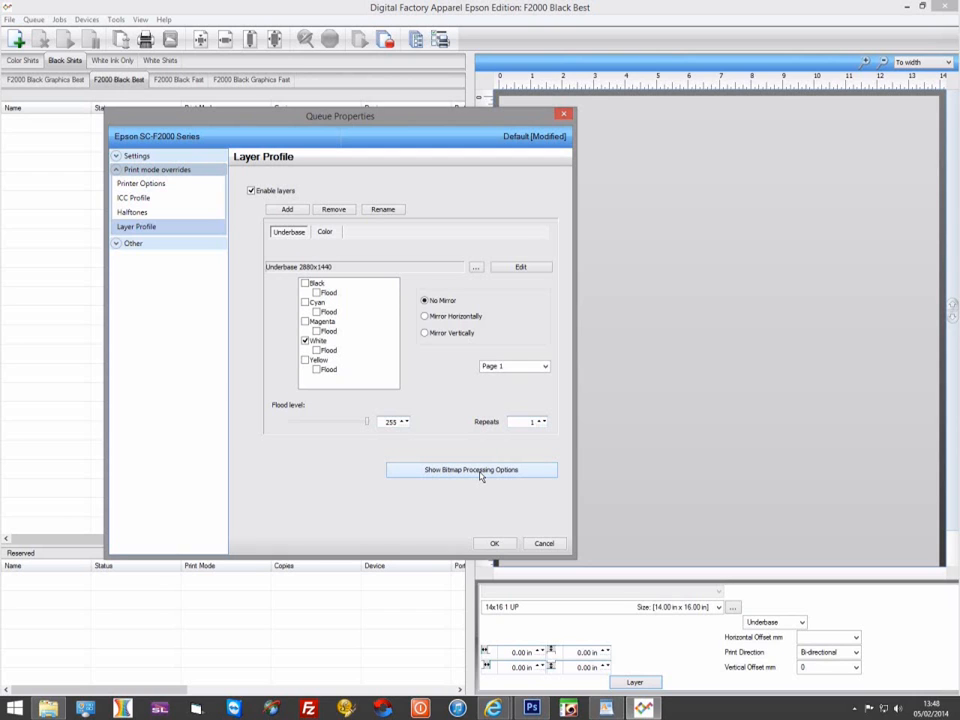
- Show bitmap processing options and adjust the maximum underbase white level
click(472, 470)
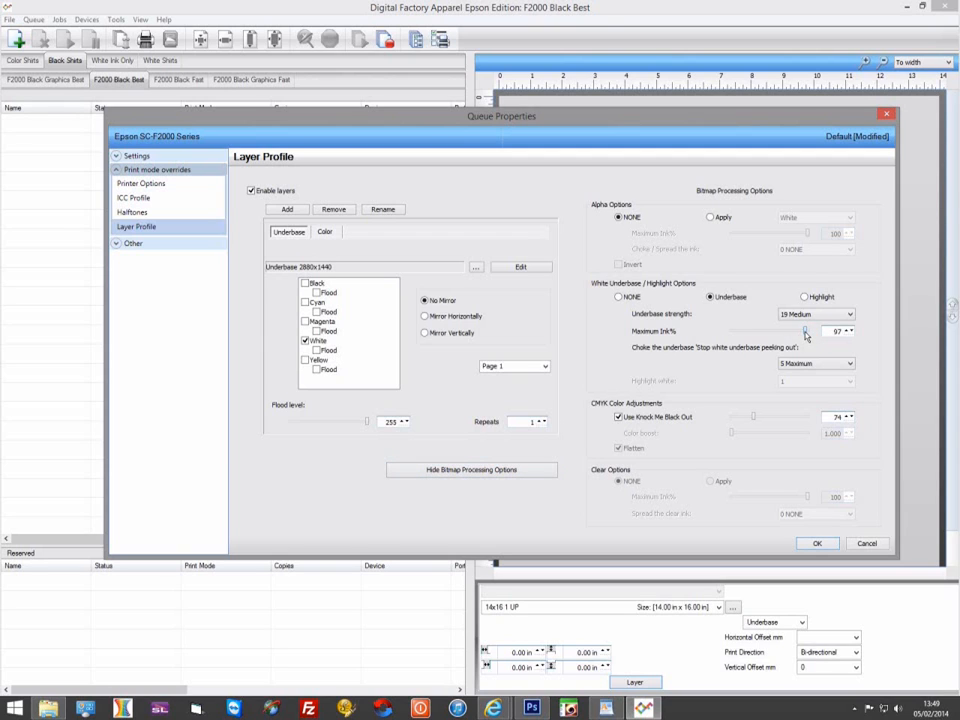
click(852, 334)
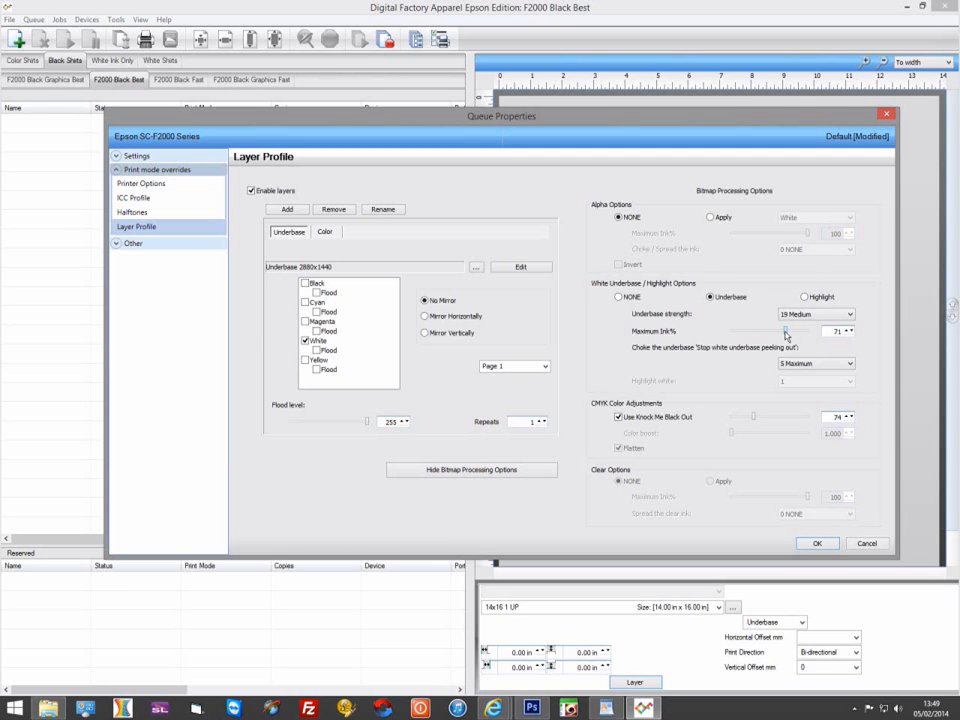
mouse_move(818, 420)
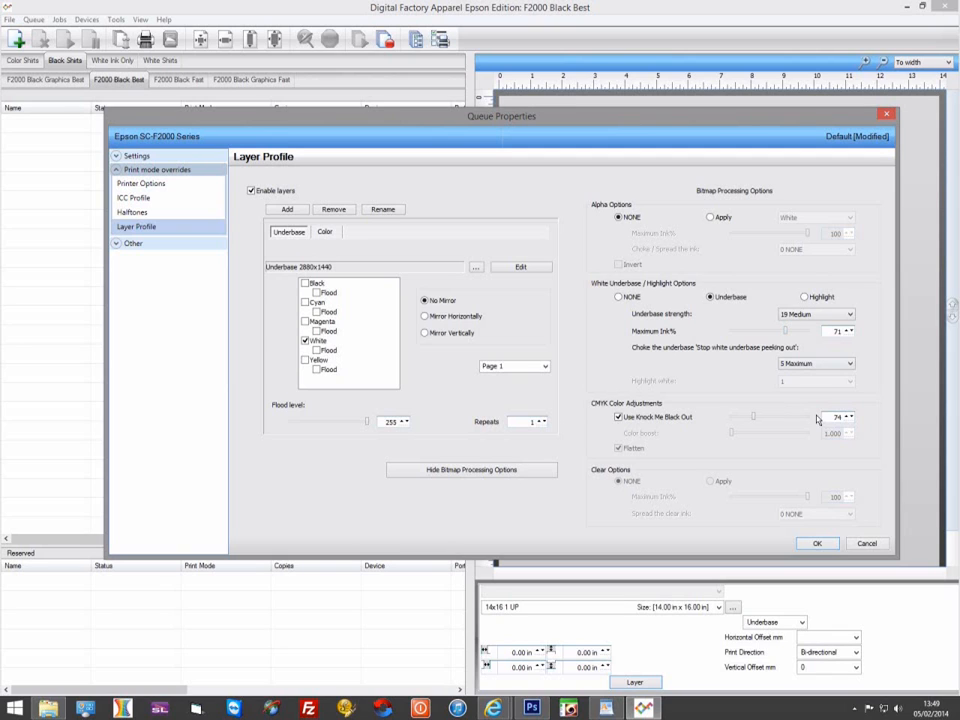
mouse_move(848, 336)
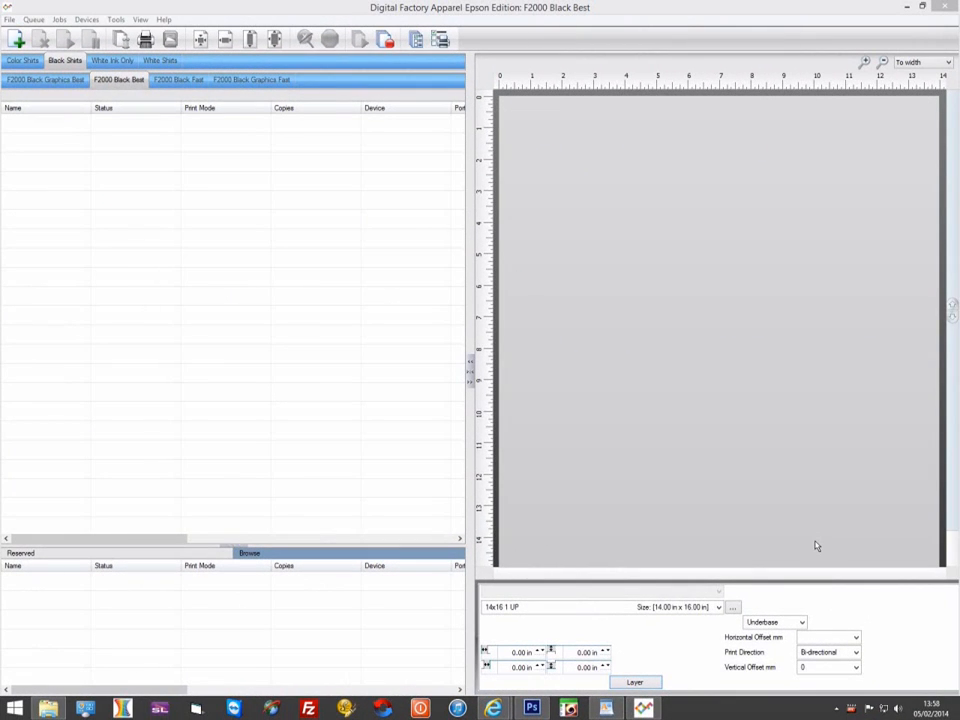
mouse_move(584, 684)
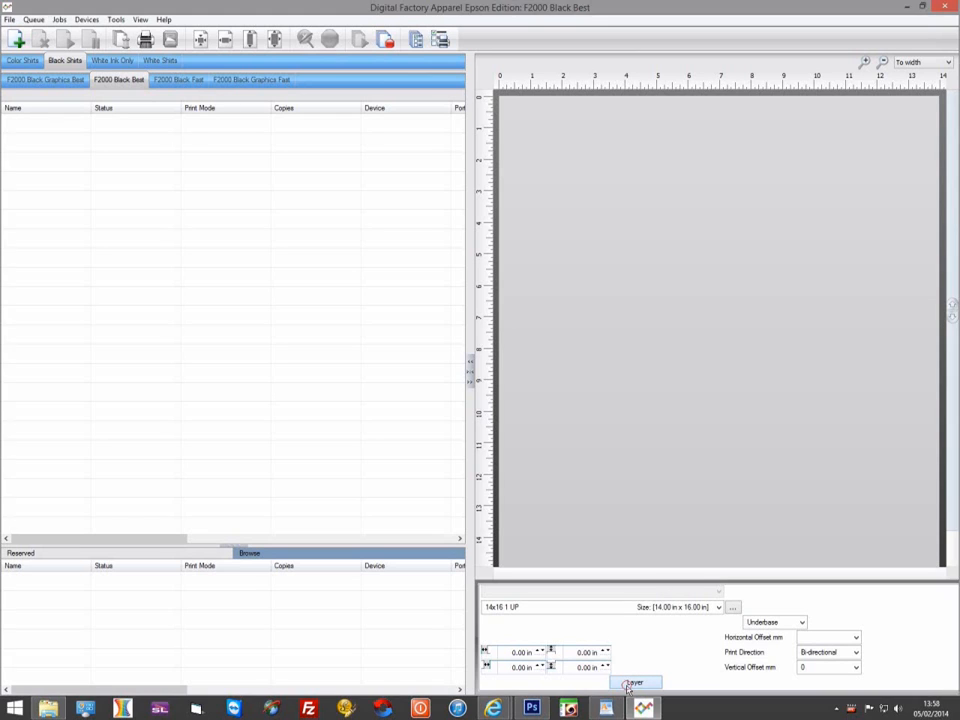
- Add a new print layer named Highlight to the F2000 Black Best queue's layer profile
click(636, 682)
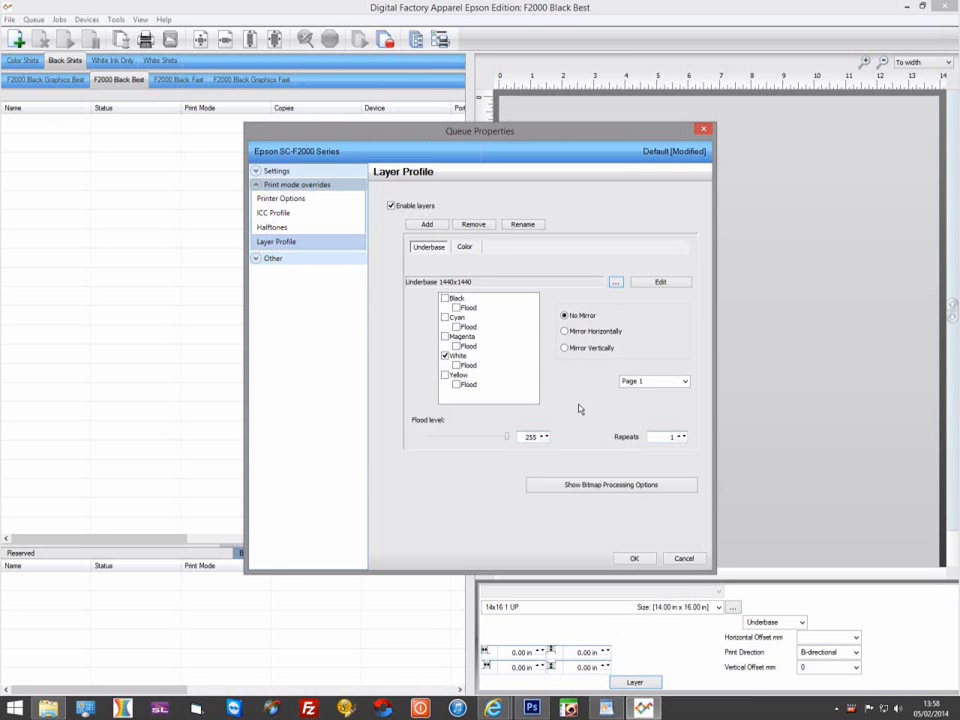
mouse_move(486, 230)
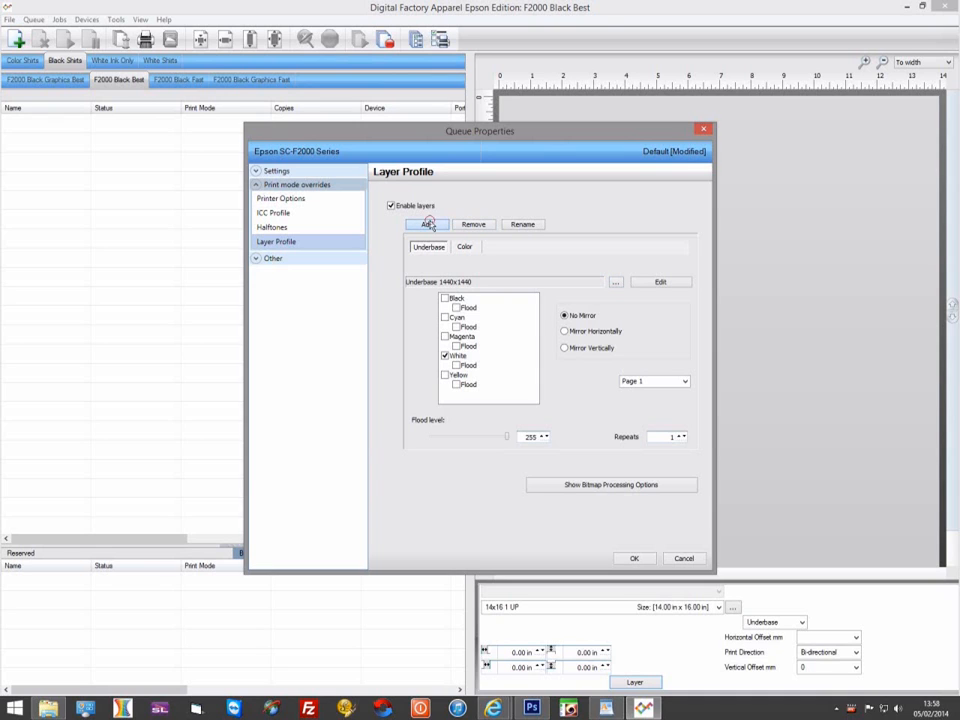
click(426, 224)
text(H)
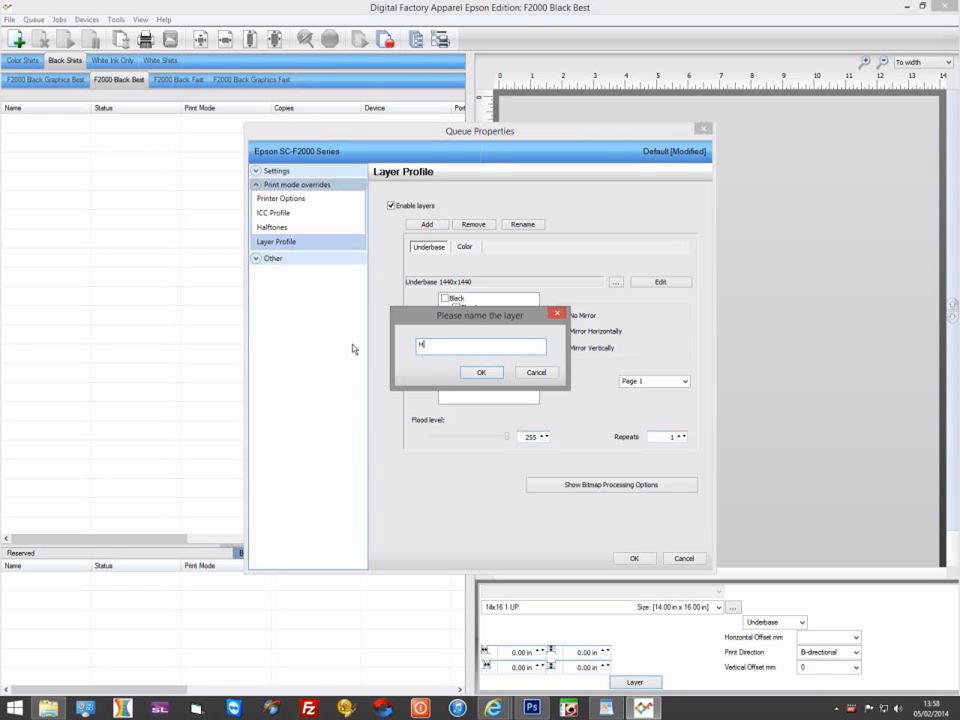
text(ighlight)
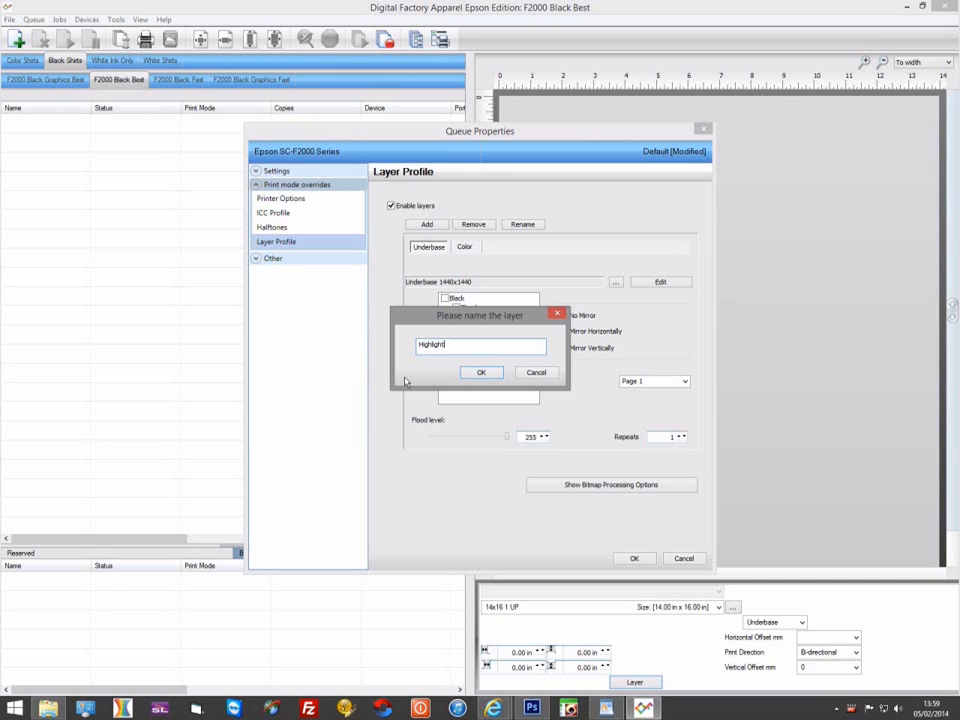
click(480, 372)
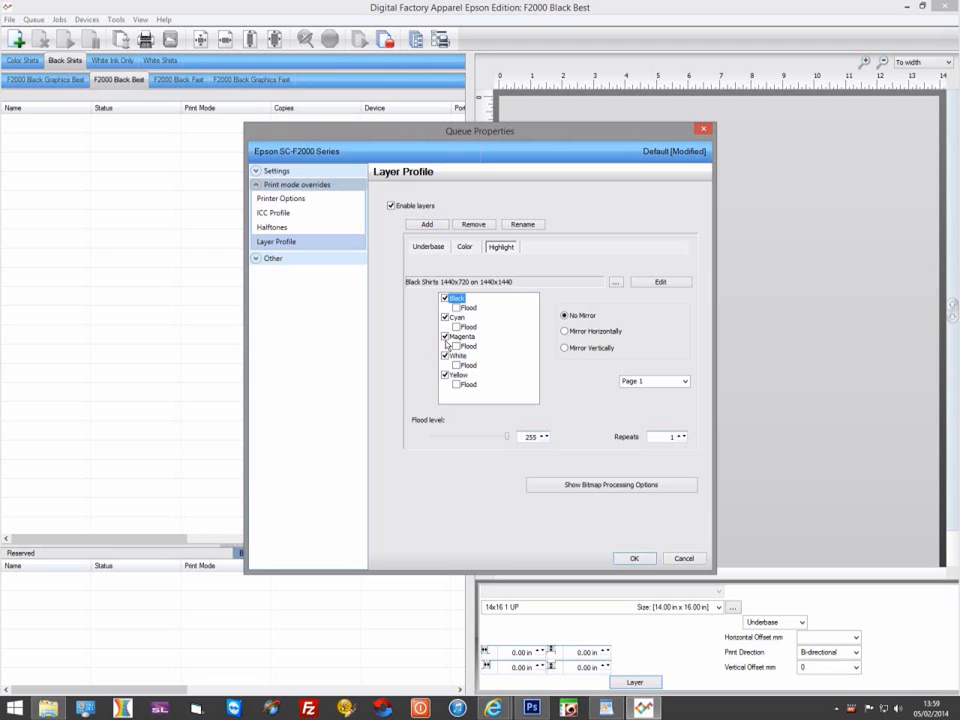
- Turn off the colour inks so the Highlight layer prints with White only
click(456, 316)
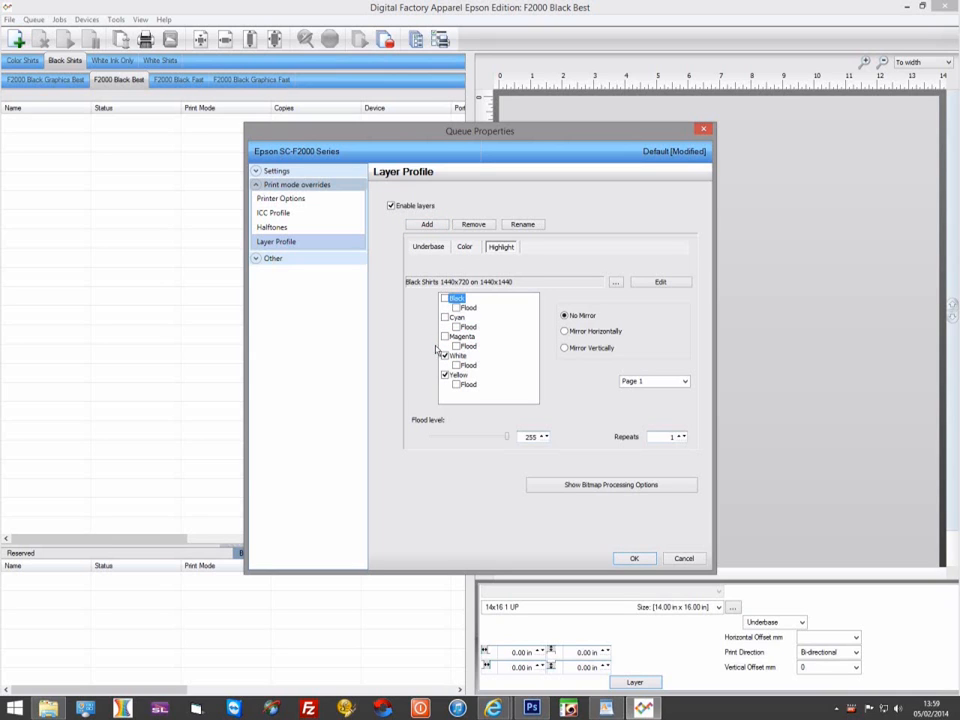
click(448, 376)
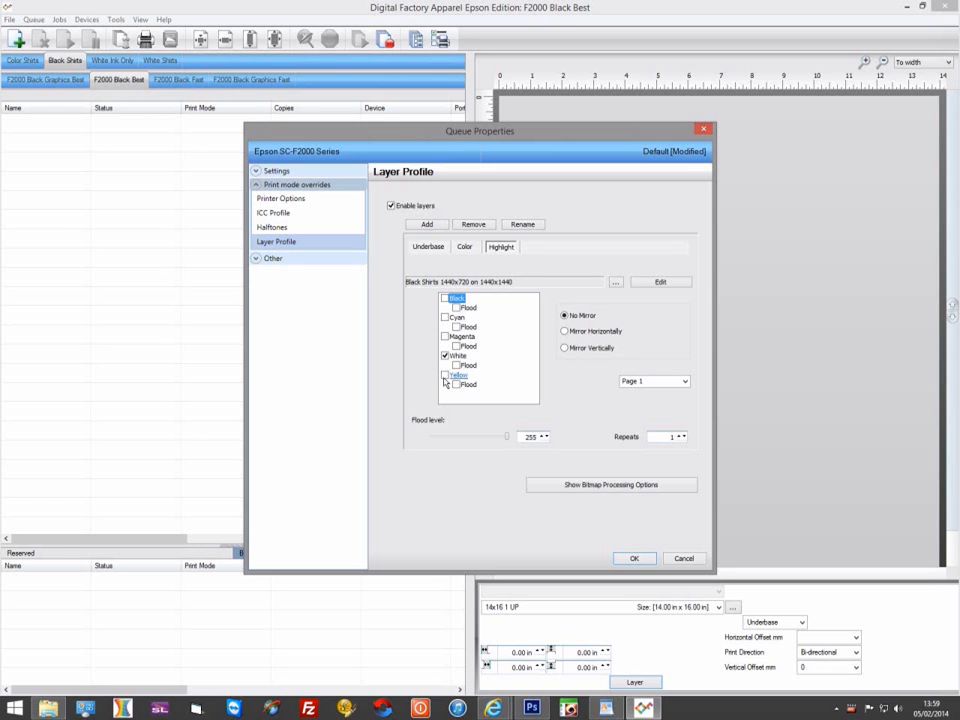
click(458, 376)
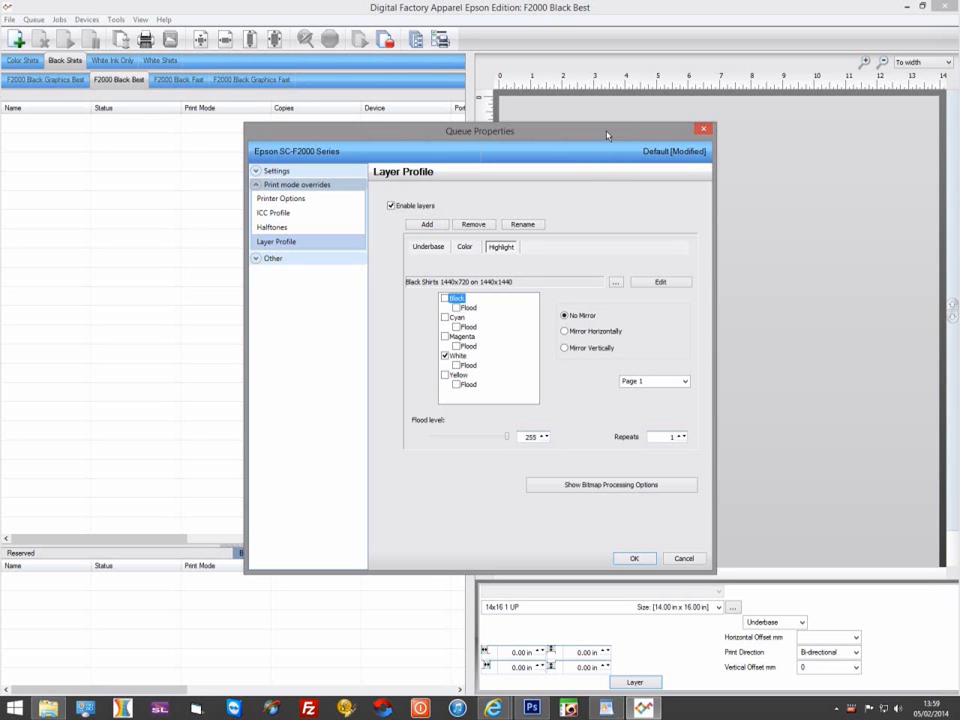
drag(480, 132, 284, 104)
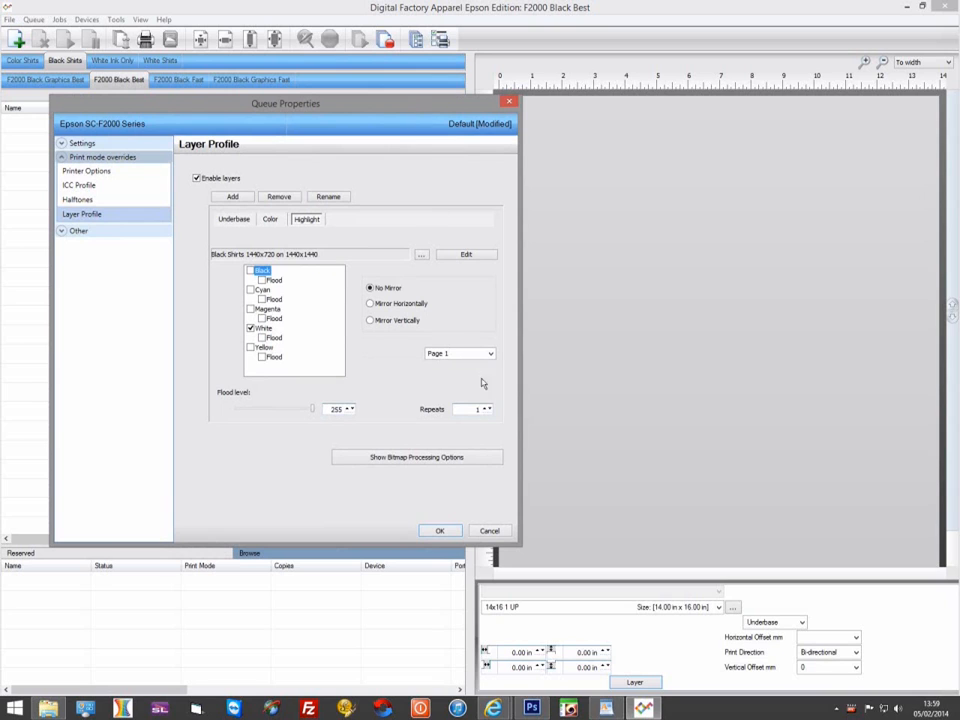
- Set the Highlight layer's bitmap processing to highlight white at Weak strength
click(416, 456)
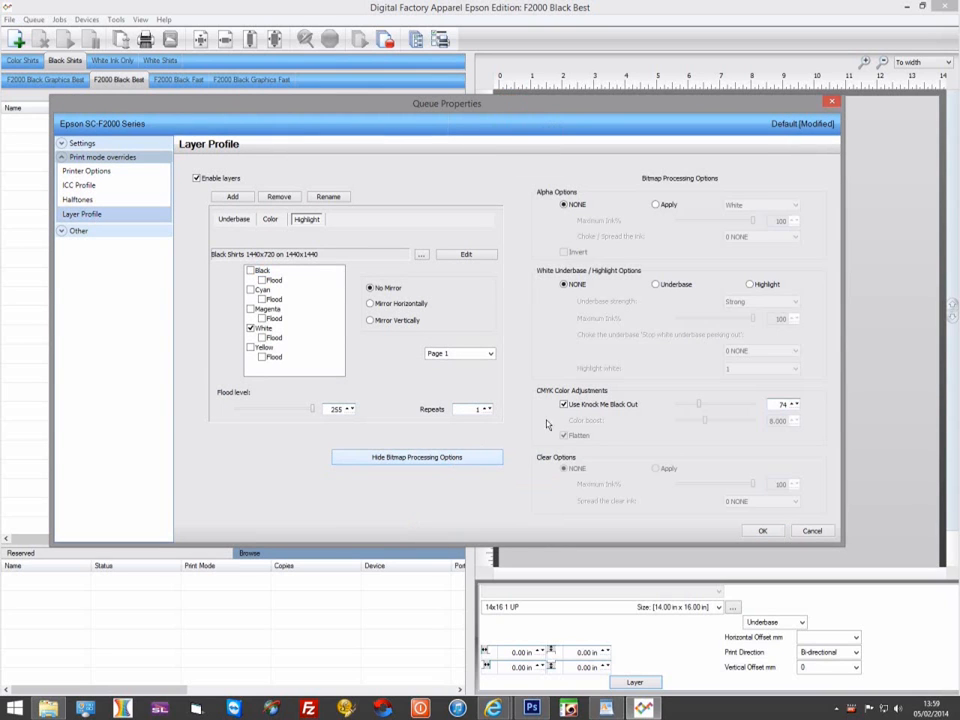
click(750, 284)
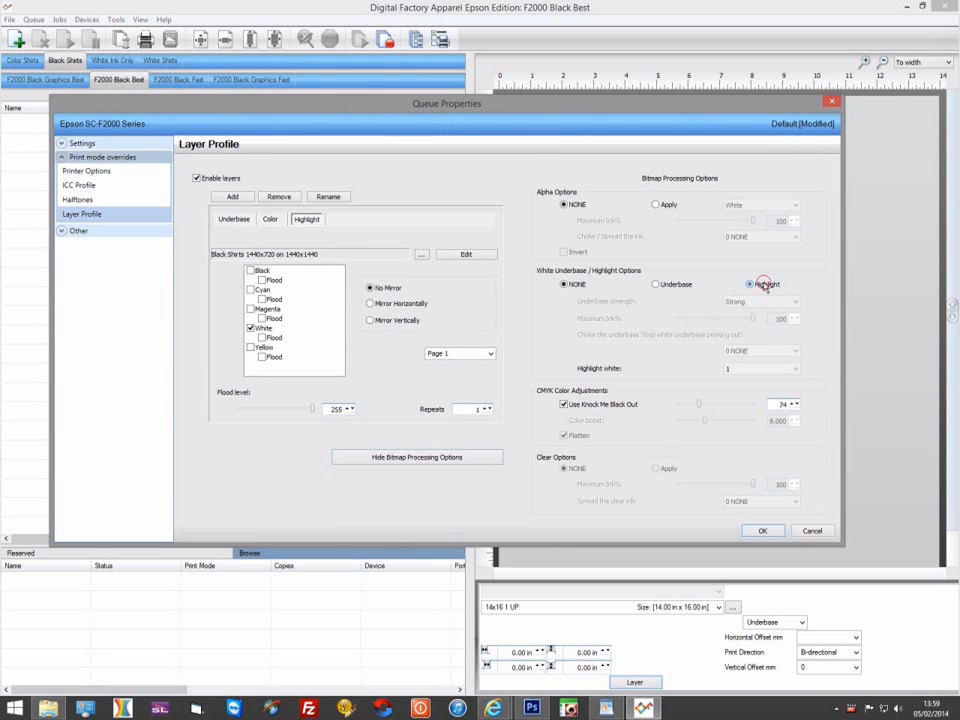
click(796, 368)
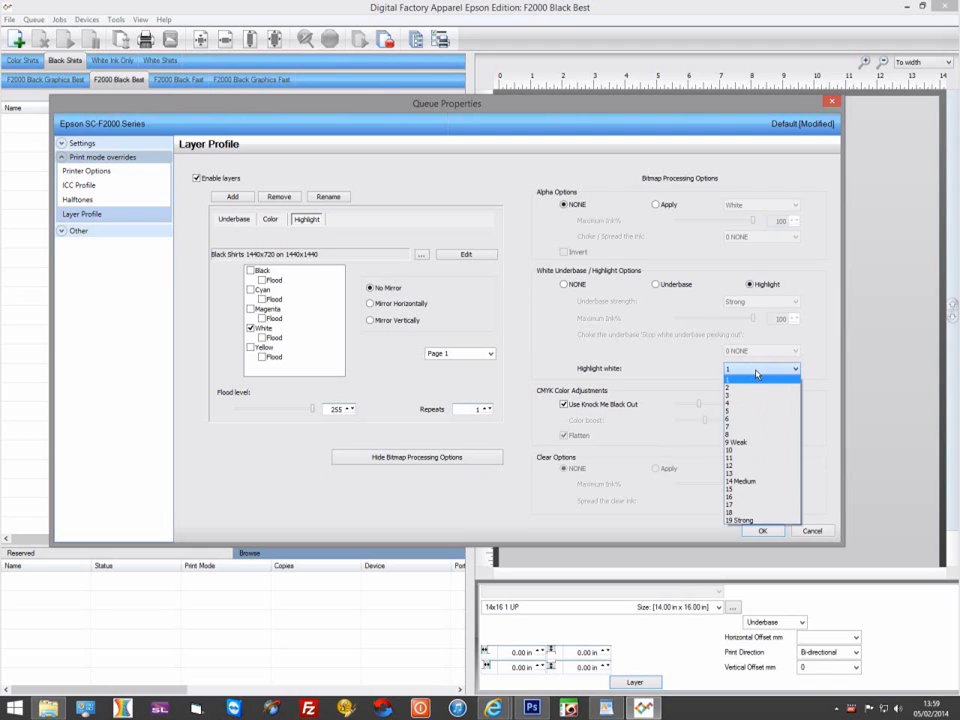
mouse_move(756, 442)
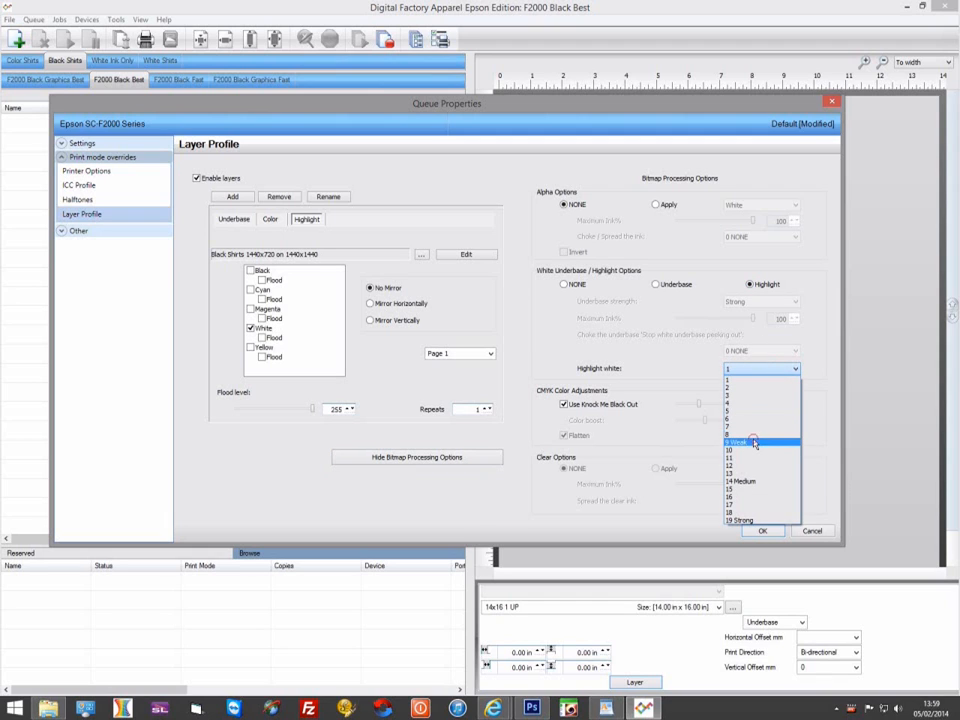
click(740, 442)
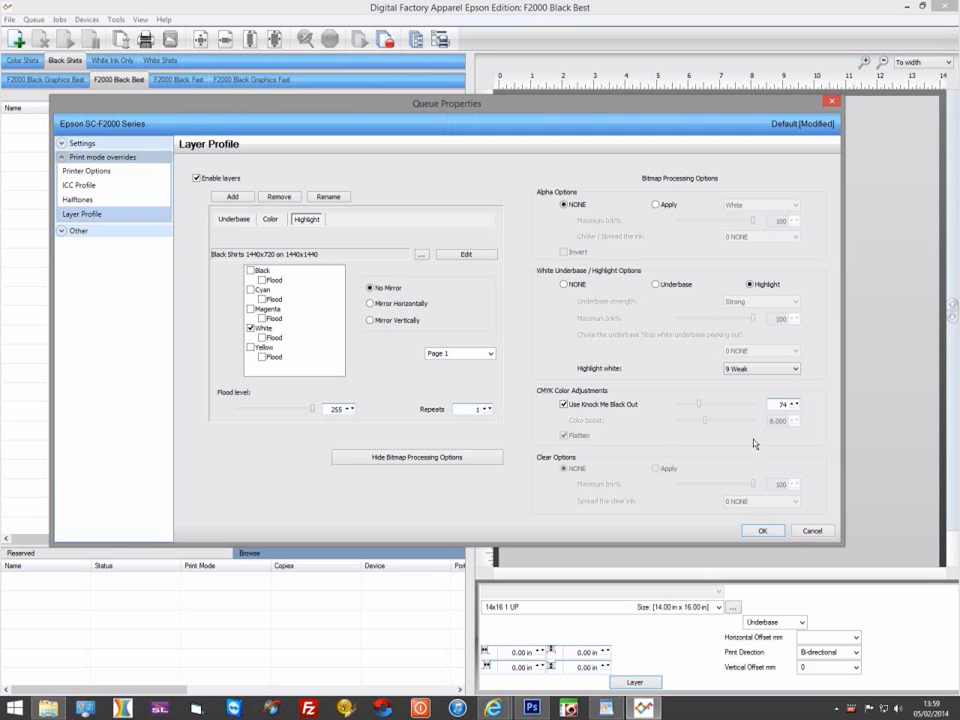
mouse_move(452, 266)
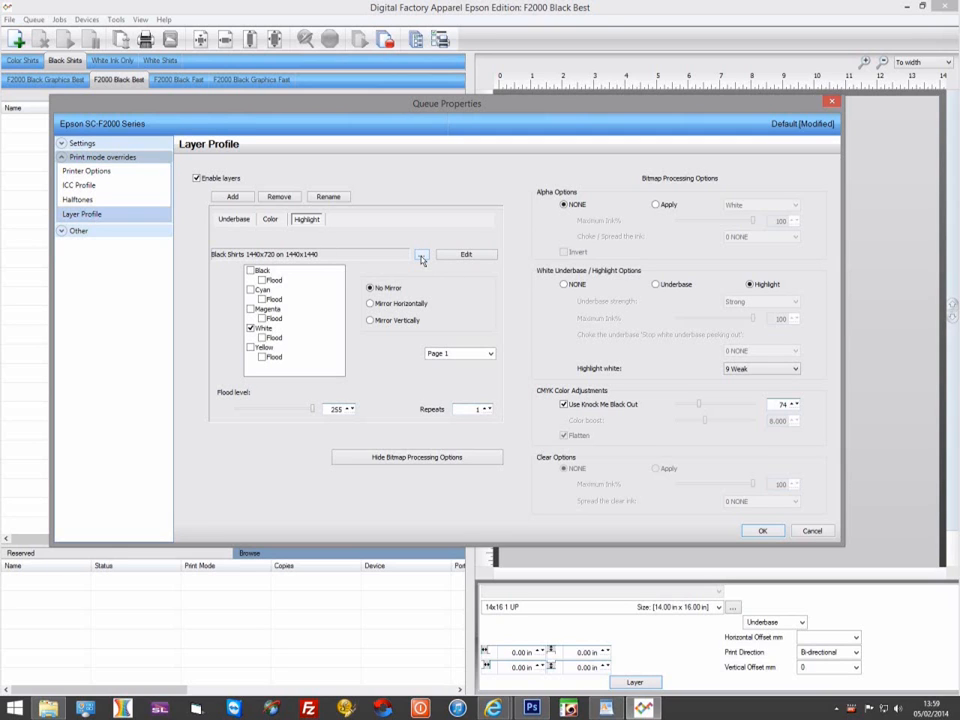
- Assign the Underbase 1440x720 print mode to the layer via Print Mode Selection
click(420, 254)
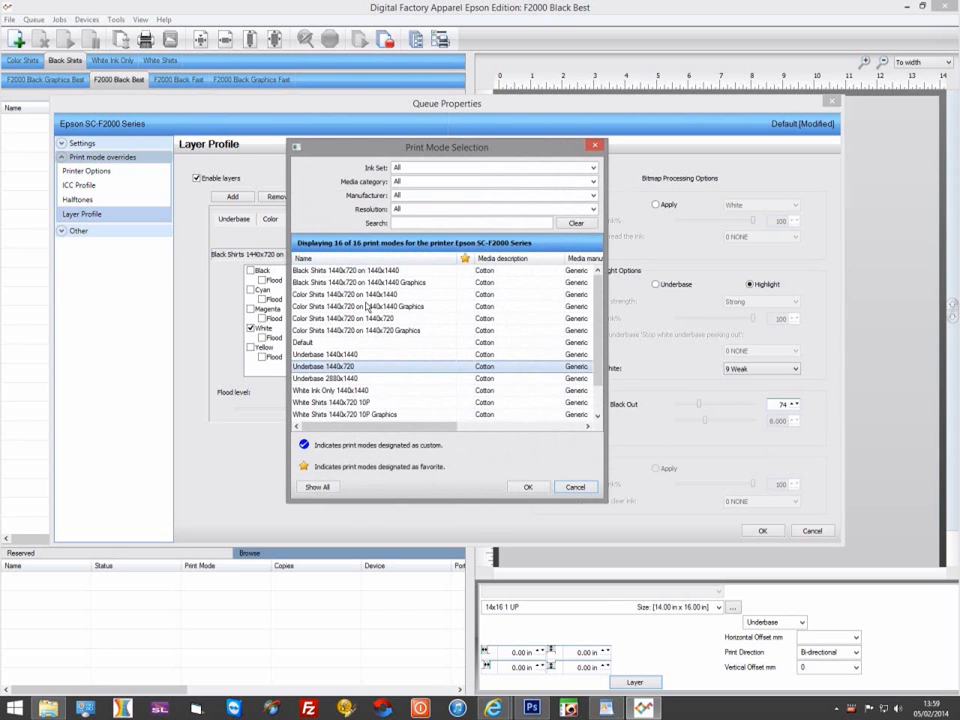
click(324, 354)
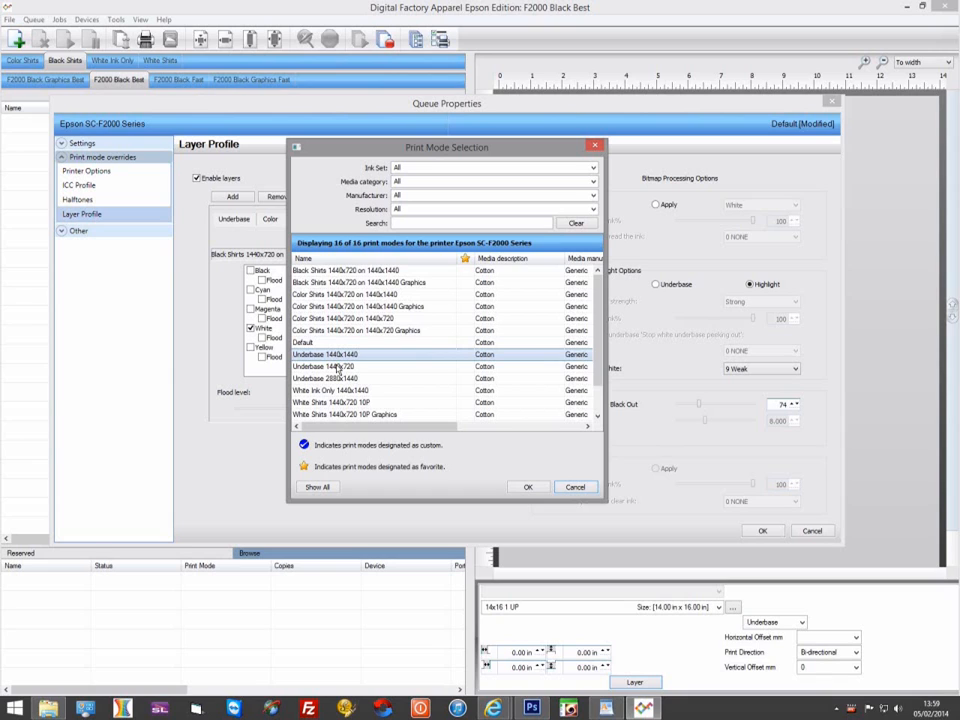
click(340, 366)
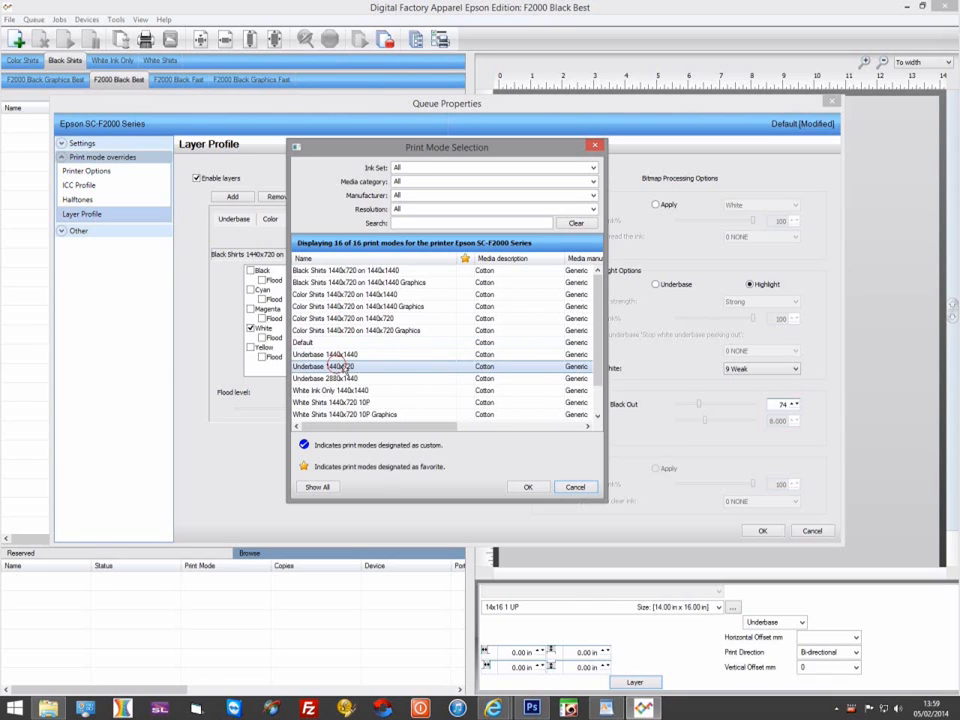
mouse_move(528, 488)
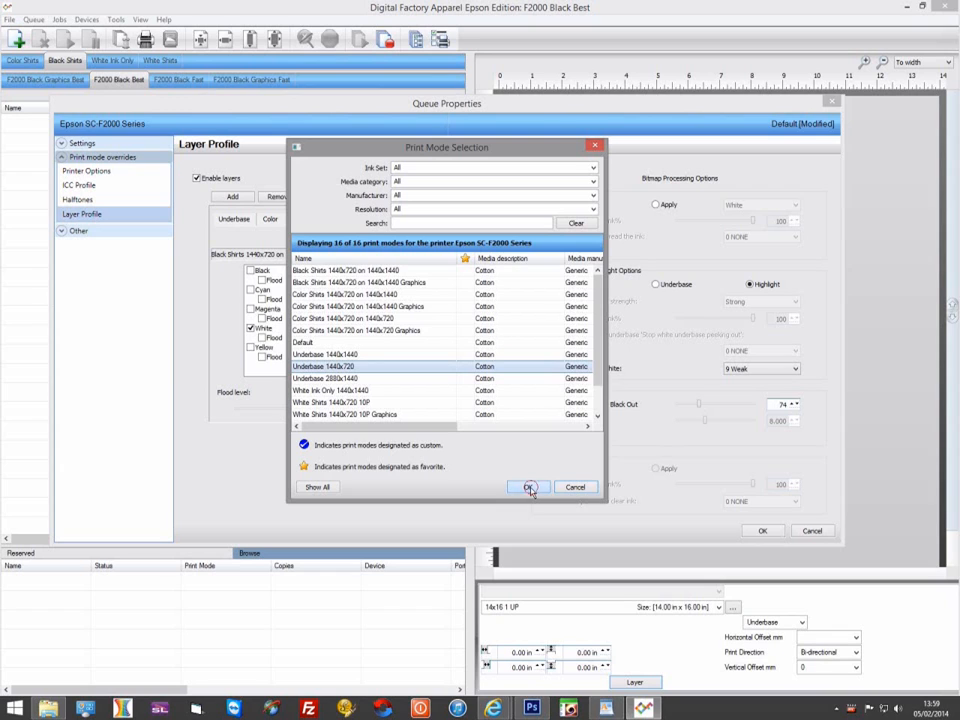
click(528, 488)
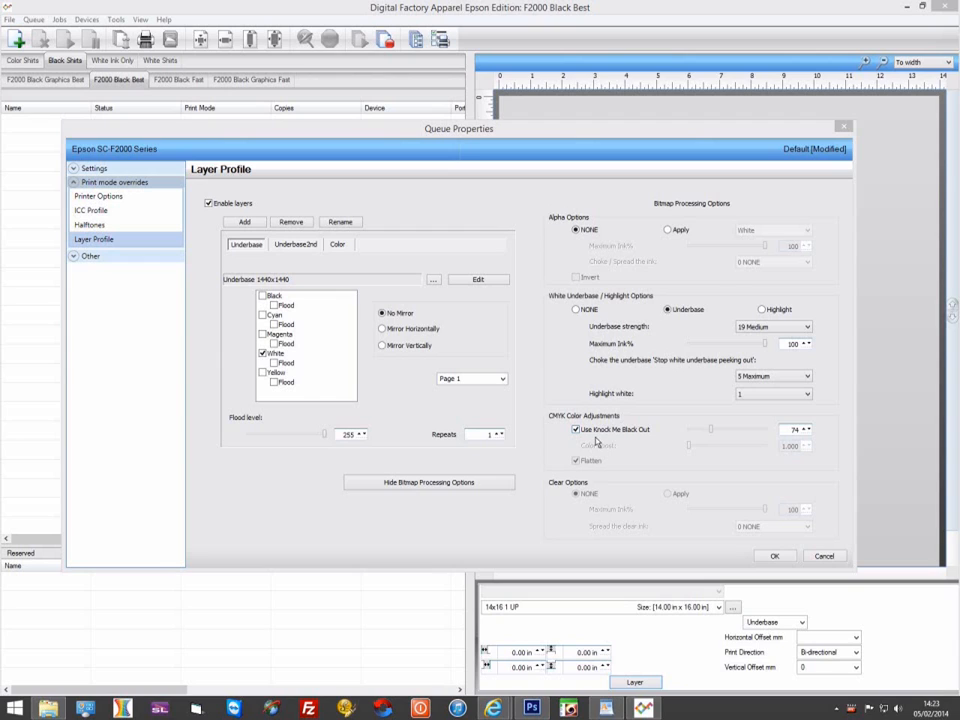
mouse_move(592, 444)
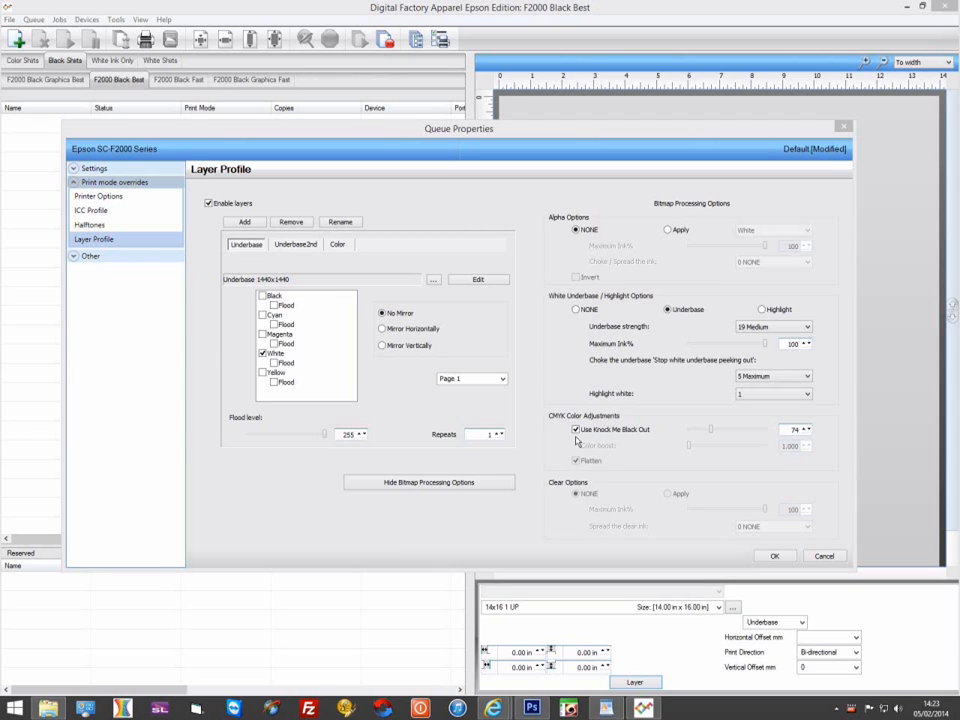
mouse_move(356, 308)
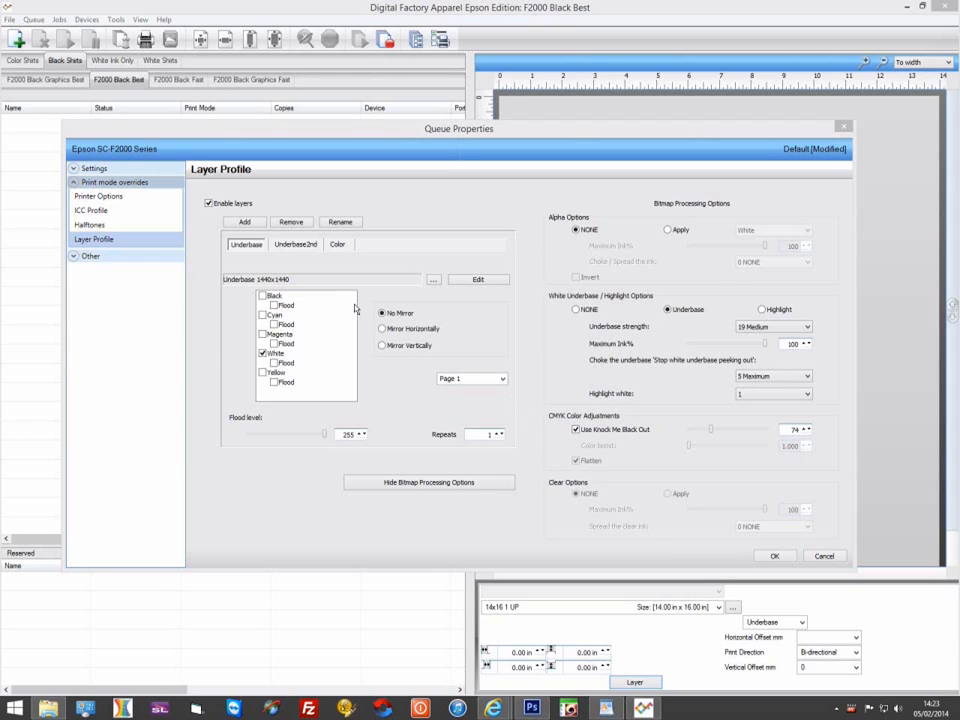
- Inspect the Color and Underbase2nd layers' settings in the Black Fast queue's profile
click(296, 244)
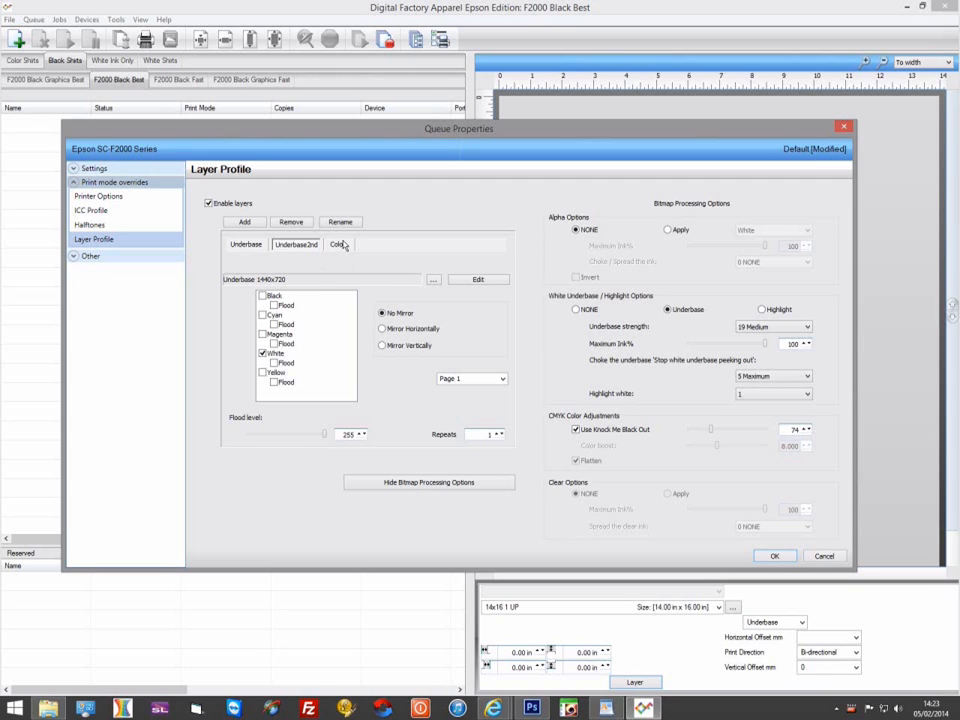
click(340, 244)
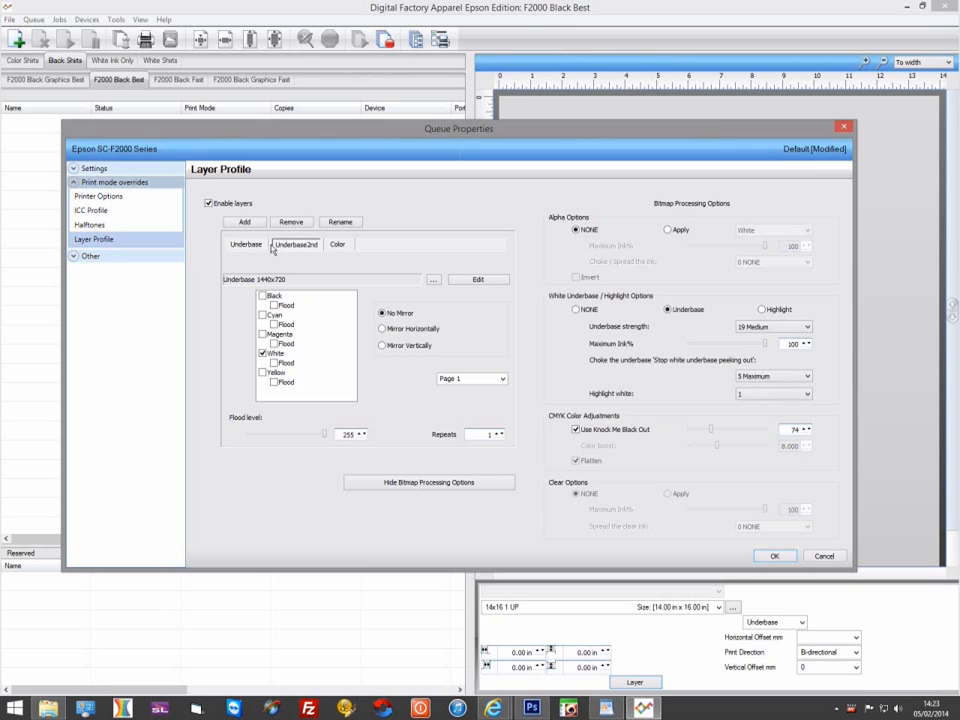
click(246, 244)
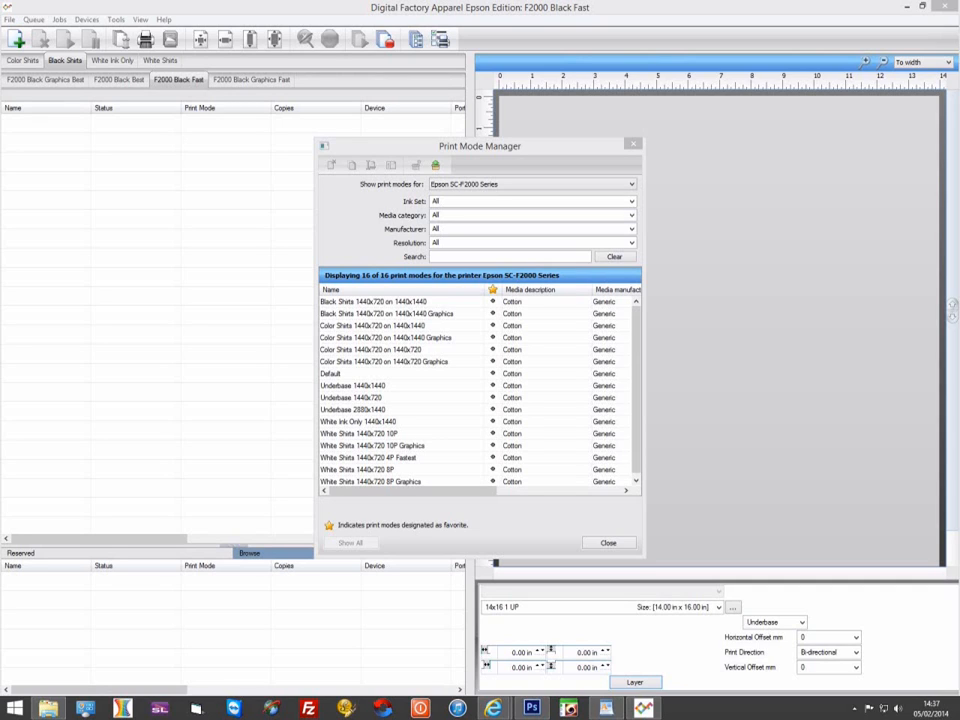
mouse_move(714, 360)
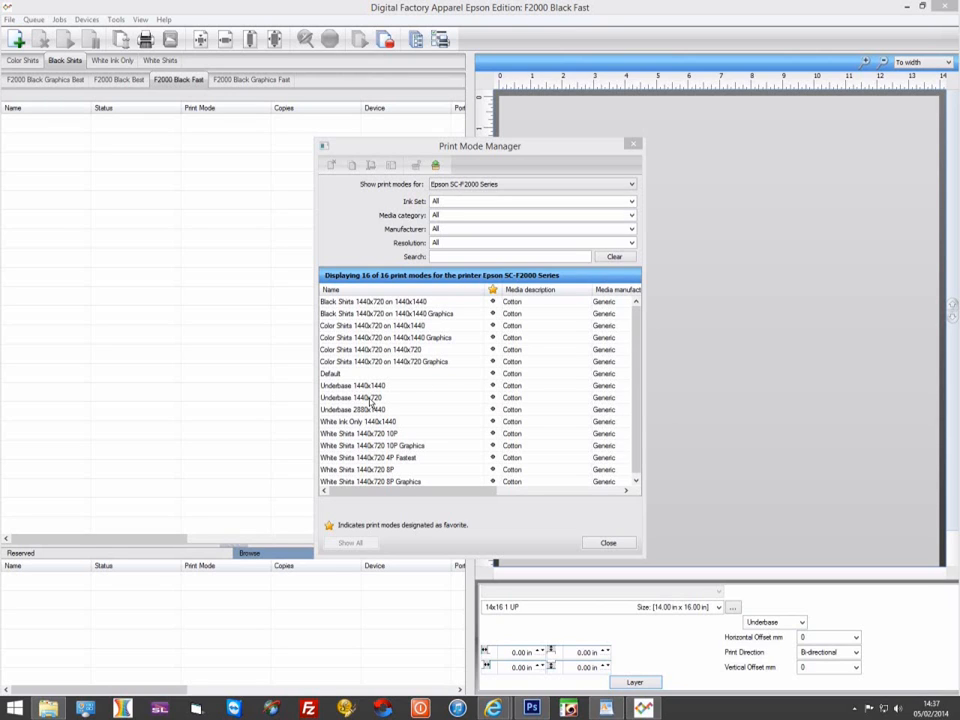
- Review the Underbase 1440x720, 1440x1440 and 2880x1440 modes for the SC-F2000 Series
click(376, 396)
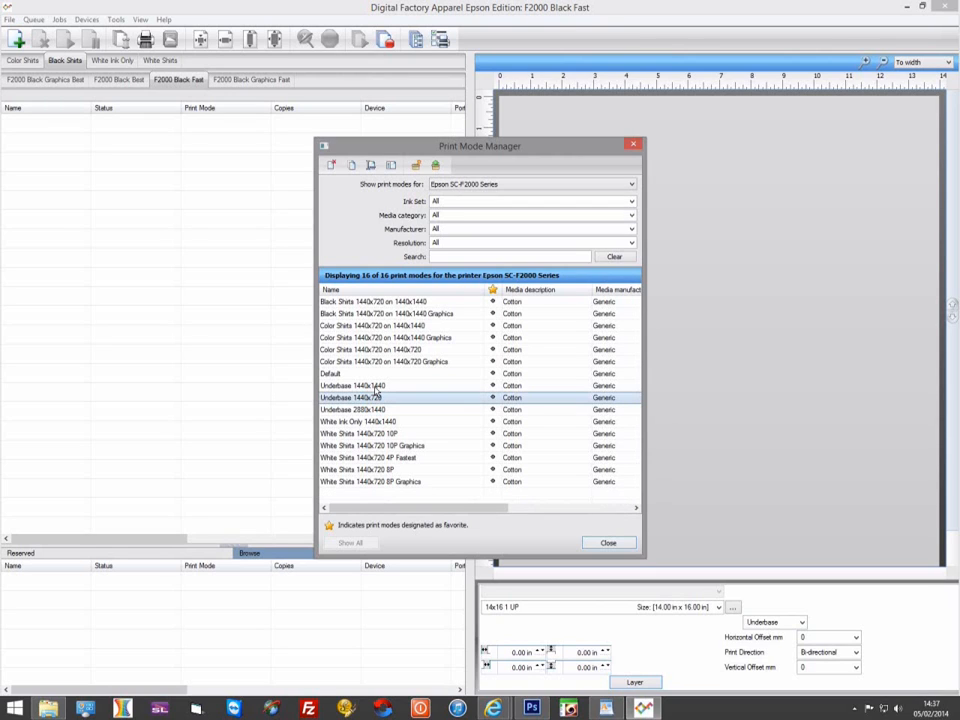
click(380, 384)
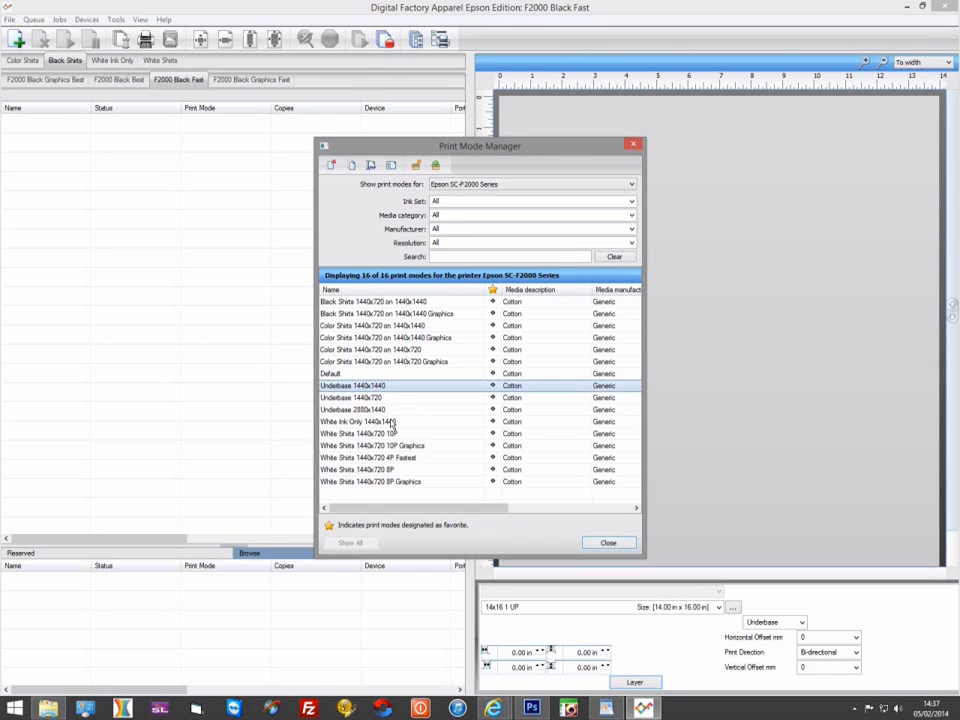
click(376, 408)
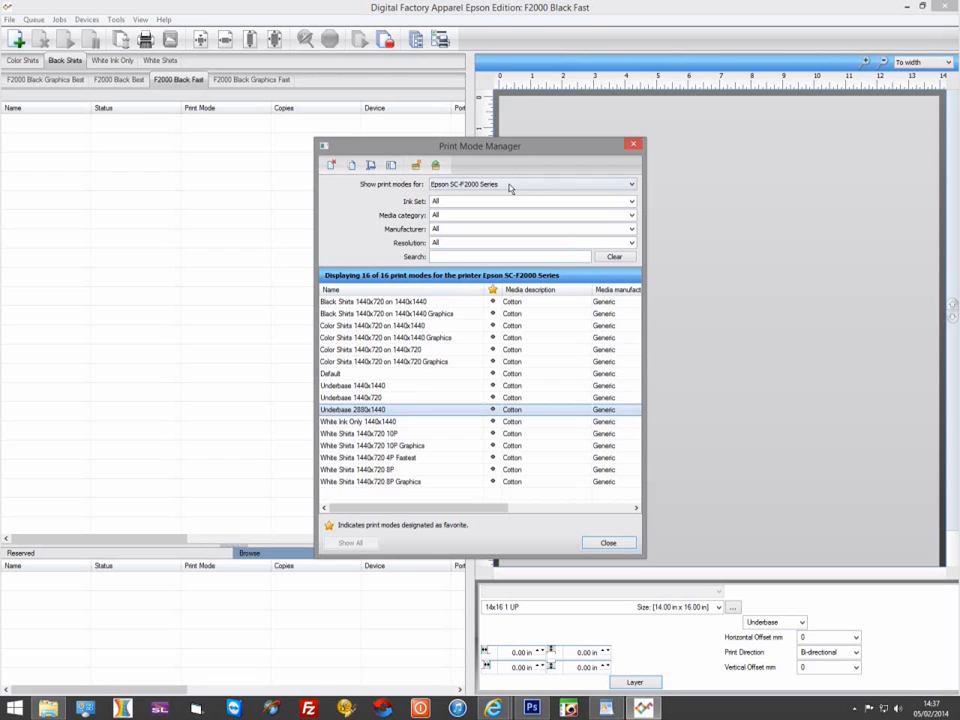
- Switch to SC-F2000 Direct and review its Underbase 1440x720 and 1440x1440 modes
click(530, 184)
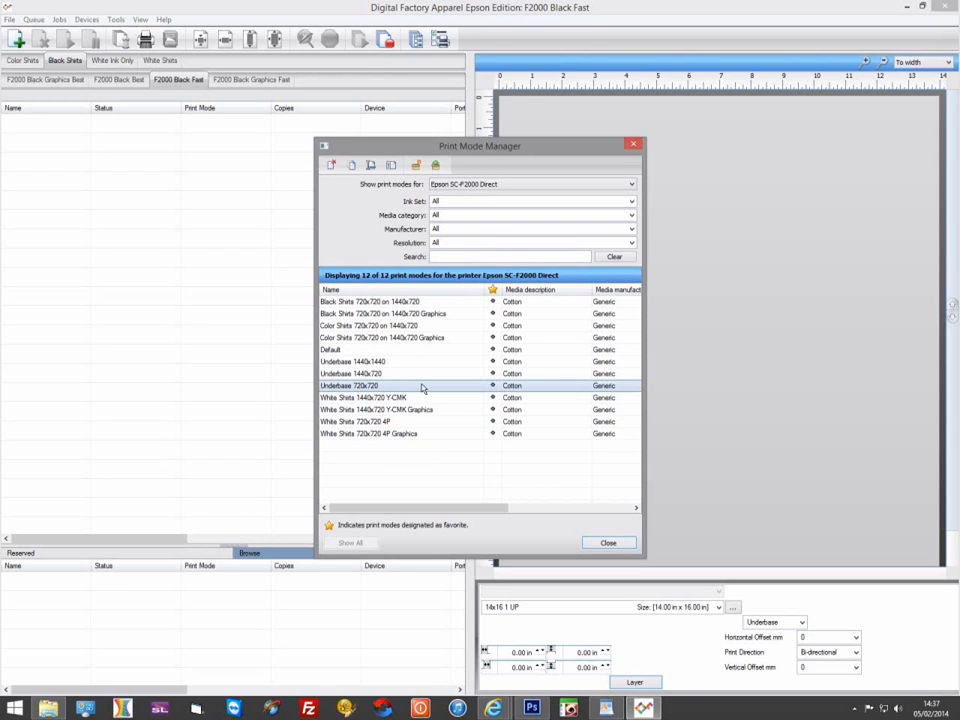
click(390, 374)
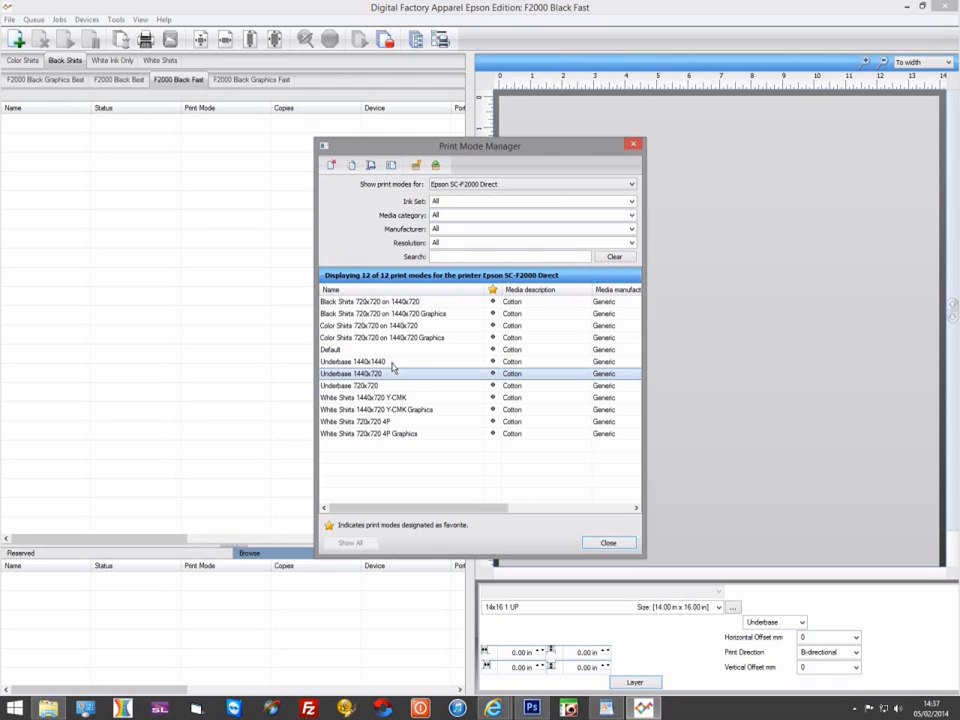
click(380, 360)
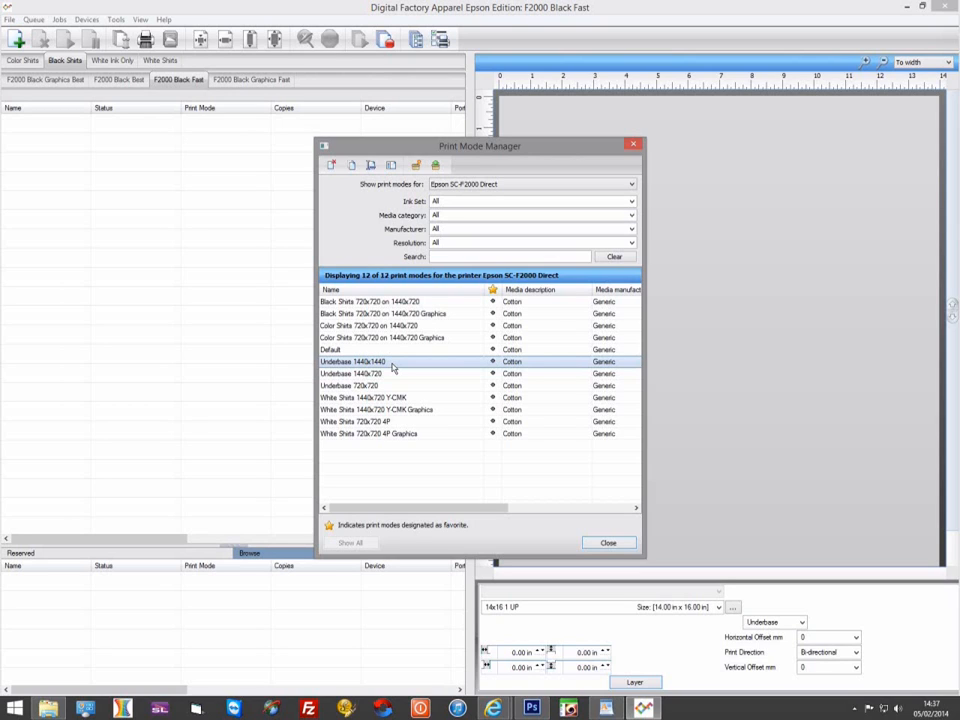
mouse_move(398, 324)
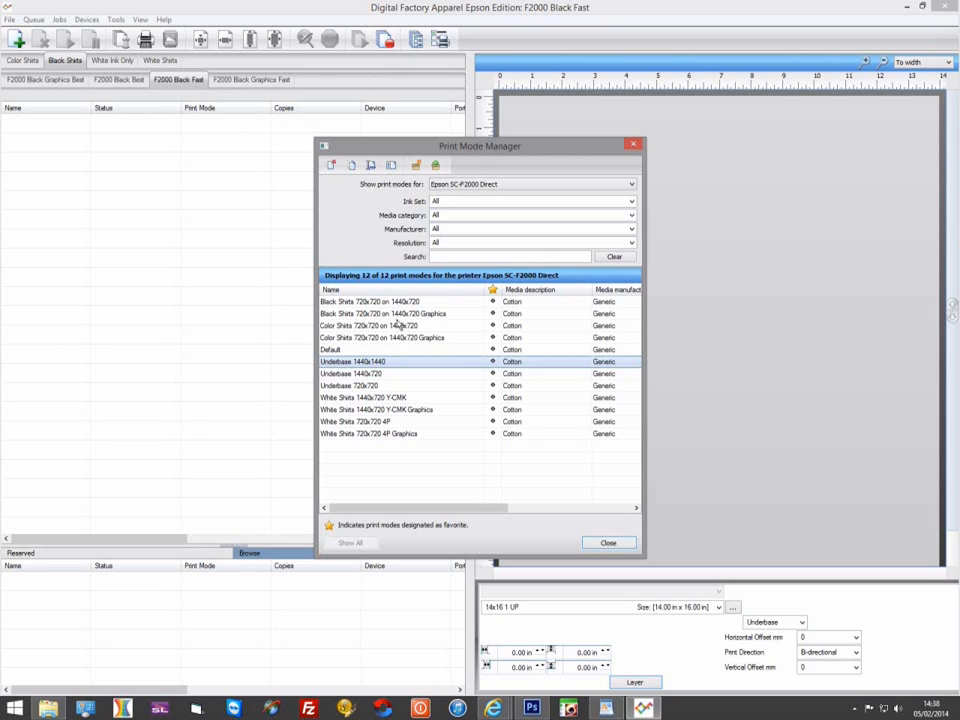
- Return to SC-F2000 Series and compare its Underbase 2880x1440 and 1440x1440 modes
click(630, 184)
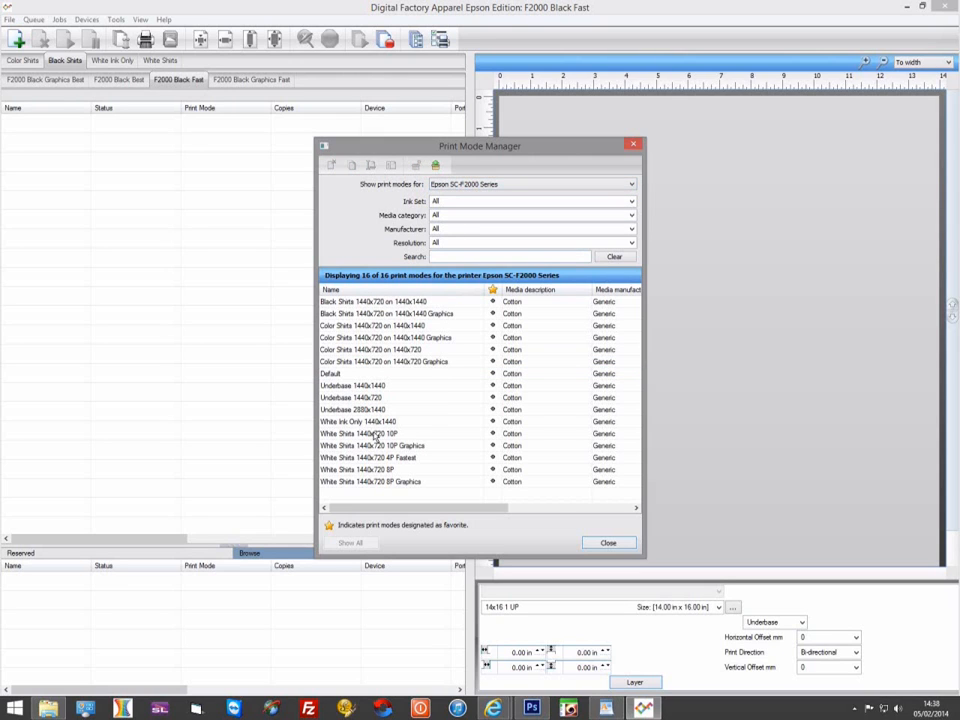
click(380, 408)
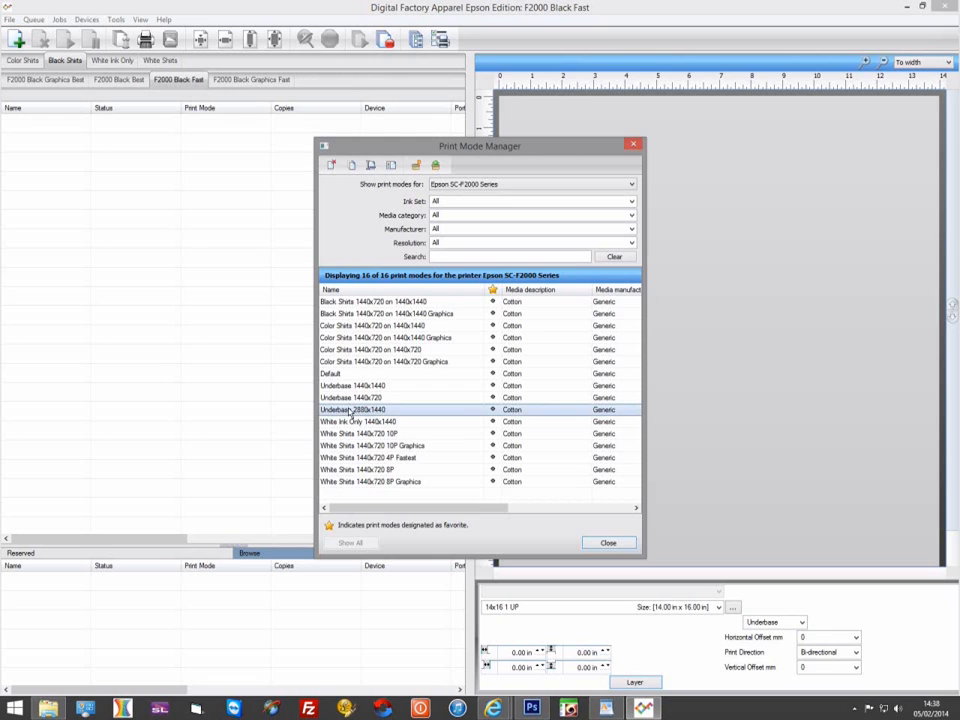
mouse_move(424, 388)
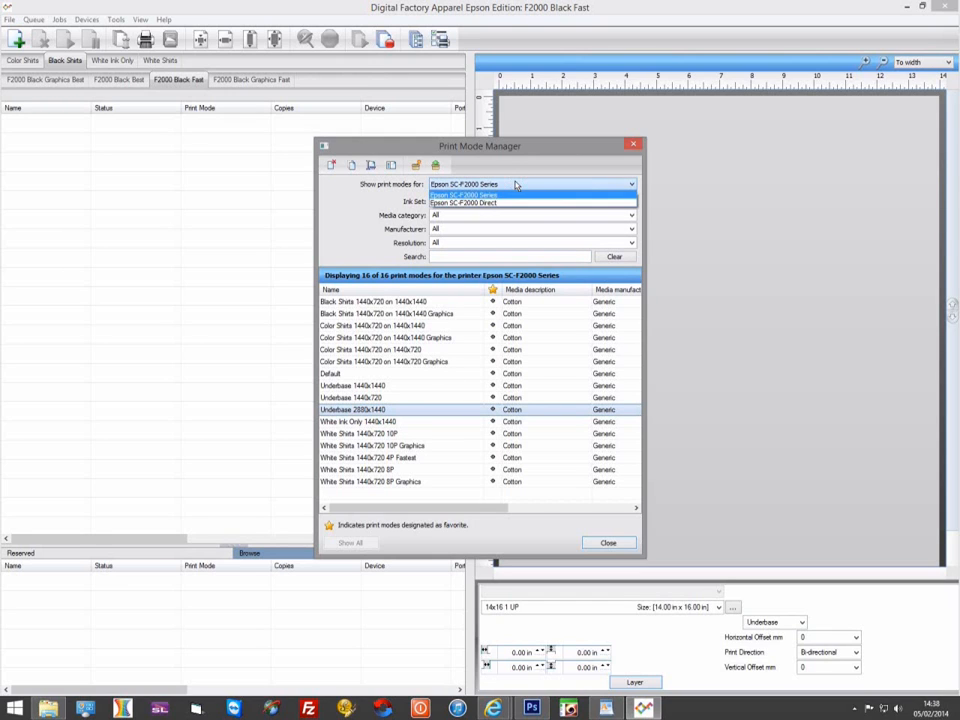
mouse_move(510, 204)
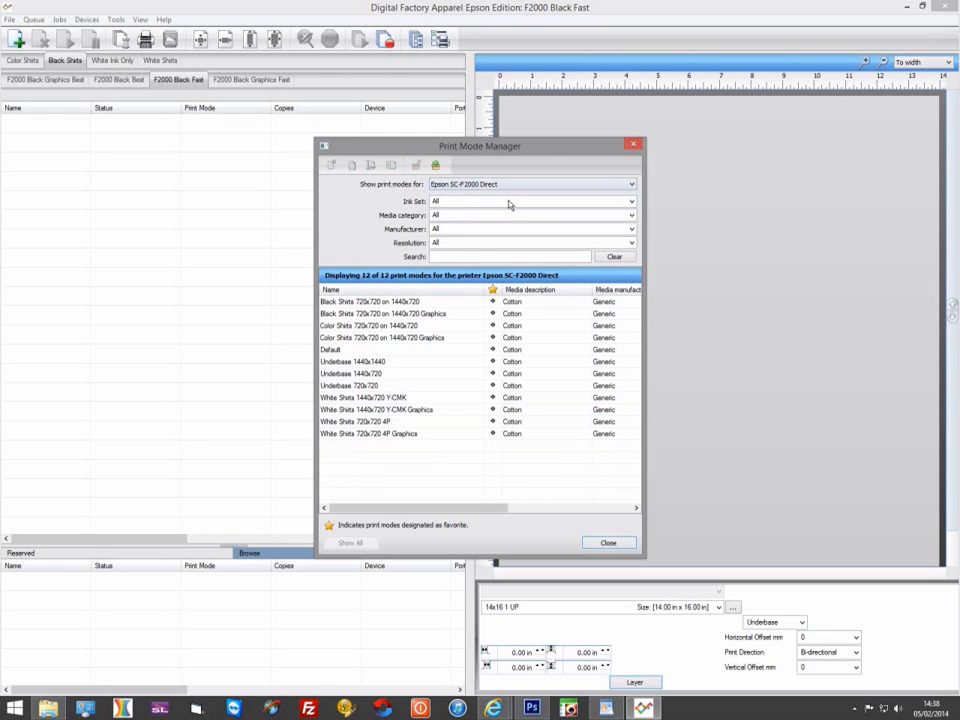
click(376, 360)
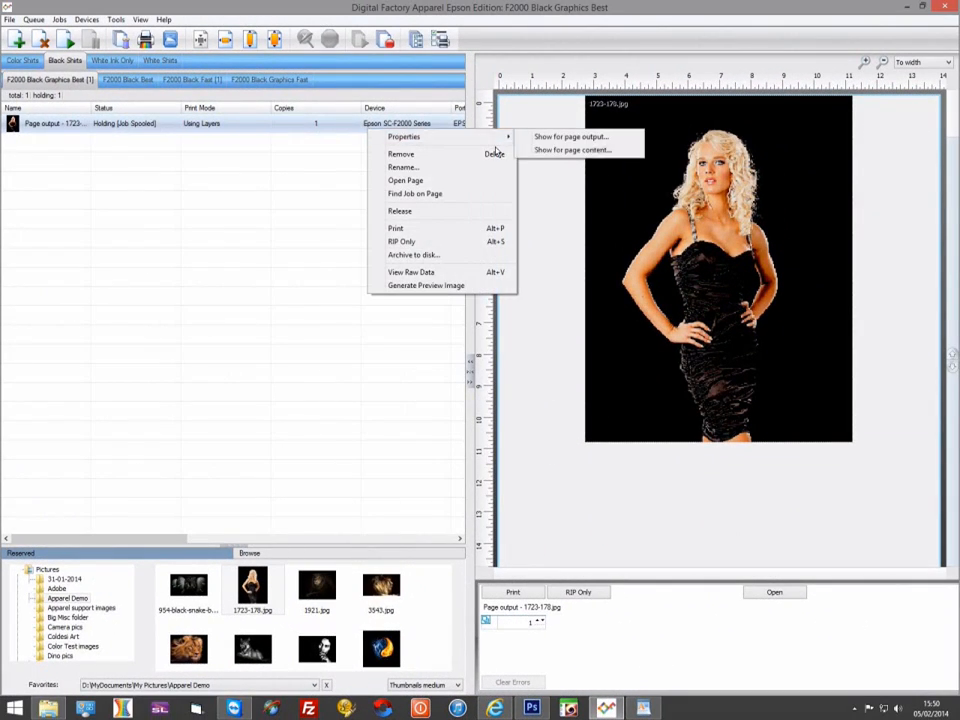
- Show the held photo job's page-output properties with its ink and labor costs
click(404, 136)
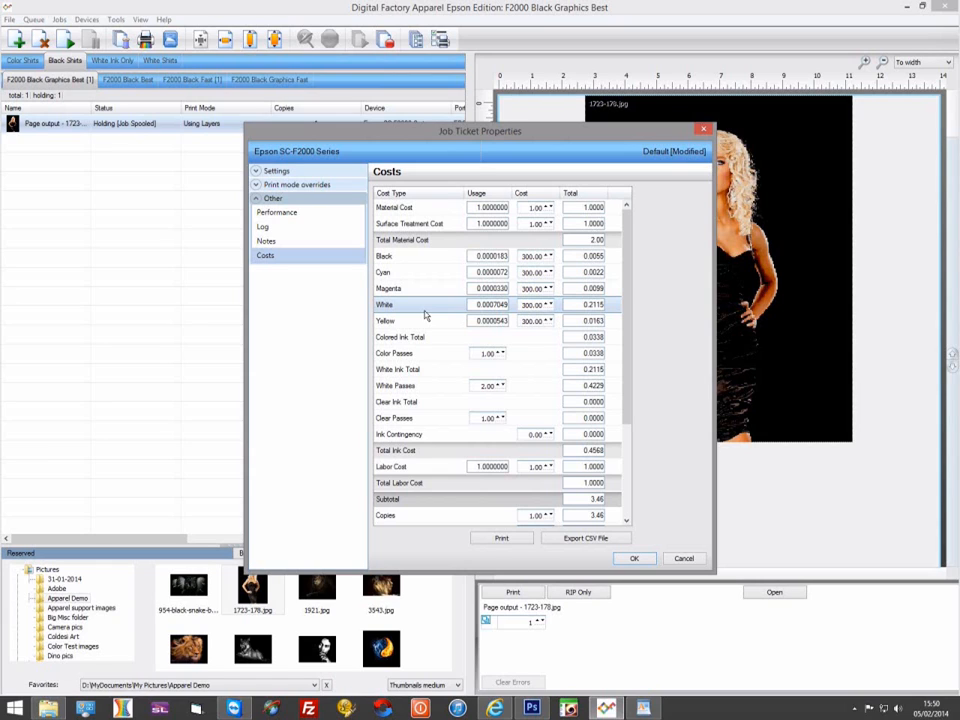
mouse_move(424, 316)
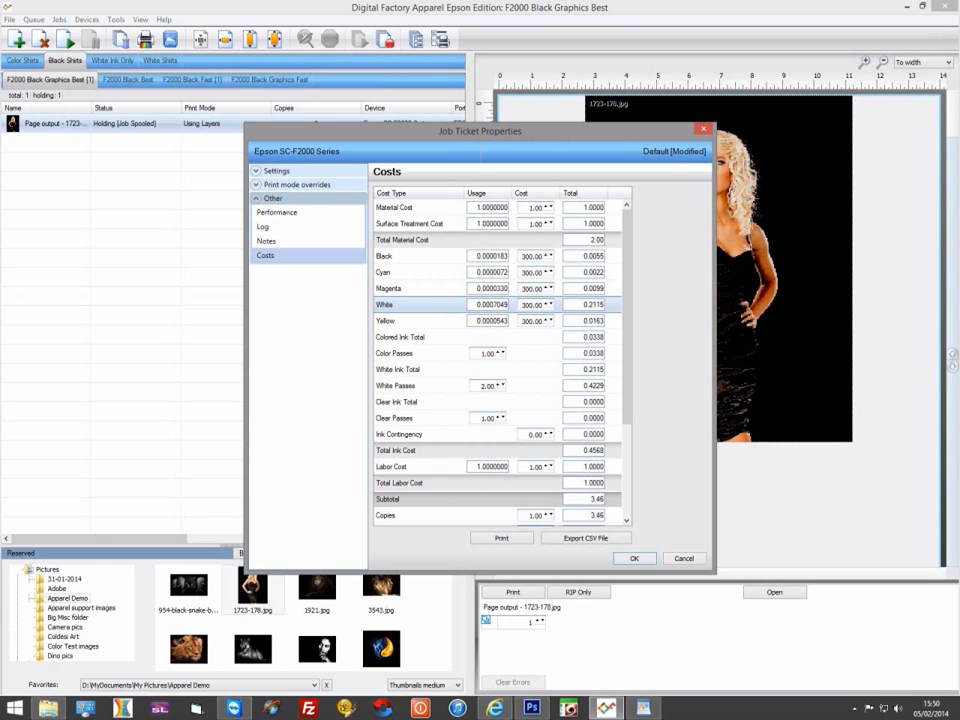